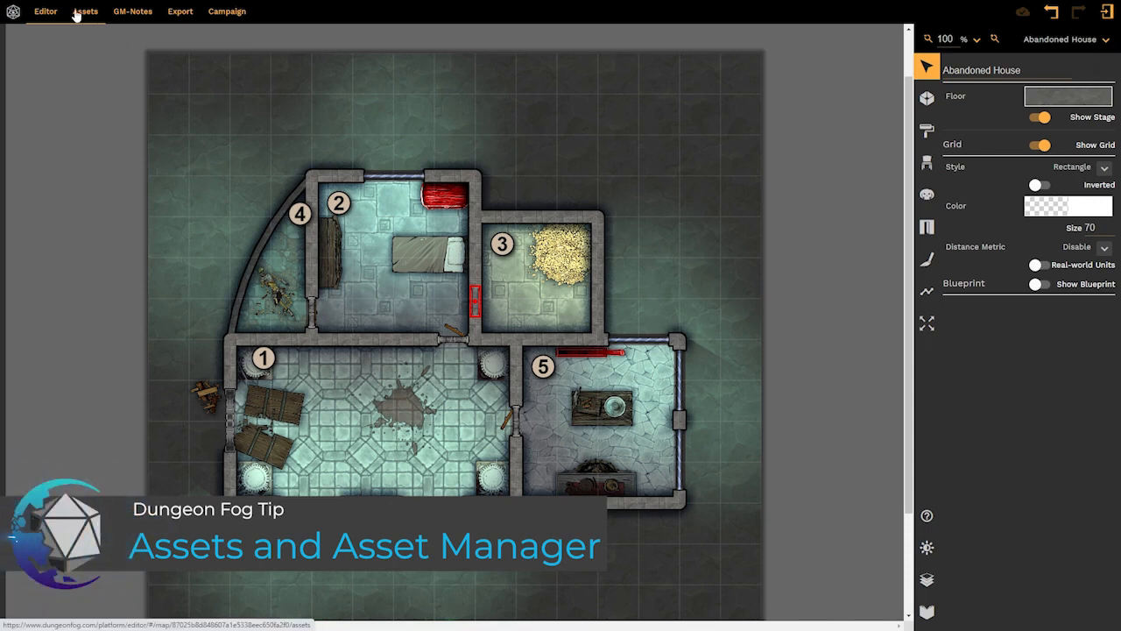
Create a new asset collection named 'Forest' in the asset manager
{"action": "left_click", "coordinate": [84, 11]}
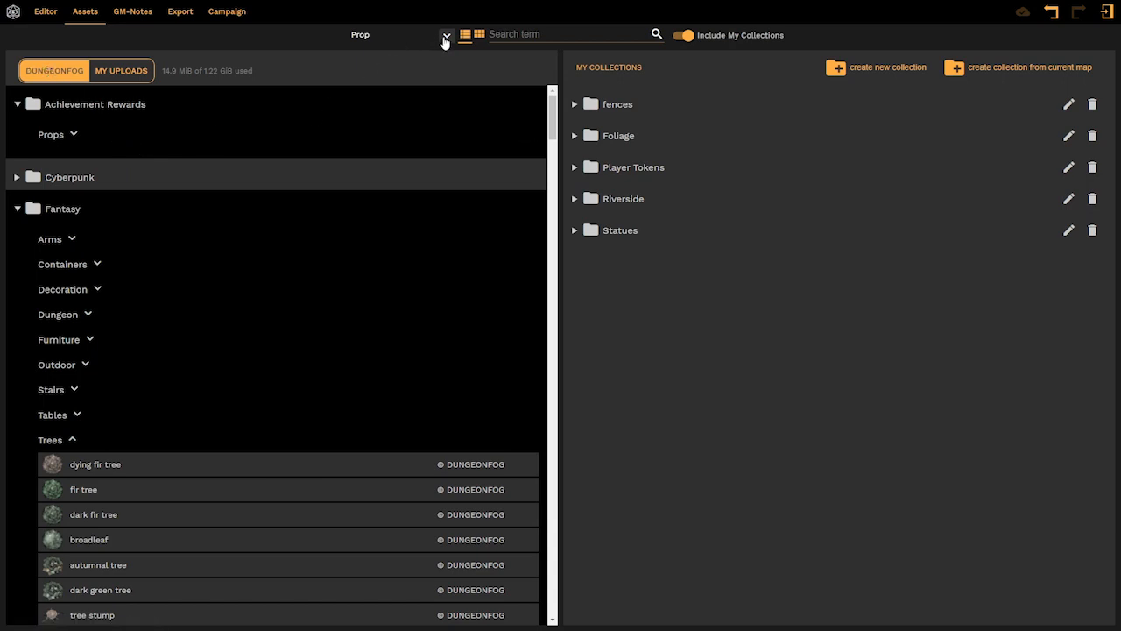
{"action": "mouse_move", "coordinate": [375, 29]}
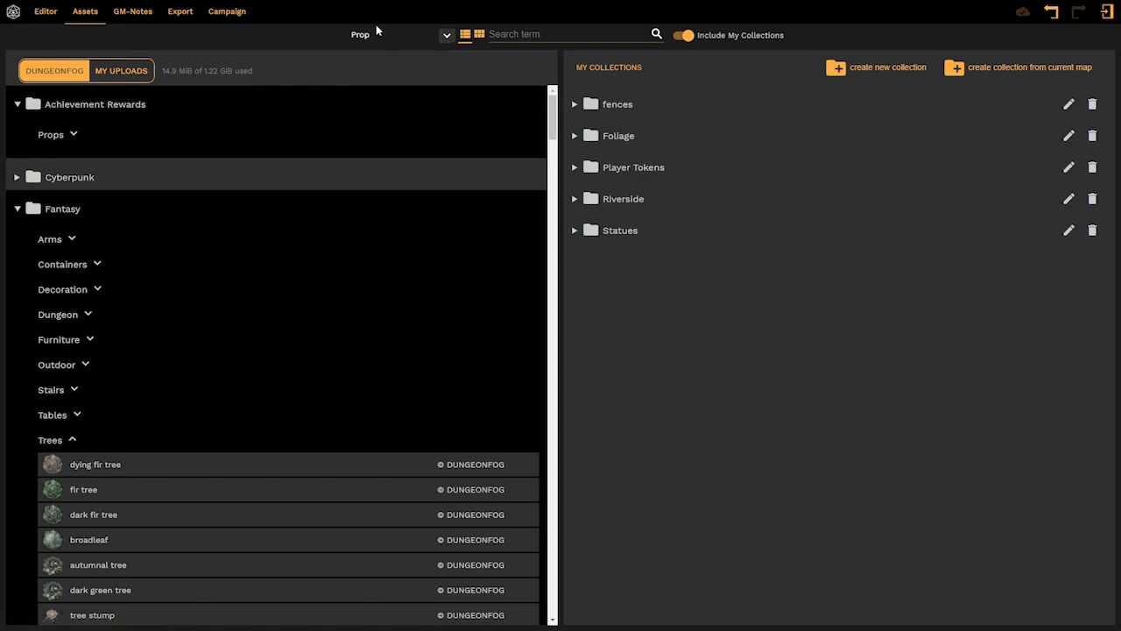
{"action": "left_click", "coordinate": [887, 66]}
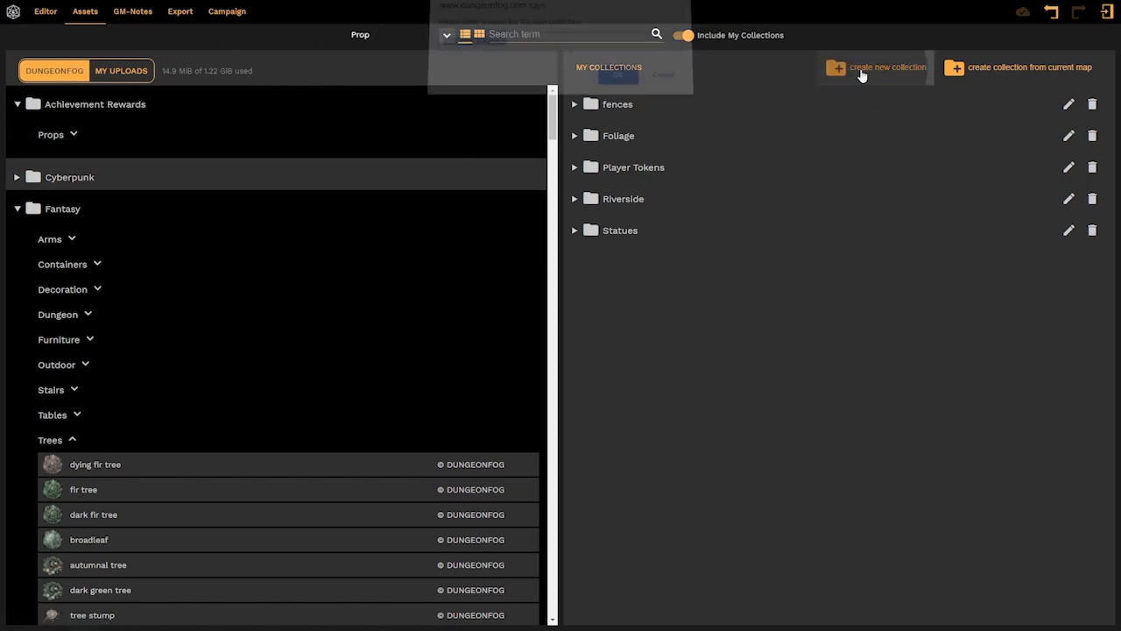
{"action": "left_click", "coordinate": [877, 67]}
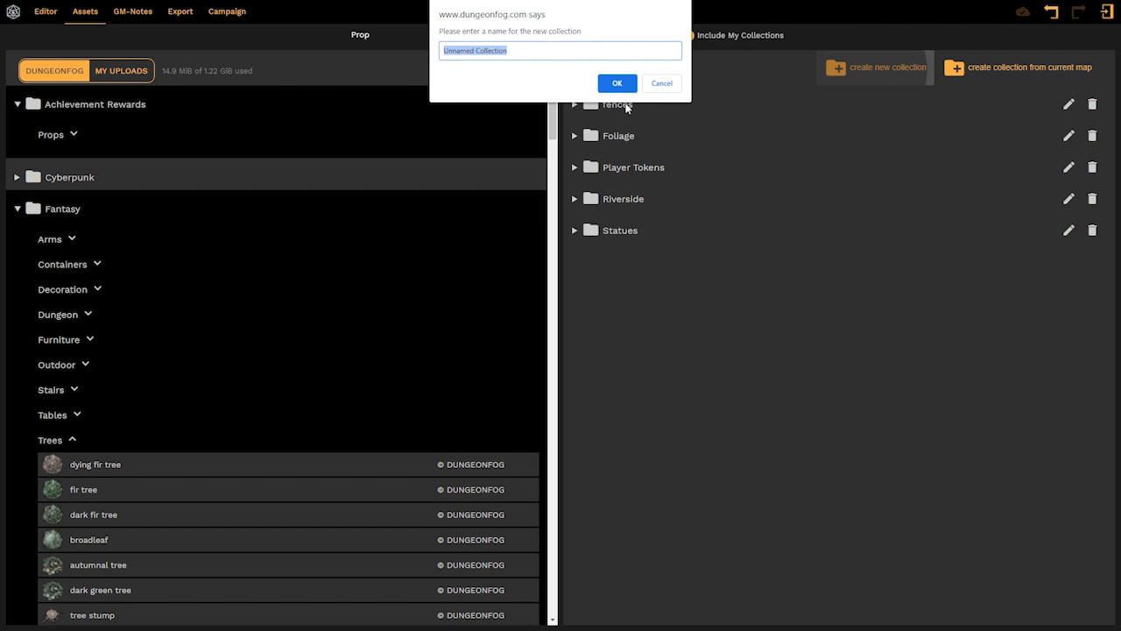
{"action": "type", "text": "Forest"}
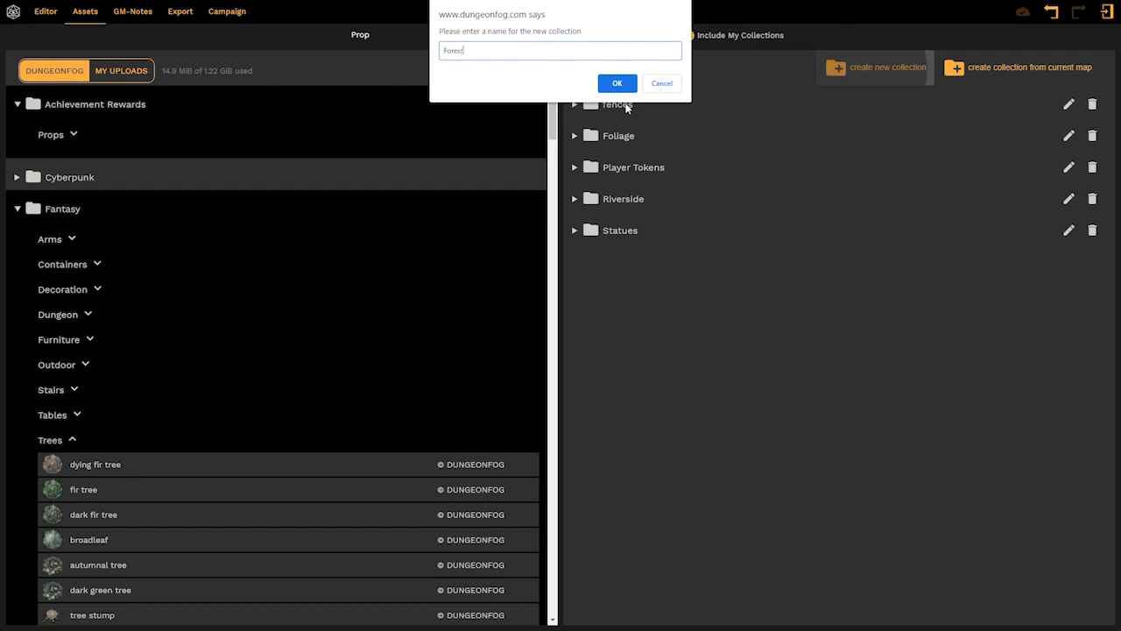
{"action": "left_click", "coordinate": [617, 82]}
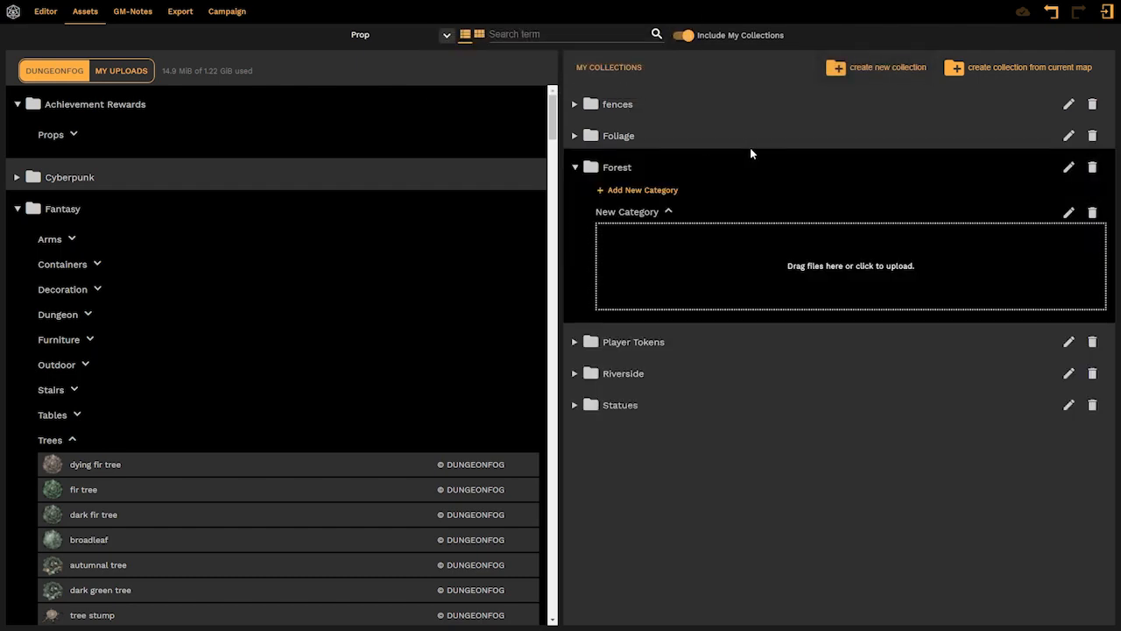
{"action": "mouse_move", "coordinate": [124, 272]}
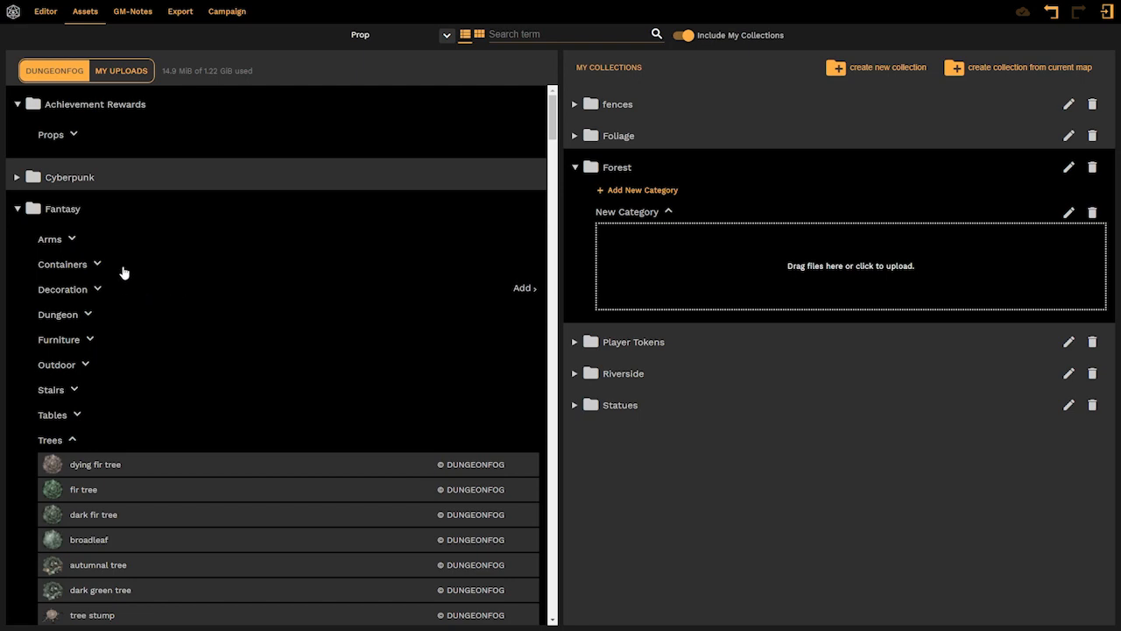
Add fir tree, dark fir tree, tree stump, pine, olive tree and grapevine assets to Forest
{"action": "scroll", "scroll_direction": "down", "scroll_amount": 3}
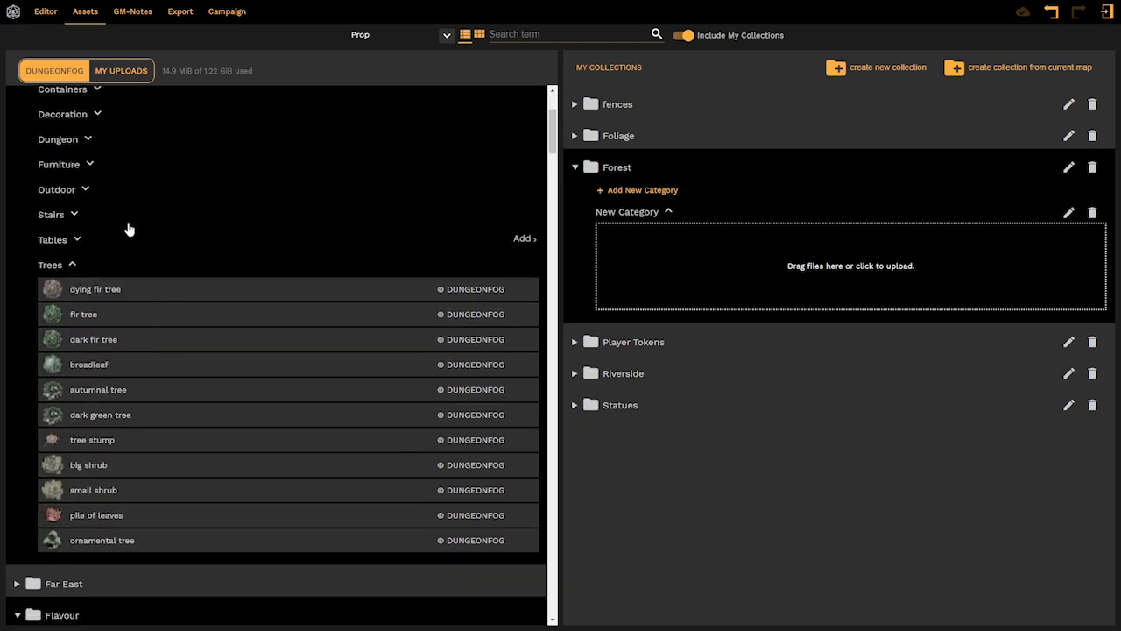
{"action": "scroll", "scroll_direction": "down", "scroll_amount": 3}
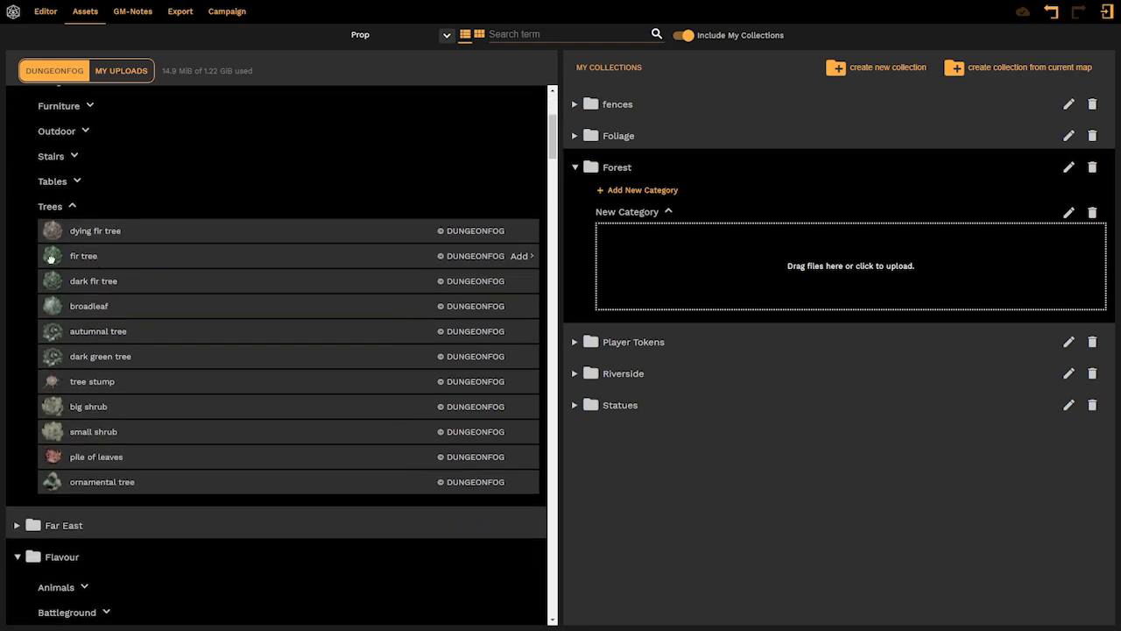
{"action": "left_click", "coordinate": [522, 256]}
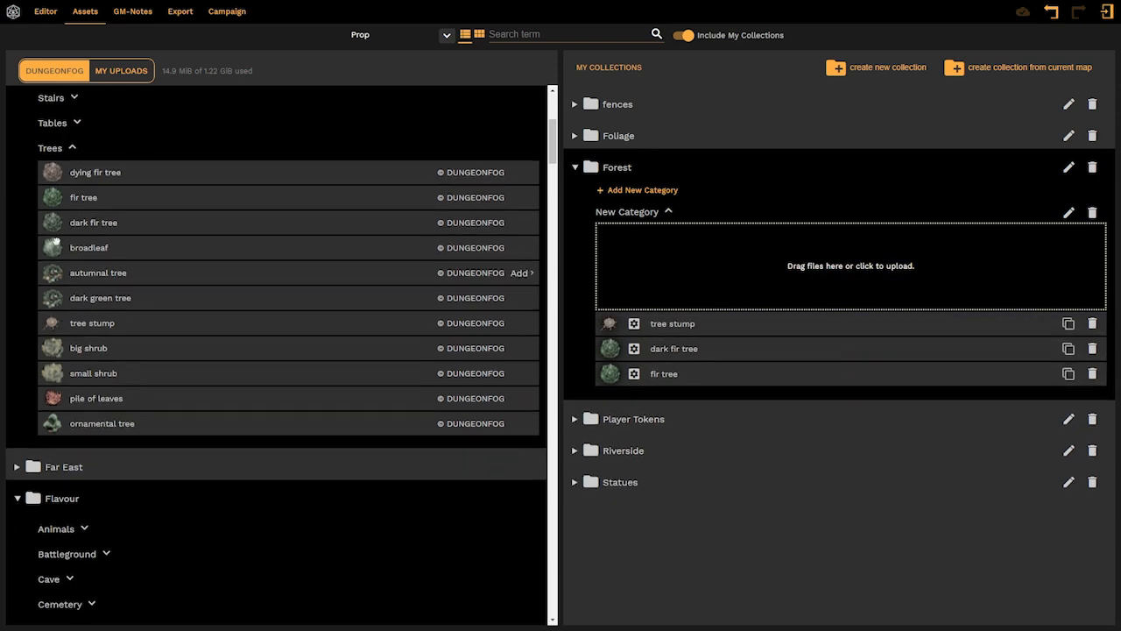
{"action": "left_click", "coordinate": [50, 147]}
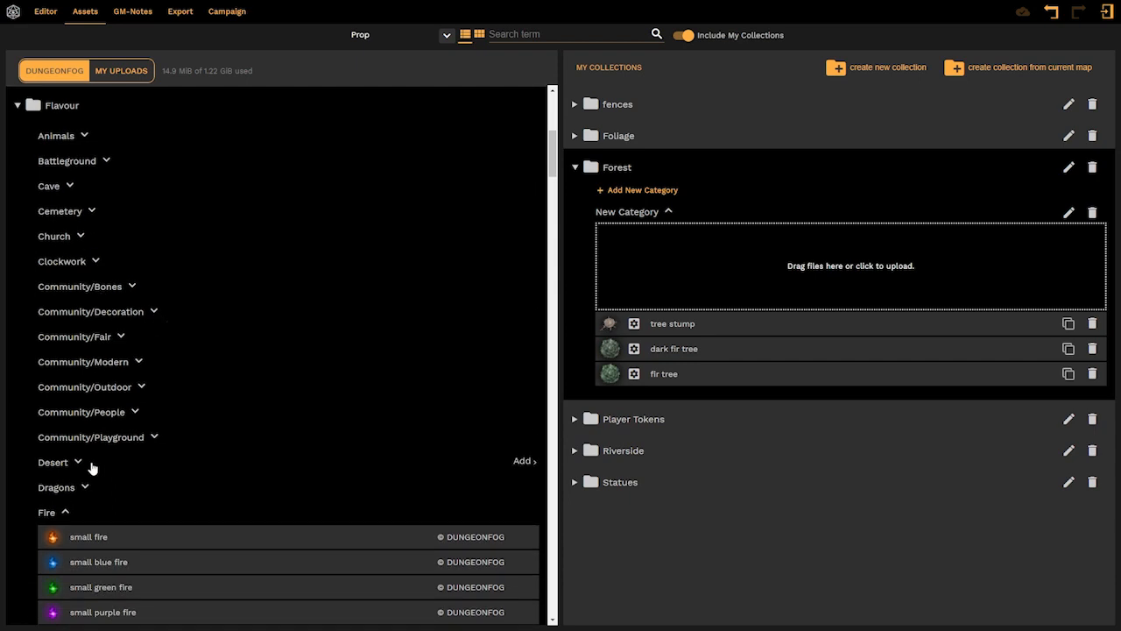
{"action": "scroll", "scroll_direction": "down", "scroll_amount": 3}
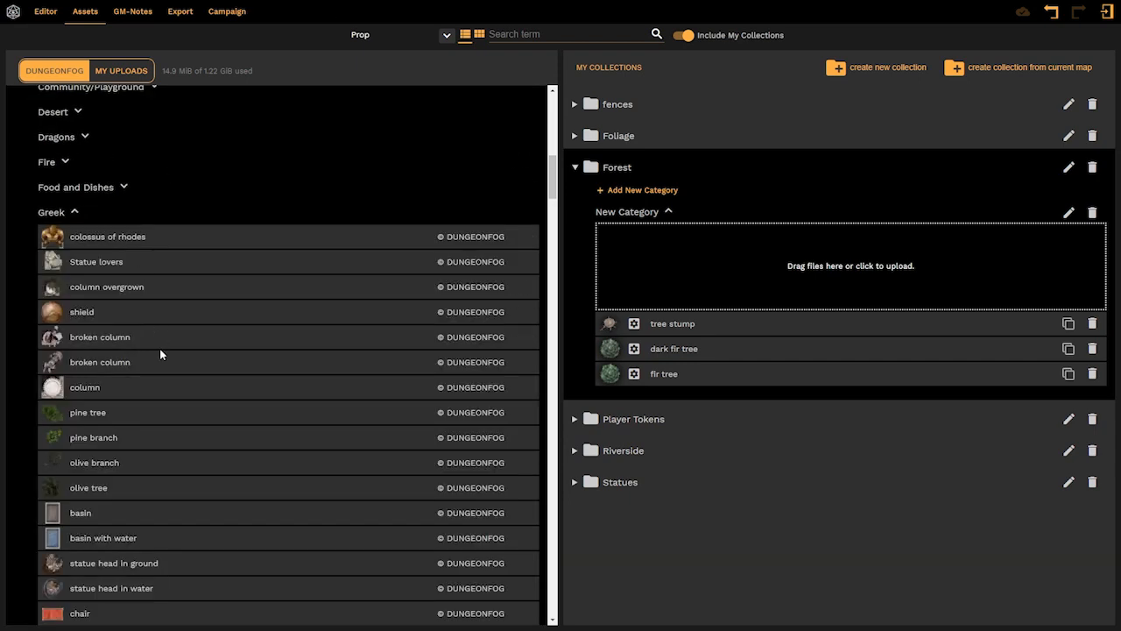
{"action": "scroll", "scroll_direction": "down", "scroll_amount": 3}
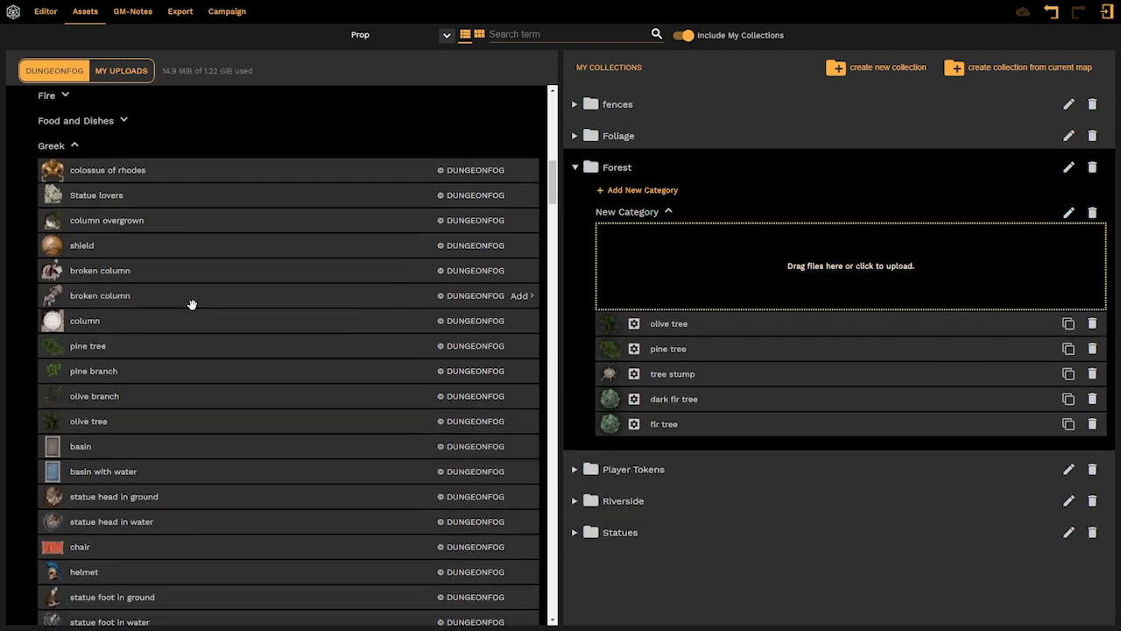
{"action": "scroll", "scroll_direction": "down", "scroll_amount": 3}
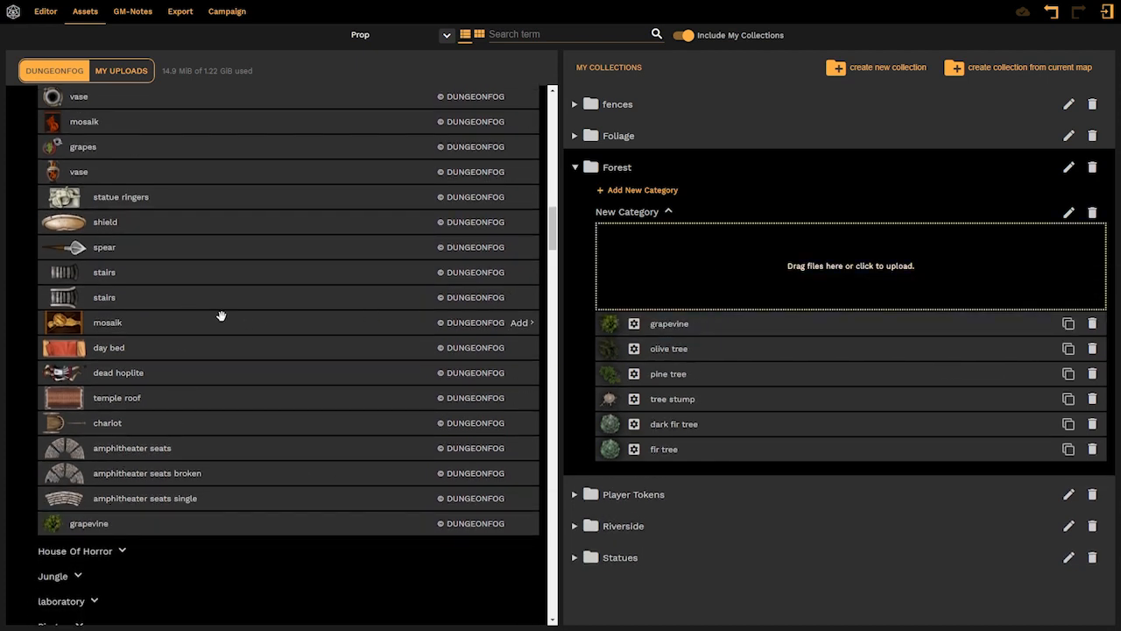
{"action": "mouse_move", "coordinate": [275, 314]}
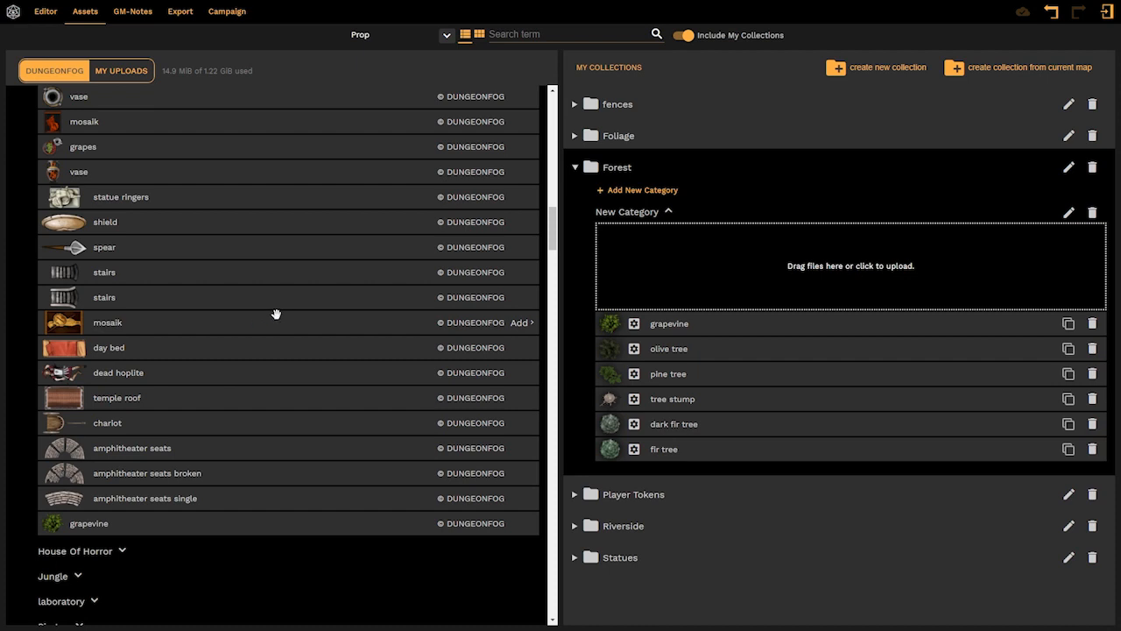
{"action": "mouse_move", "coordinate": [719, 381]}
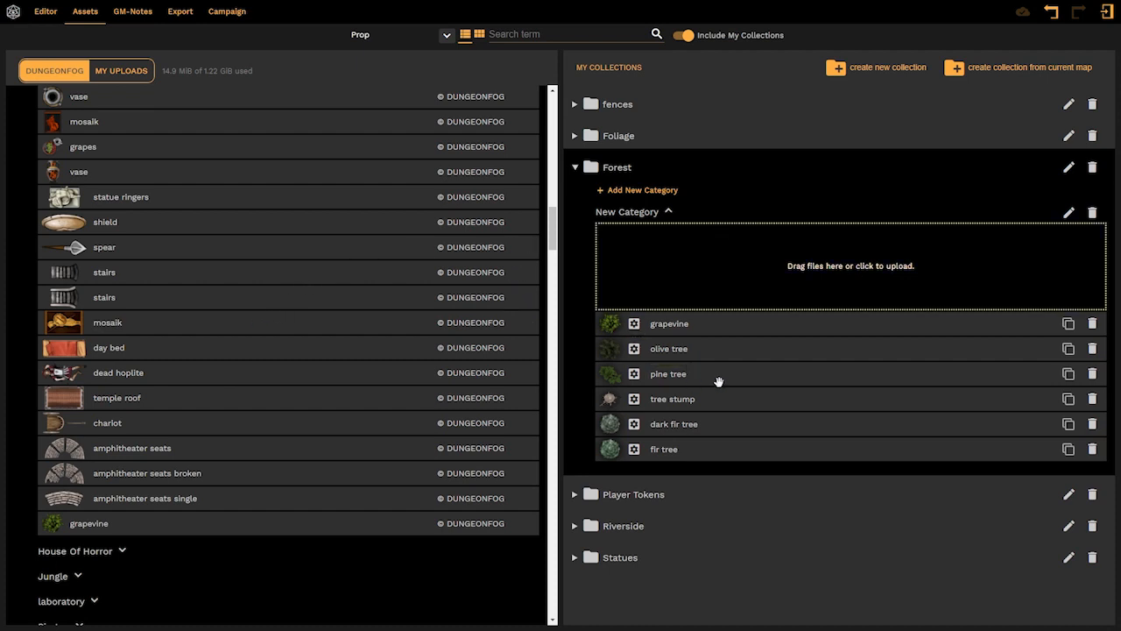
{"action": "mouse_move", "coordinate": [763, 411]}
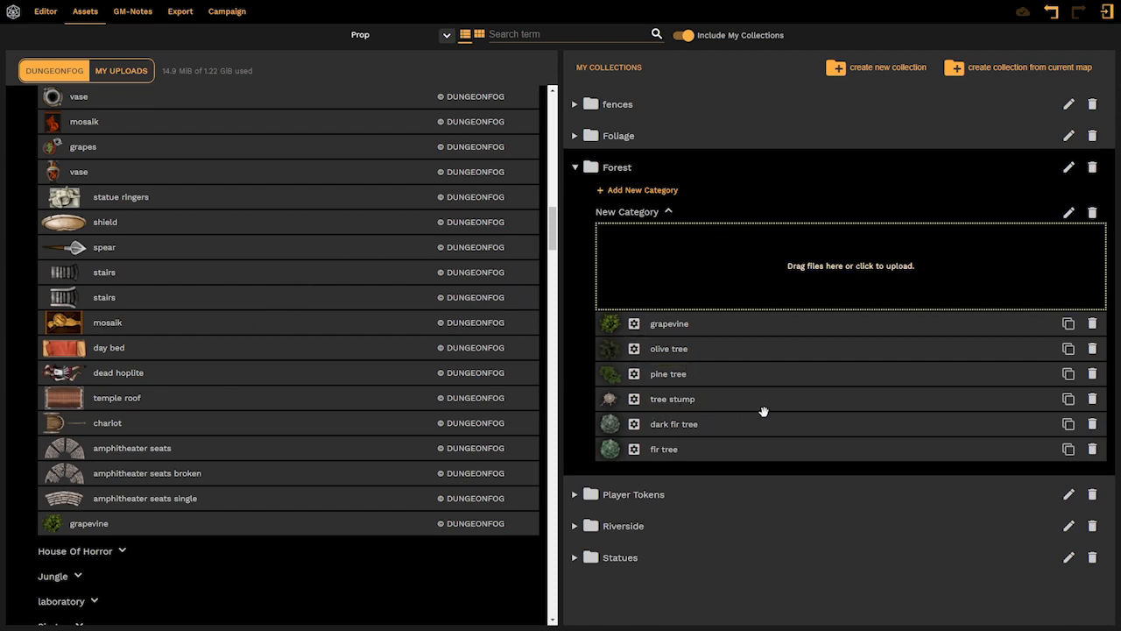
{"action": "mouse_move", "coordinate": [715, 240]}
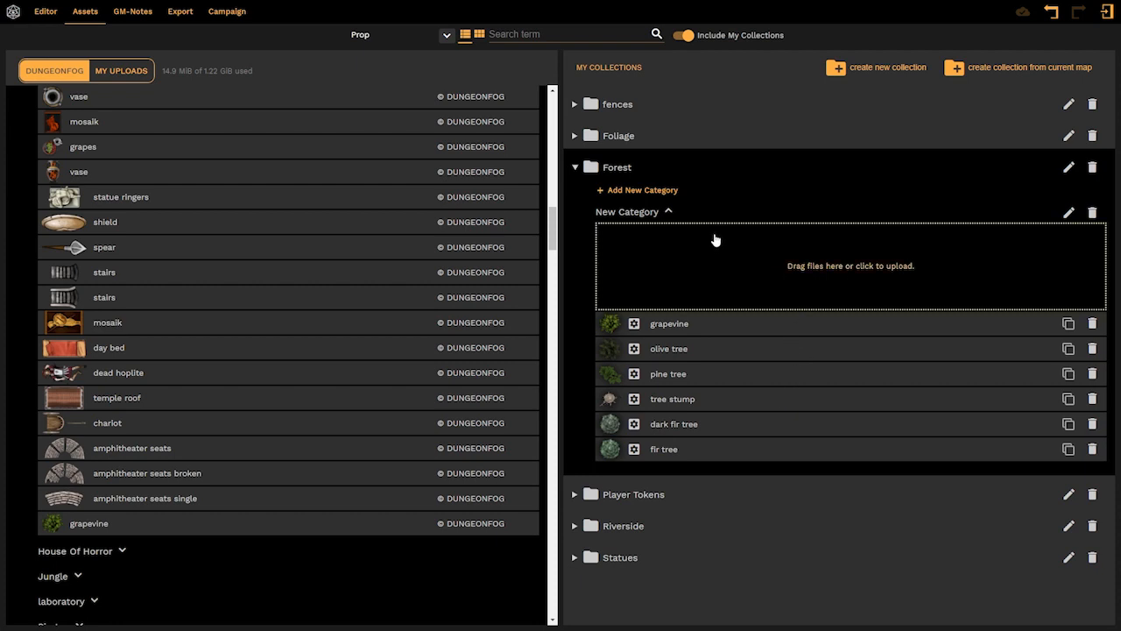
{"action": "mouse_move", "coordinate": [716, 220]}
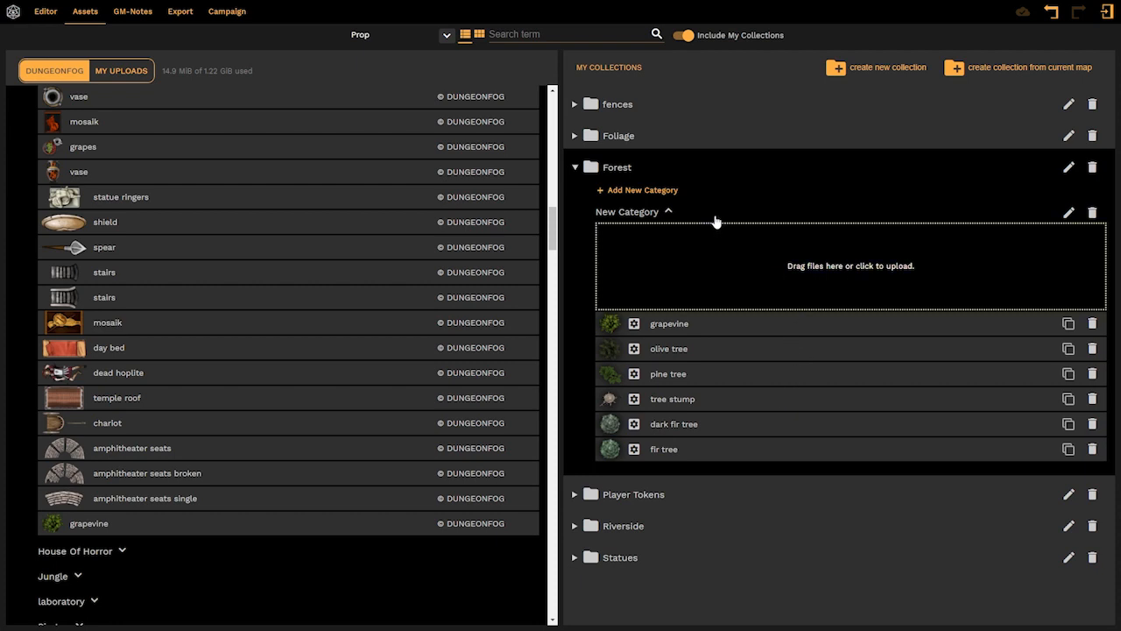
{"action": "mouse_move", "coordinate": [727, 329]}
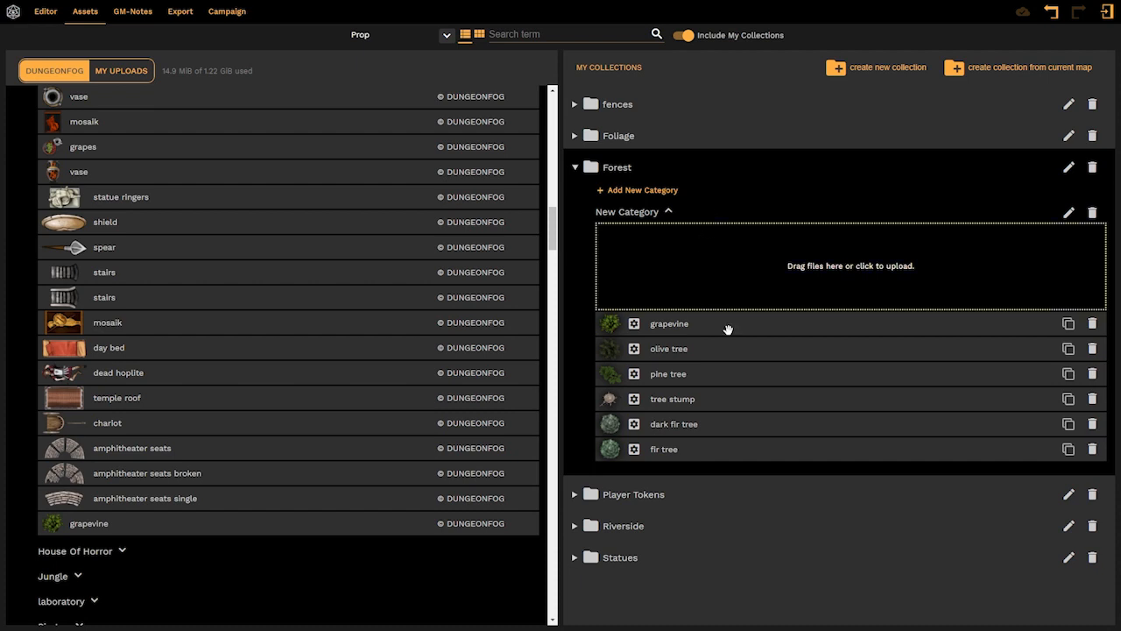
{"action": "mouse_move", "coordinate": [696, 401]}
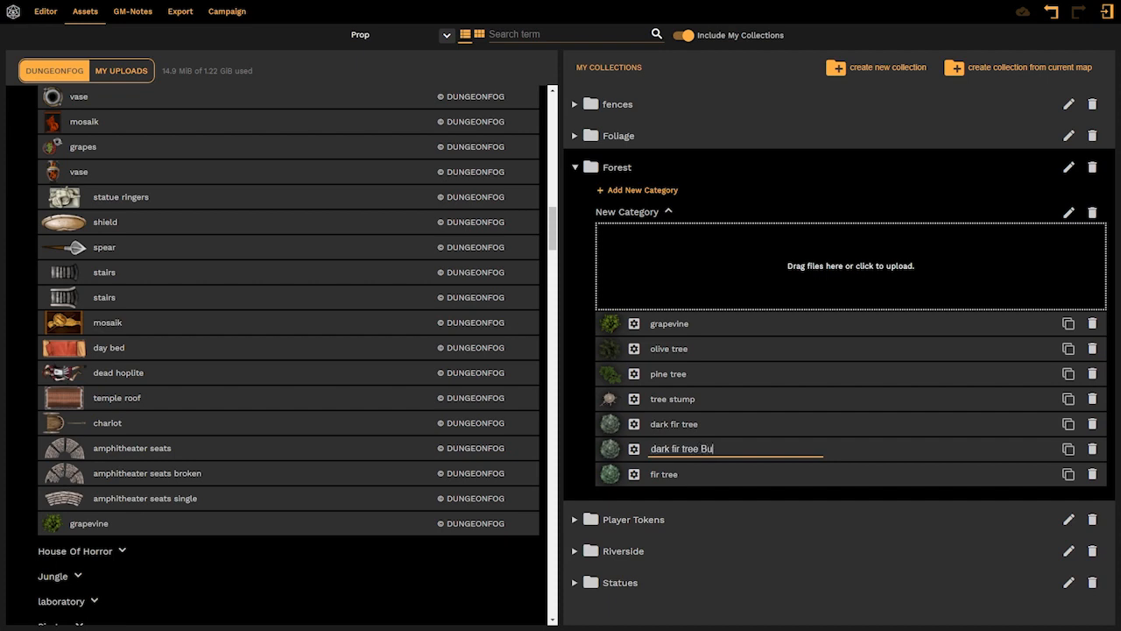
Rename the dark fir tree copy to 'dark fir tree Blue'
{"action": "type", "text": "lue"}
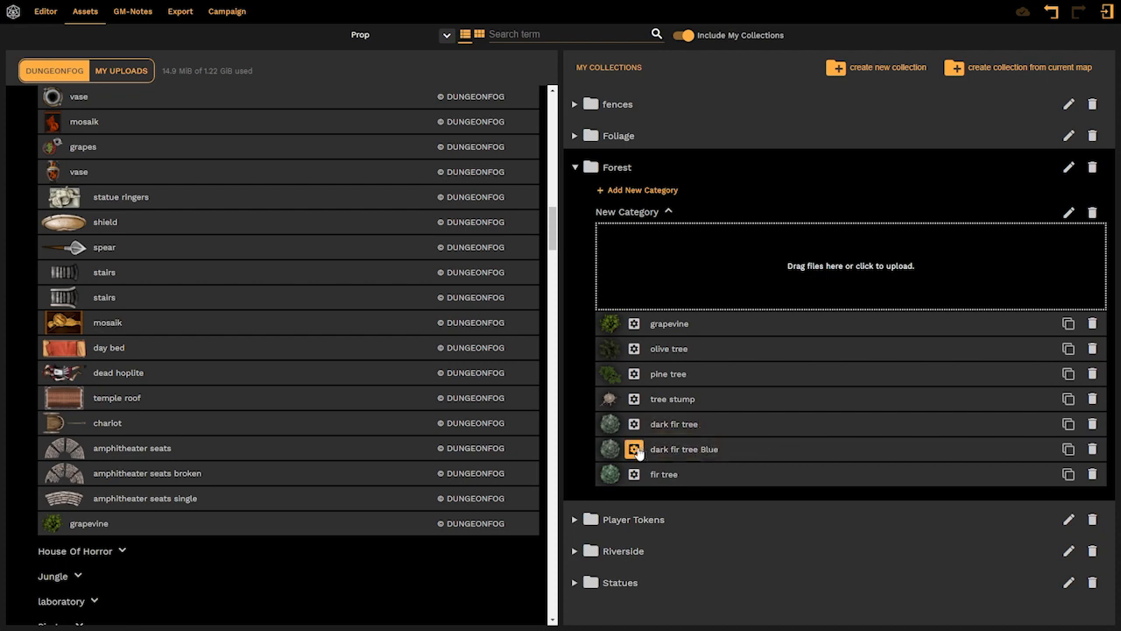
{"action": "mouse_move", "coordinate": [634, 449]}
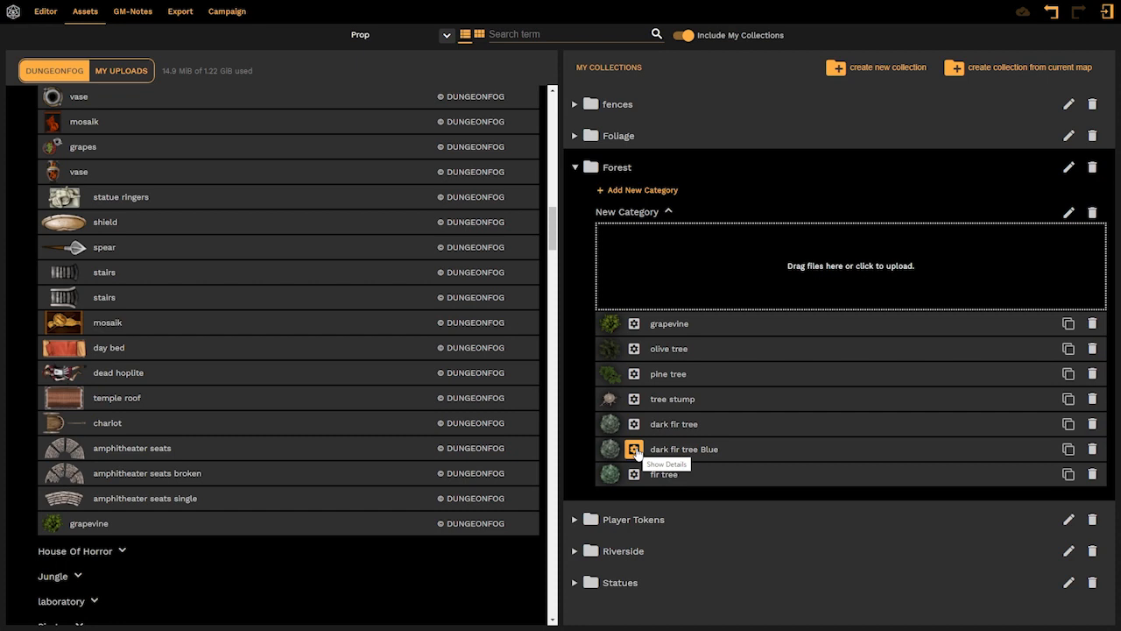
Open dark fir tree Blue's settings and leave its size at 2 by 2 cells
{"action": "left_click", "coordinate": [635, 449]}
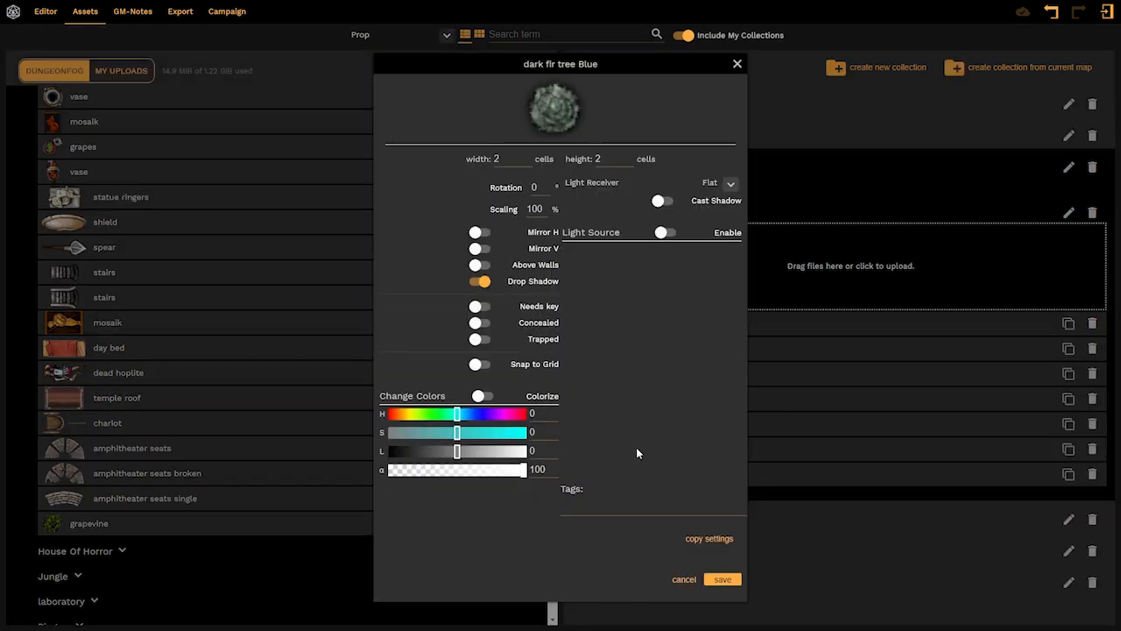
{"action": "mouse_move", "coordinate": [676, 132]}
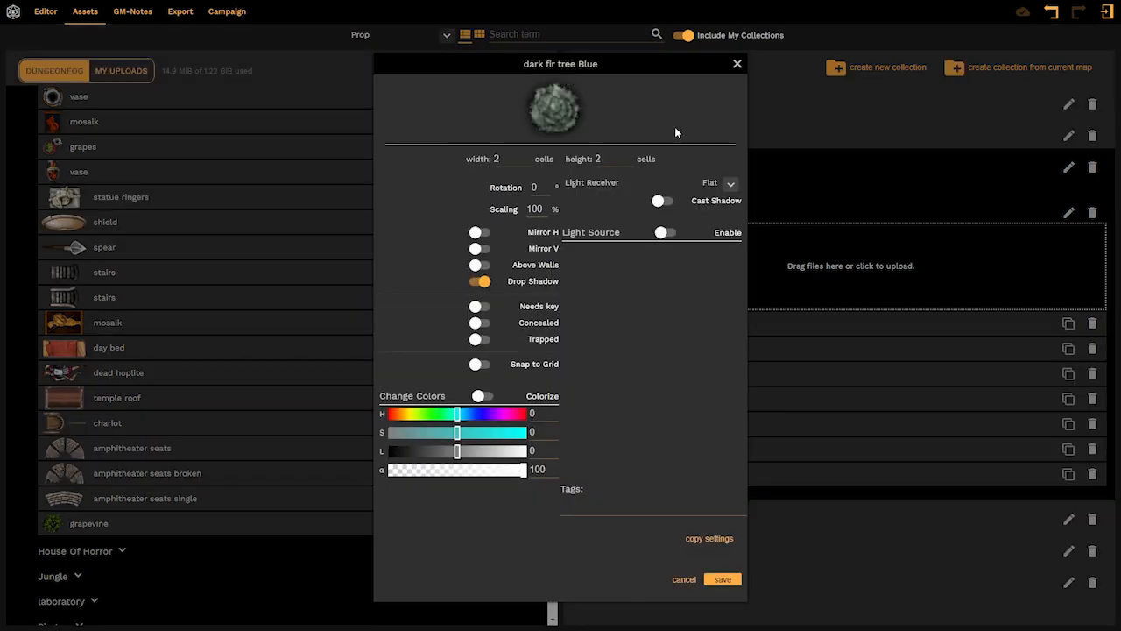
{"action": "mouse_move", "coordinate": [590, 409]}
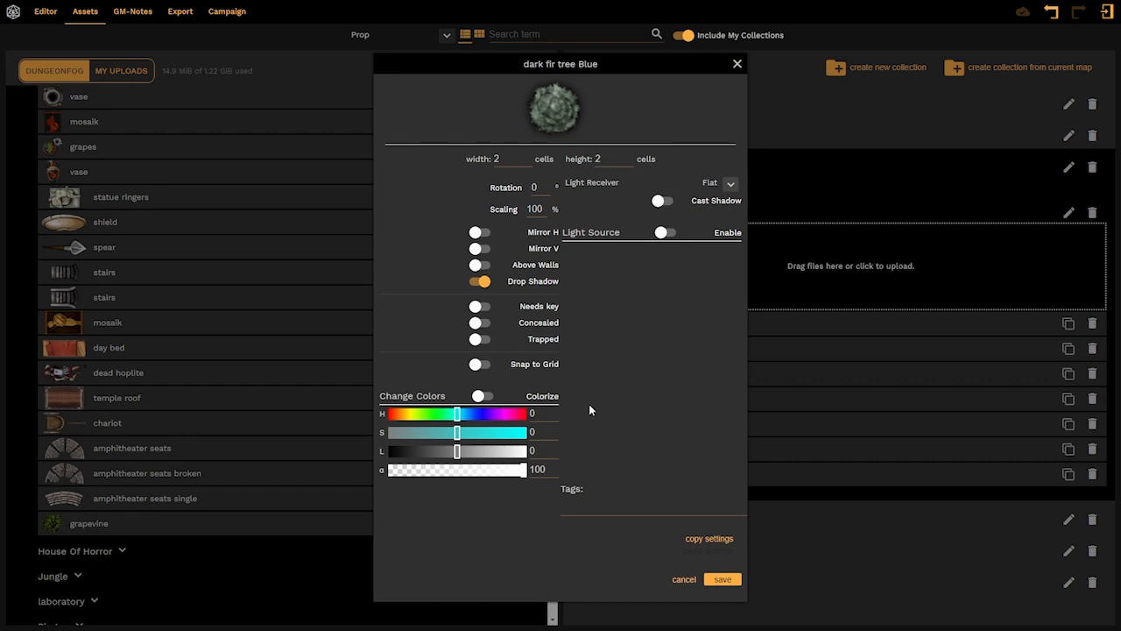
{"action": "mouse_move", "coordinate": [572, 325]}
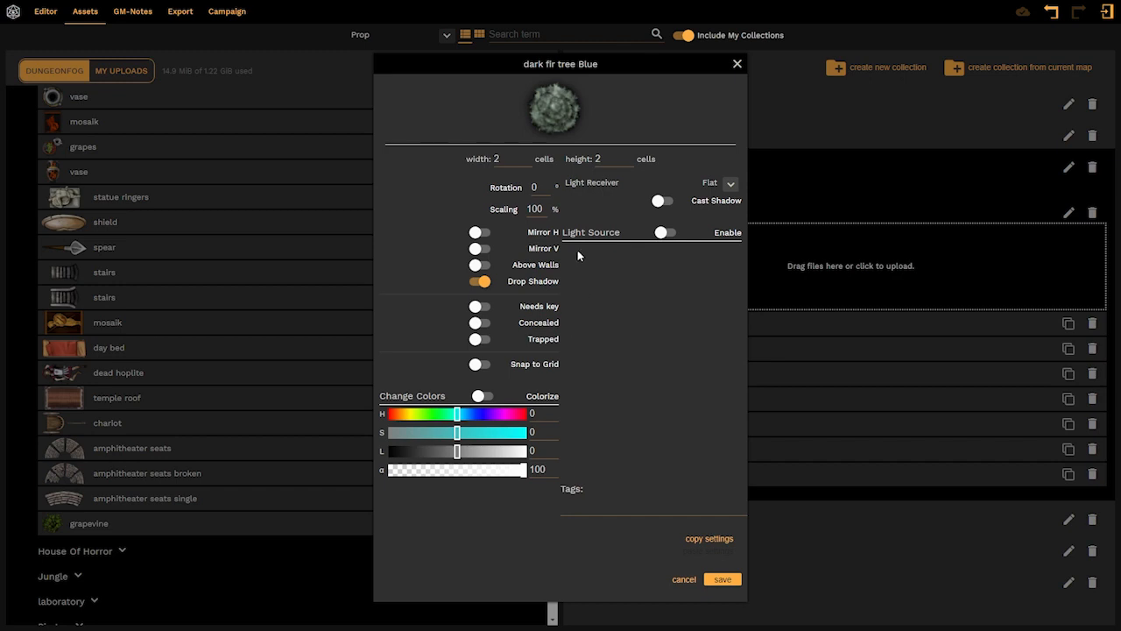
{"action": "mouse_move", "coordinate": [579, 254]}
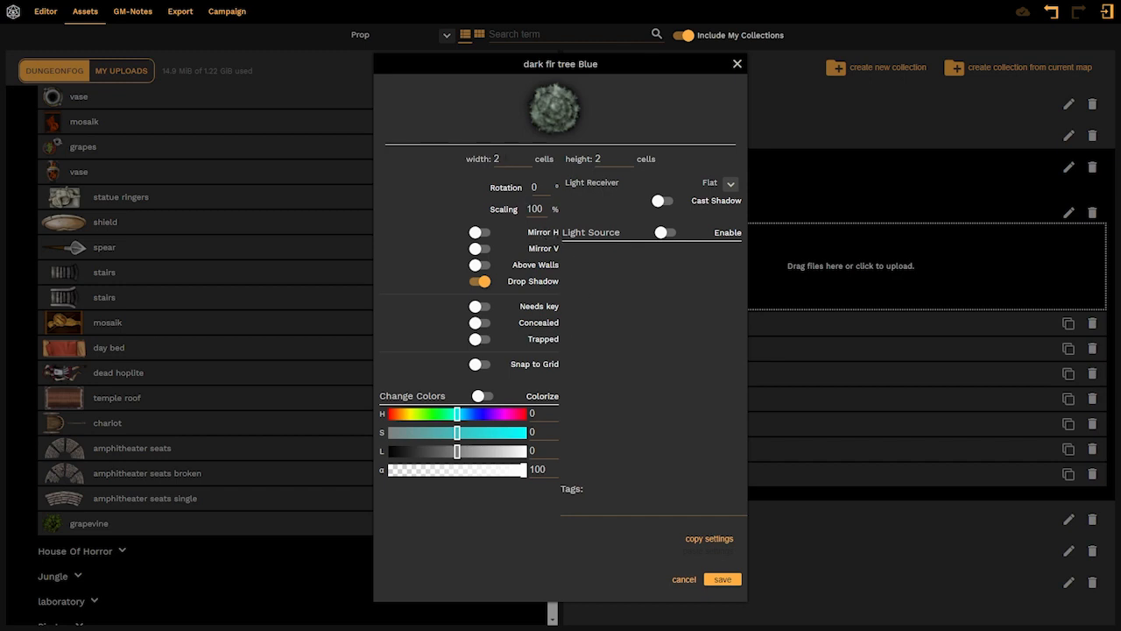
{"action": "left_click", "coordinate": [512, 159]}
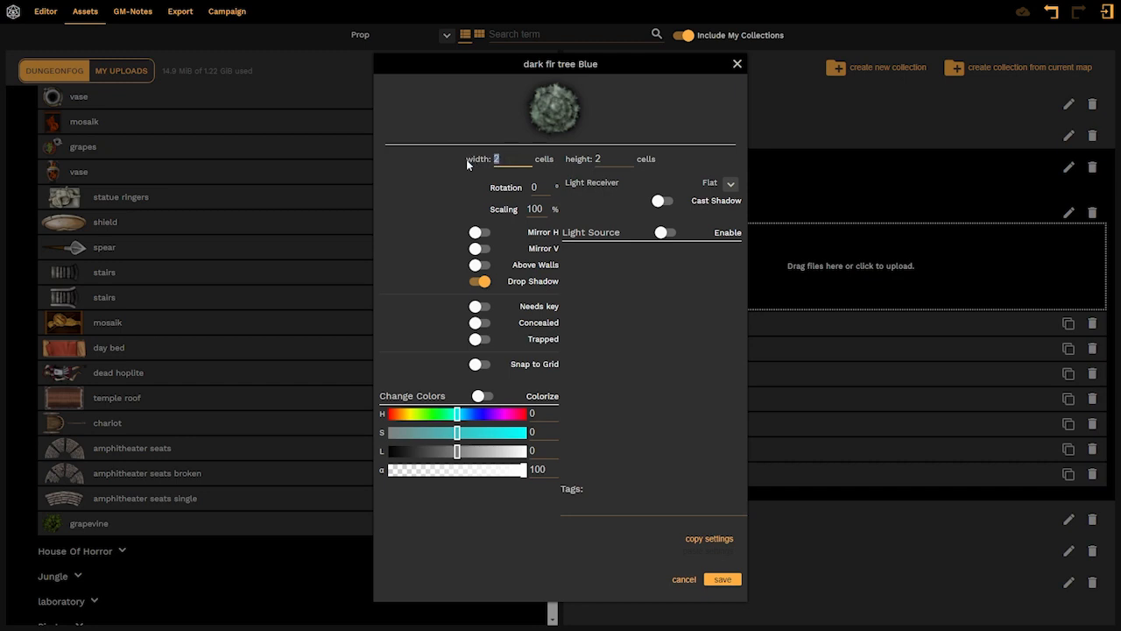
{"action": "type", "text": "3"}
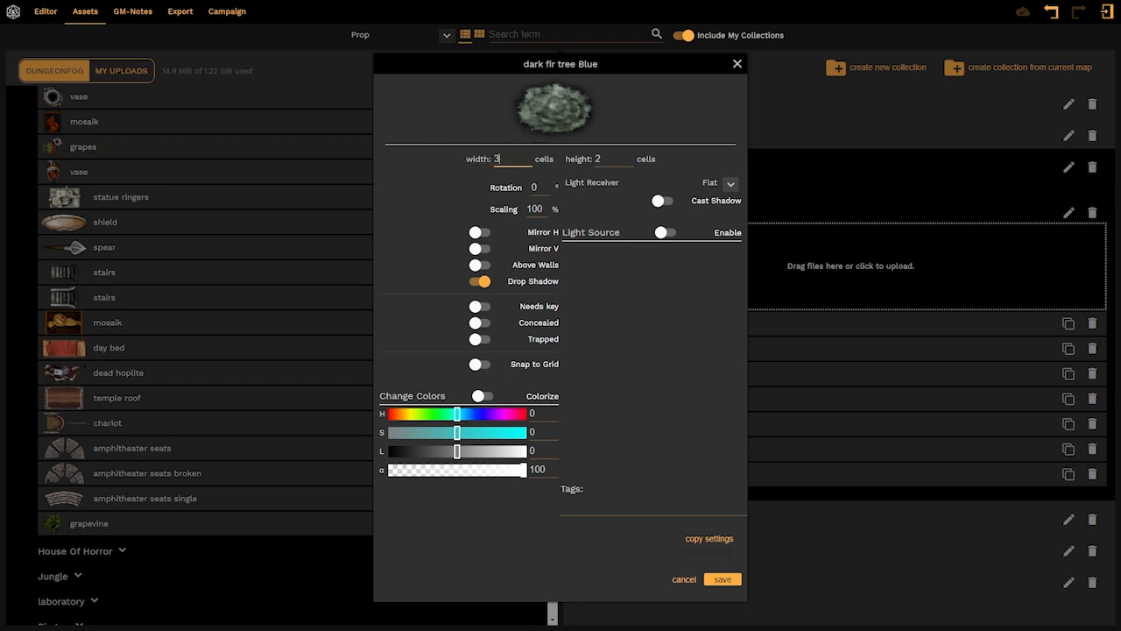
{"action": "left_click", "coordinate": [497, 159]}
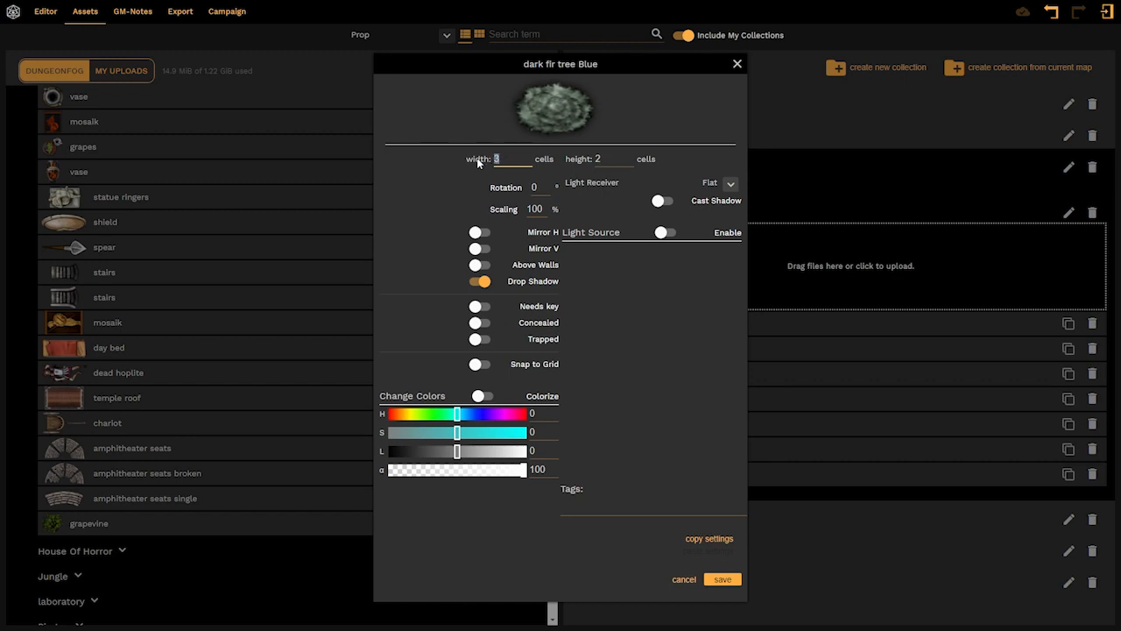
{"action": "type", "text": "2"}
{"action": "left_click", "coordinate": [615, 158]}
{"action": "type", "text": "3"}
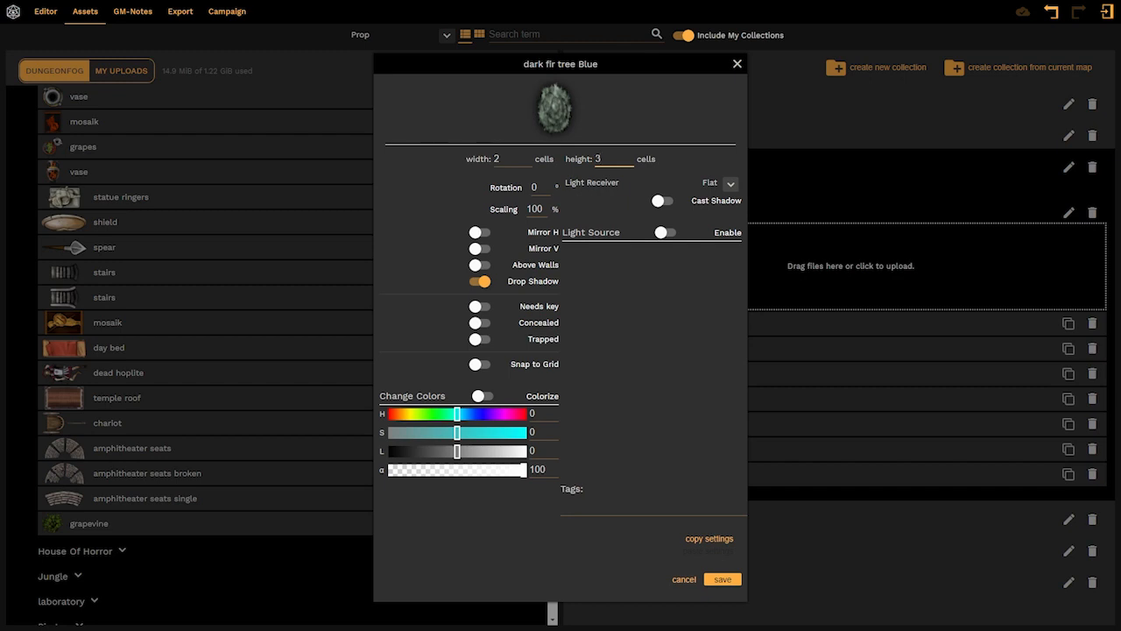
{"action": "left_click", "coordinate": [599, 159]}
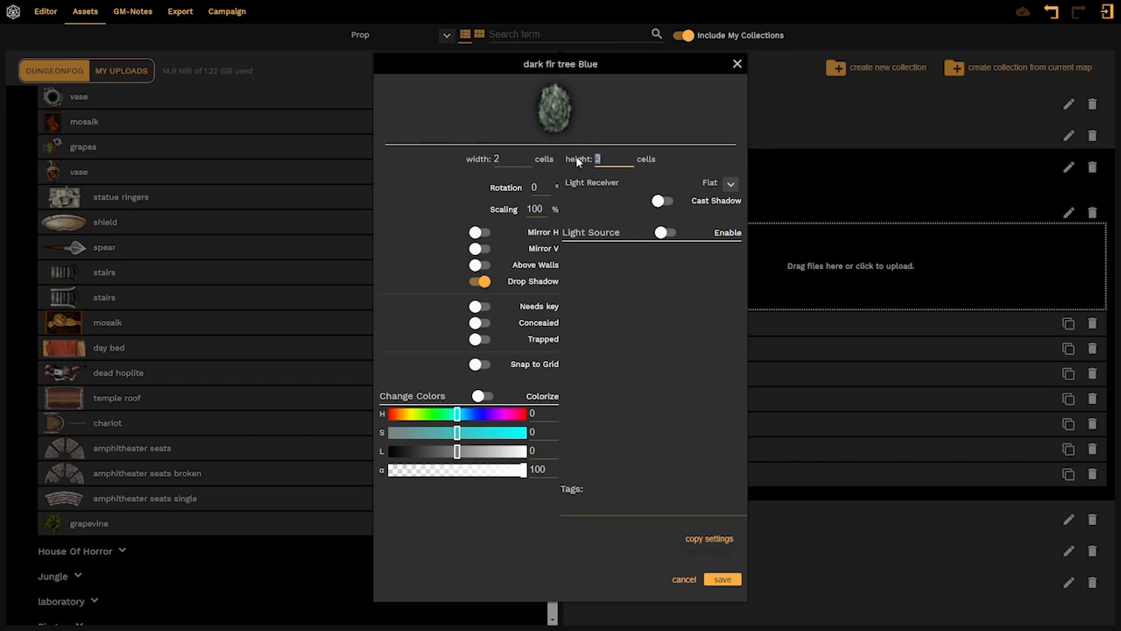
{"action": "type", "text": "1"}
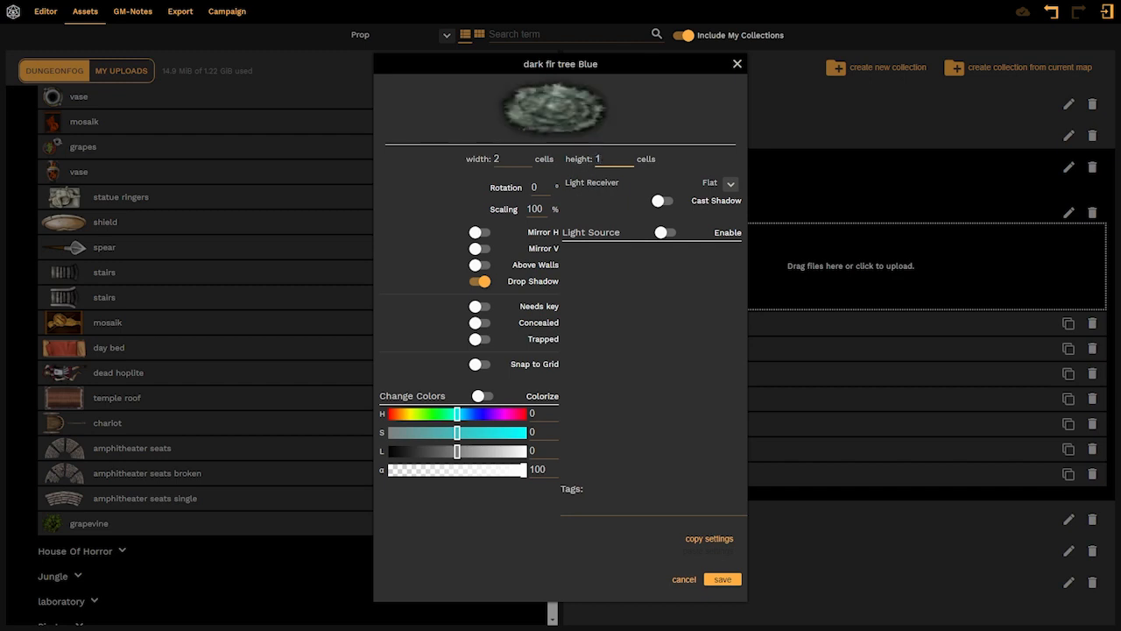
{"action": "type", "text": "2"}
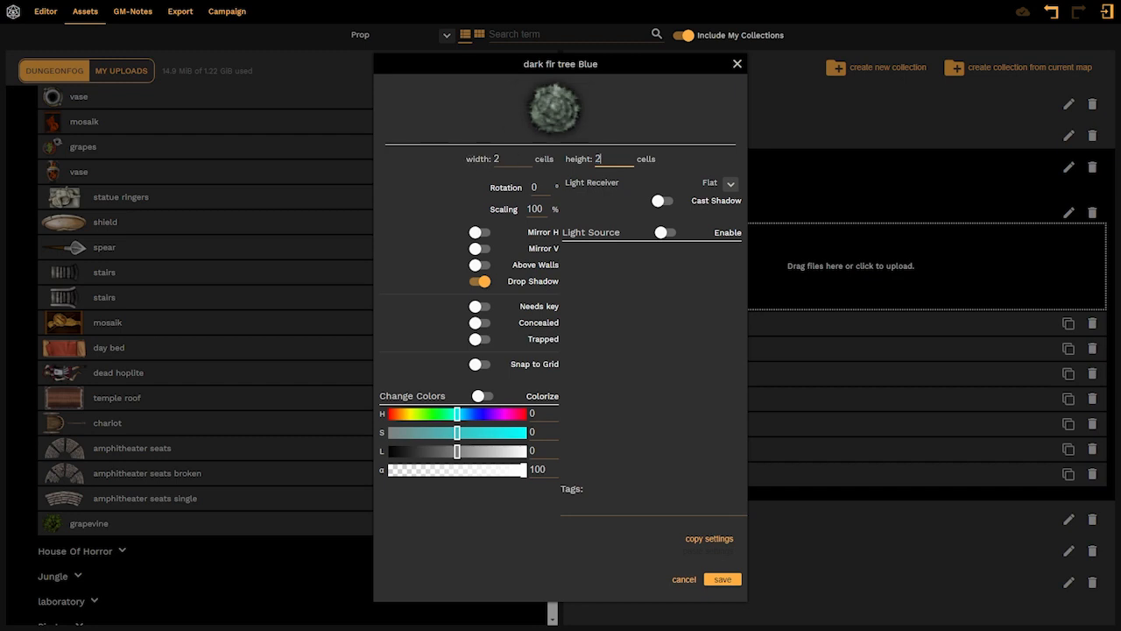
{"action": "mouse_move", "coordinate": [604, 195]}
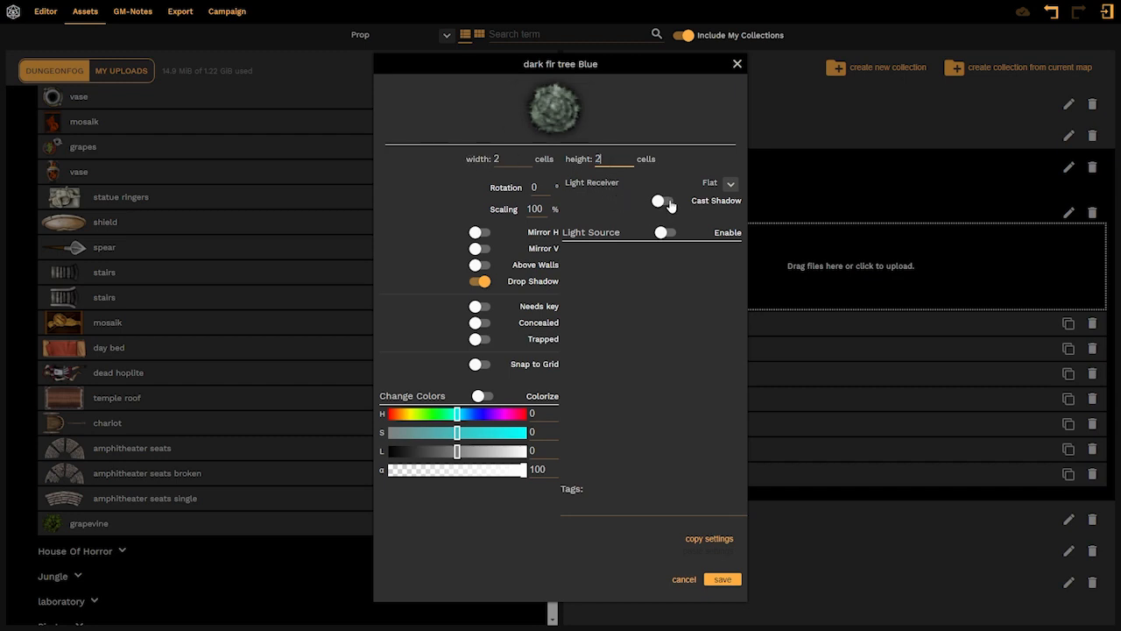
Leave Light Source off and set the tree's scaling to 90%
{"action": "left_click", "coordinate": [663, 232]}
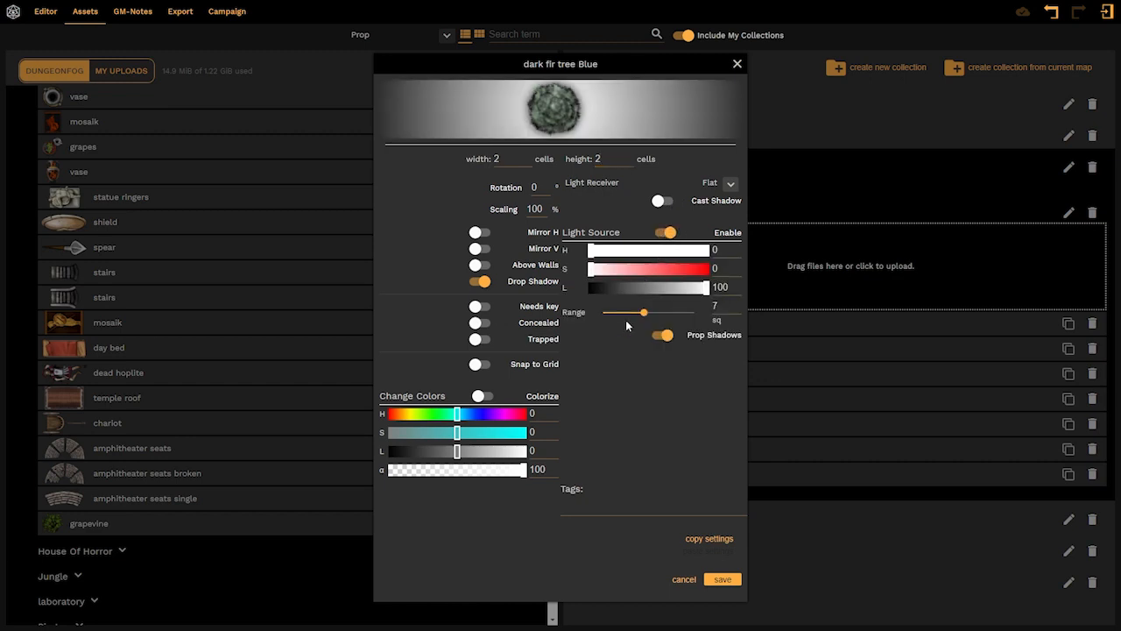
{"action": "left_click", "coordinate": [666, 232]}
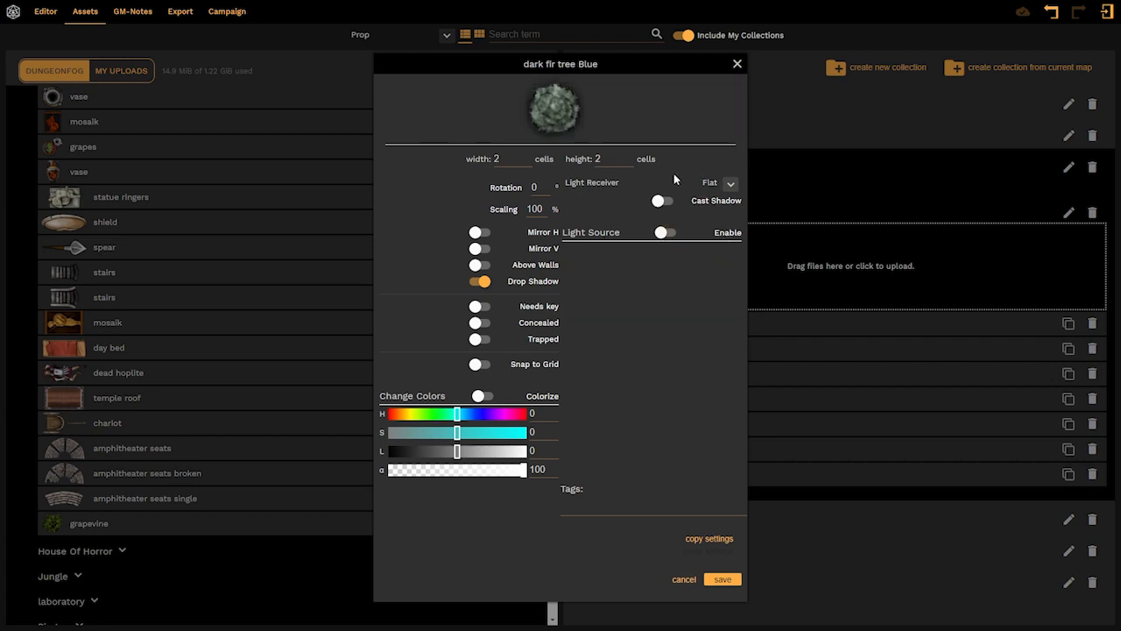
{"action": "mouse_move", "coordinate": [622, 180]}
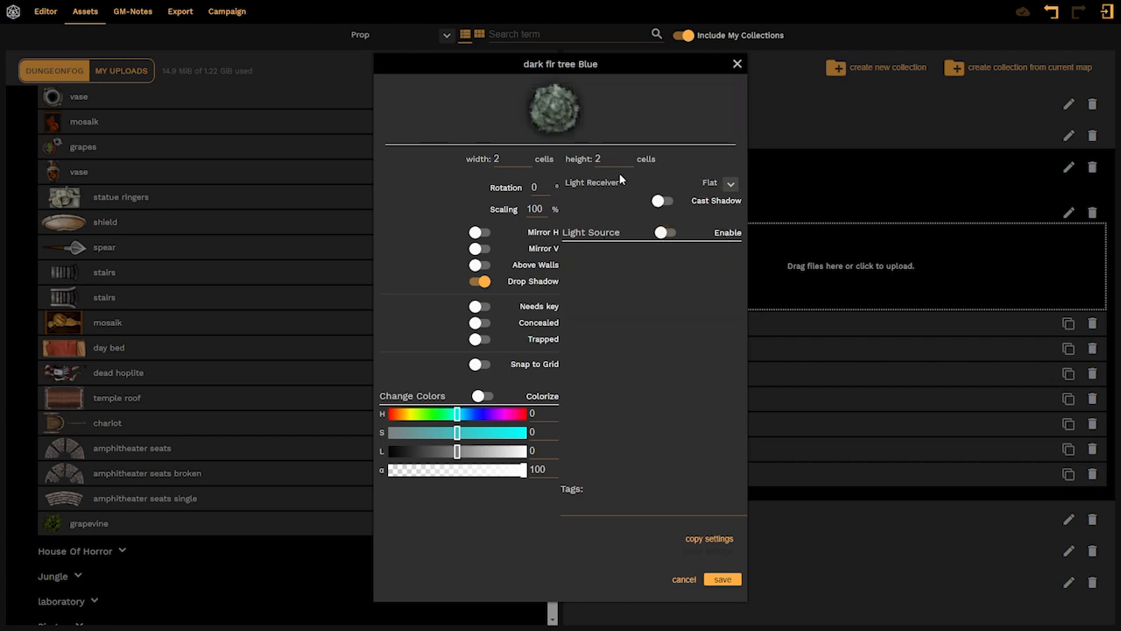
{"action": "mouse_move", "coordinate": [513, 211]}
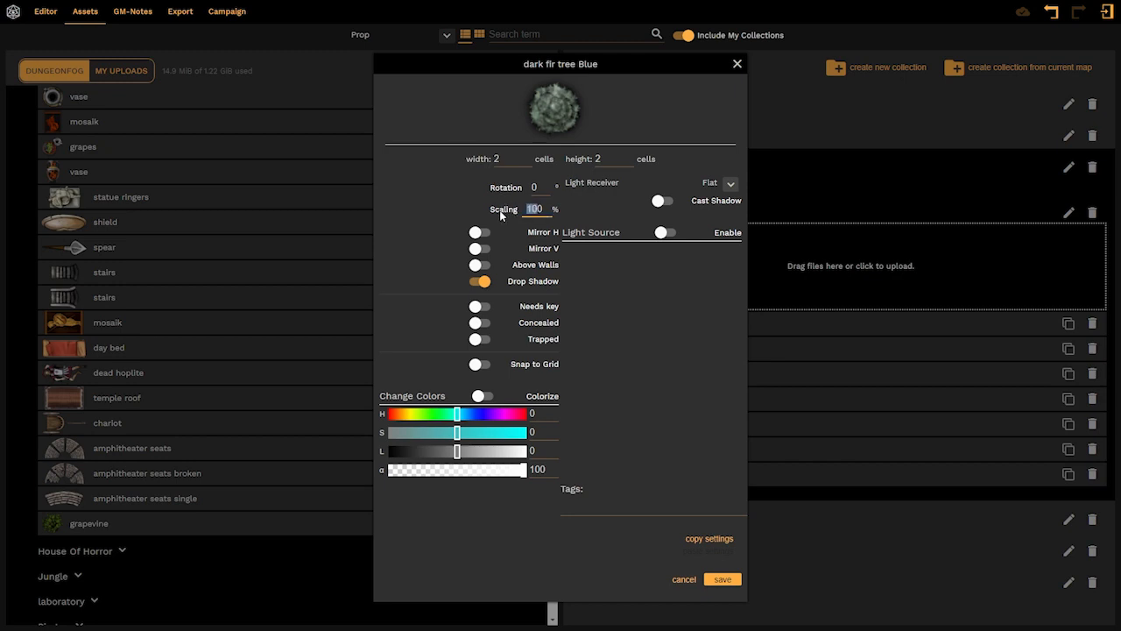
{"action": "type", "text": "90"}
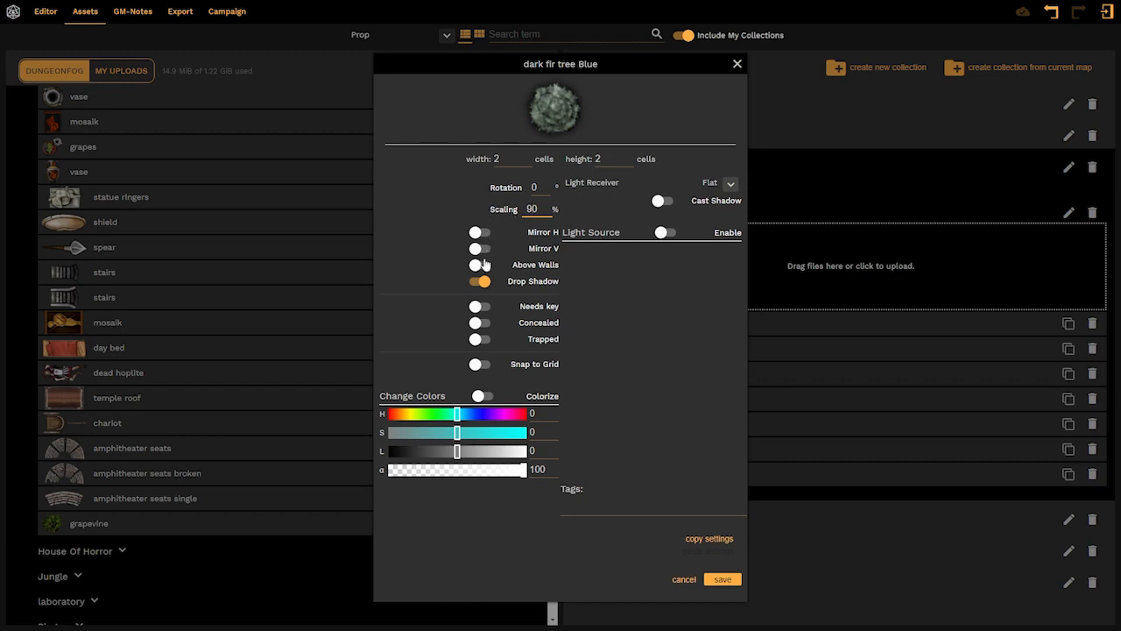
{"action": "left_click", "coordinate": [480, 264]}
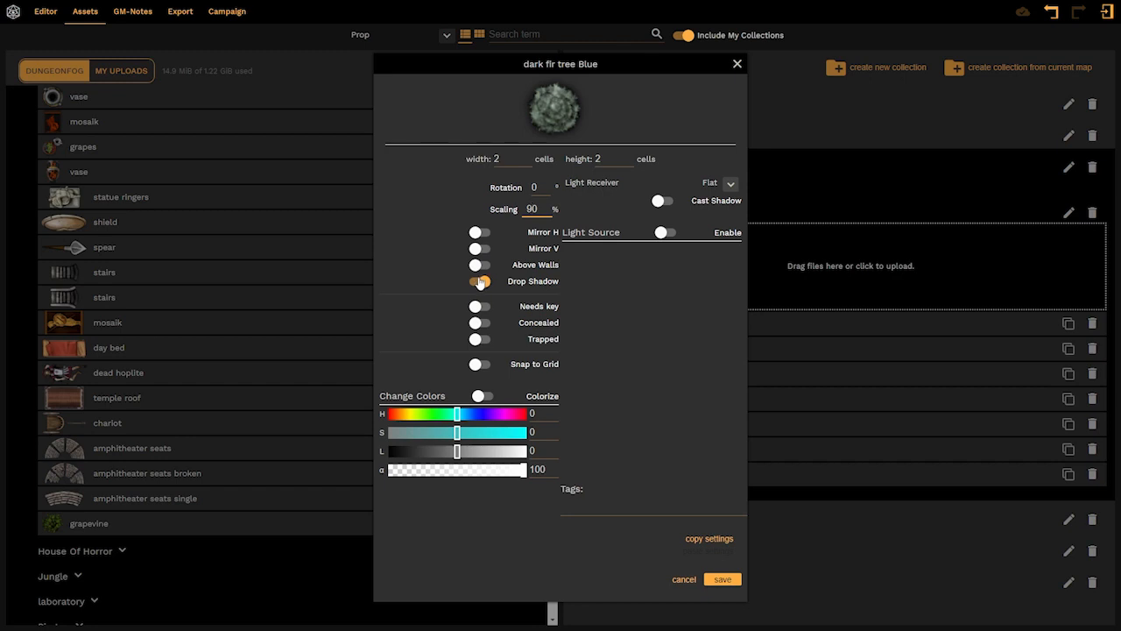
{"action": "left_click", "coordinate": [480, 281]}
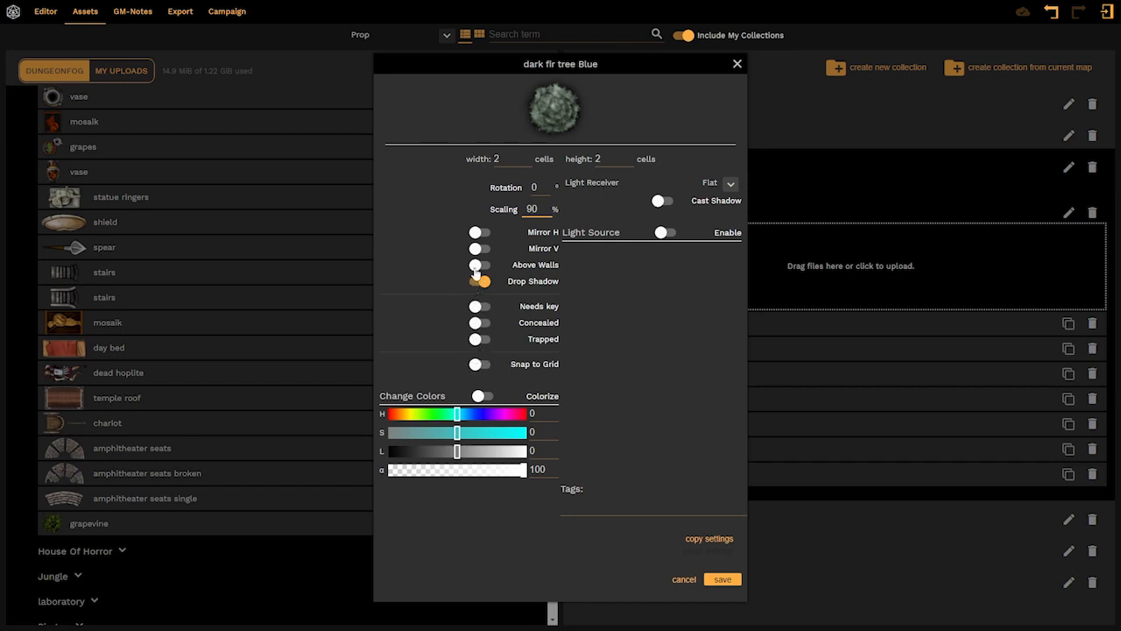
{"action": "left_click", "coordinate": [479, 280]}
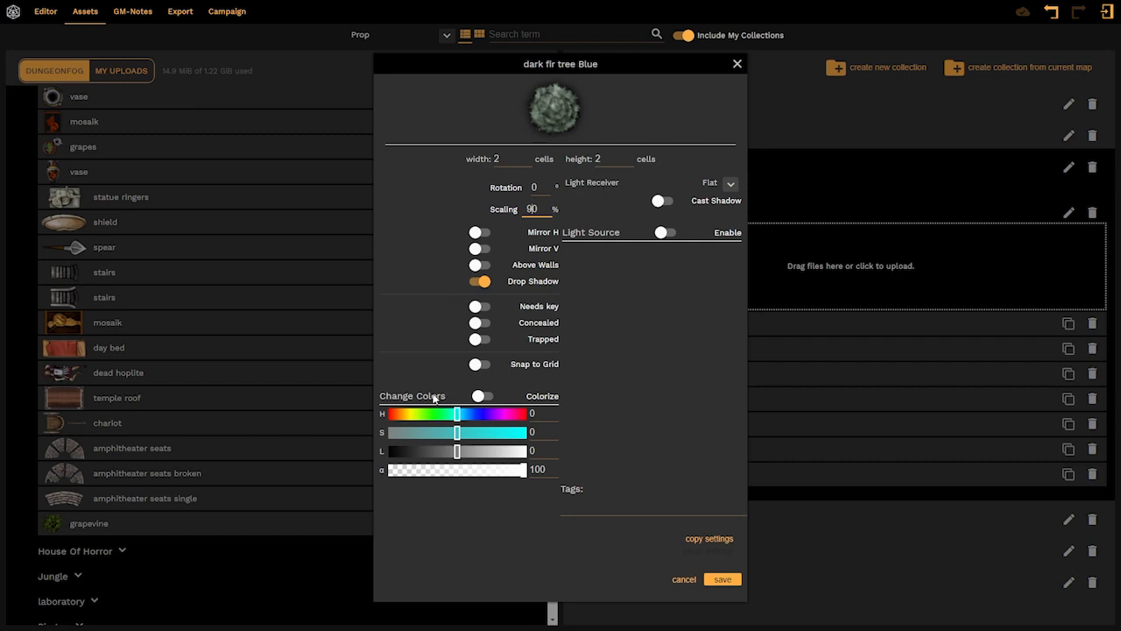
Set the tree's colour sliders to H 22, S 51 and L -23
{"action": "left_click_drag", "start_coordinate": [456, 412], "coordinate": [453, 412]}
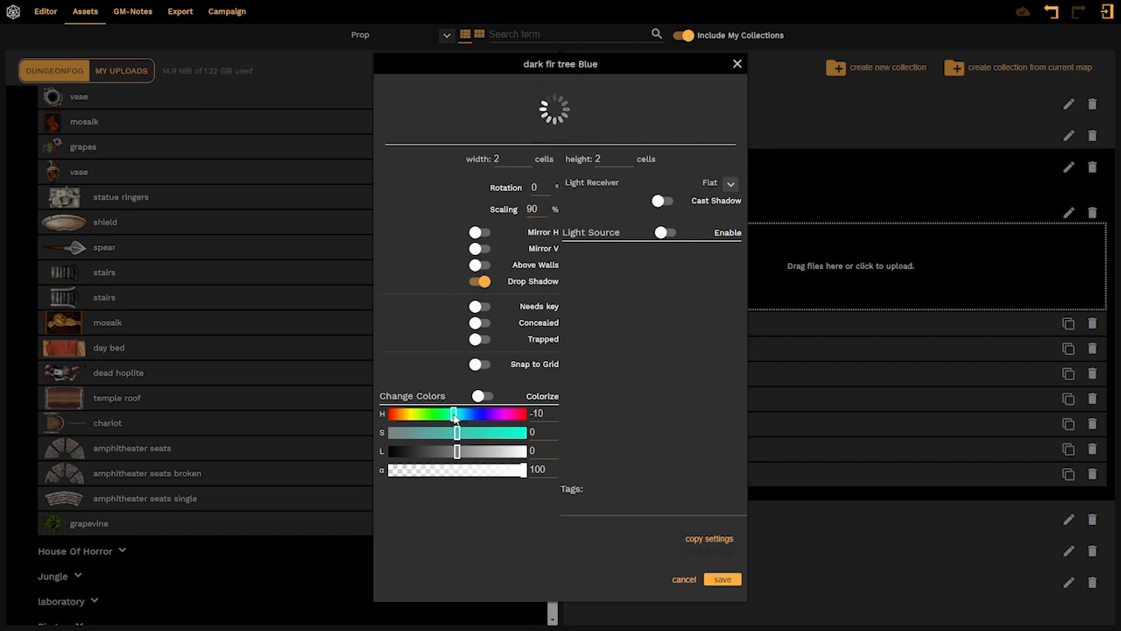
{"action": "left_click_drag", "start_coordinate": [454, 413], "coordinate": [465, 413]}
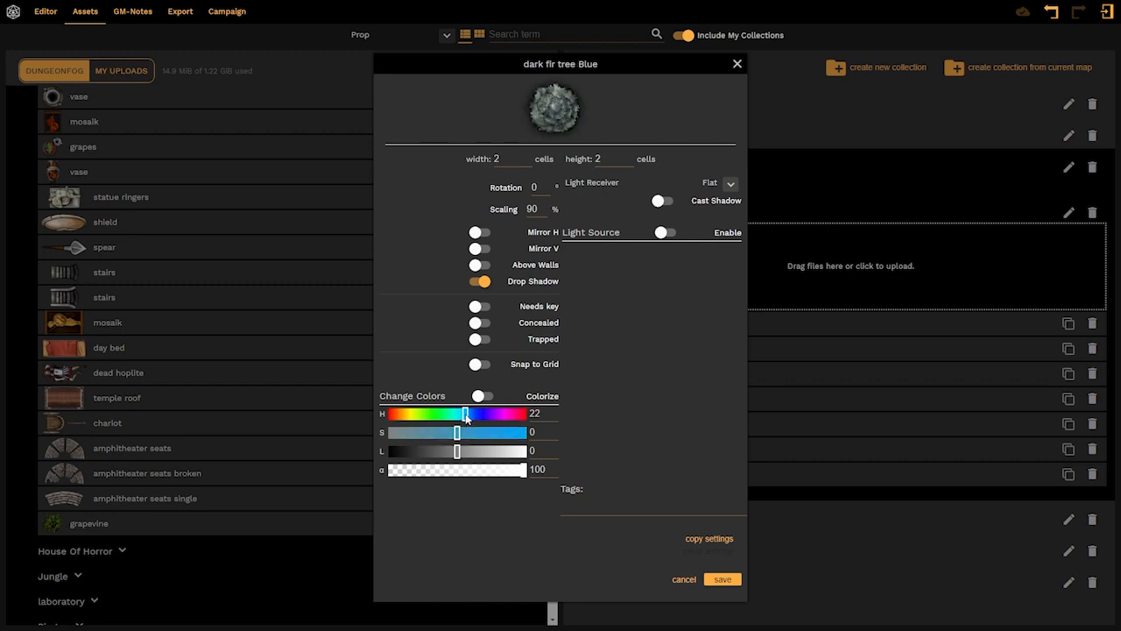
{"action": "left_click_drag", "start_coordinate": [457, 432], "coordinate": [490, 432]}
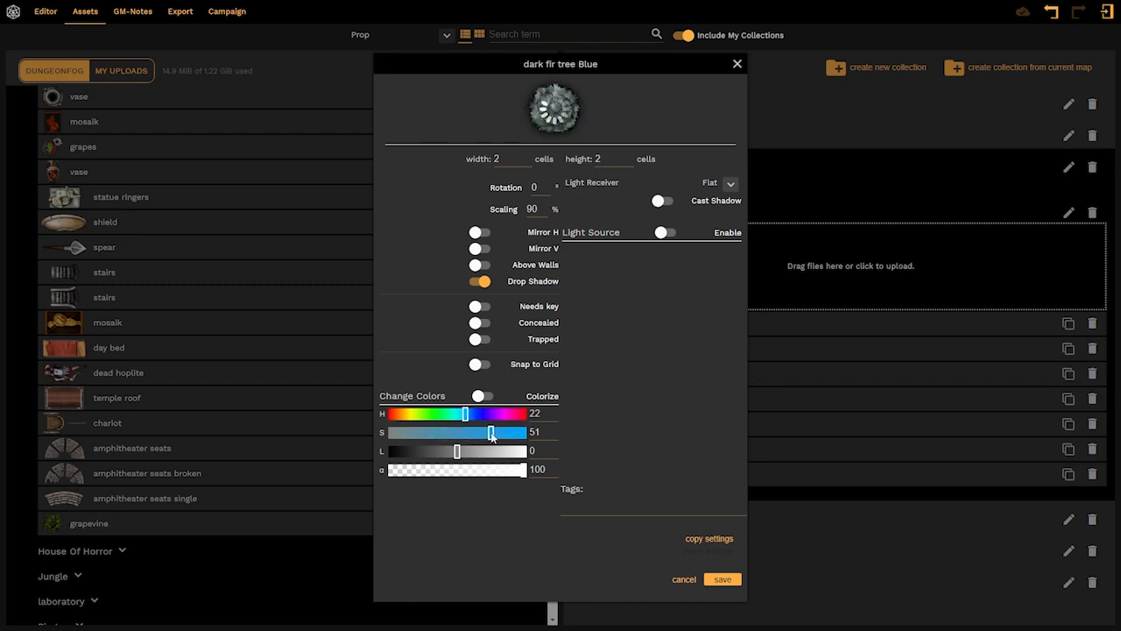
{"action": "left_click_drag", "start_coordinate": [455, 451], "coordinate": [443, 450]}
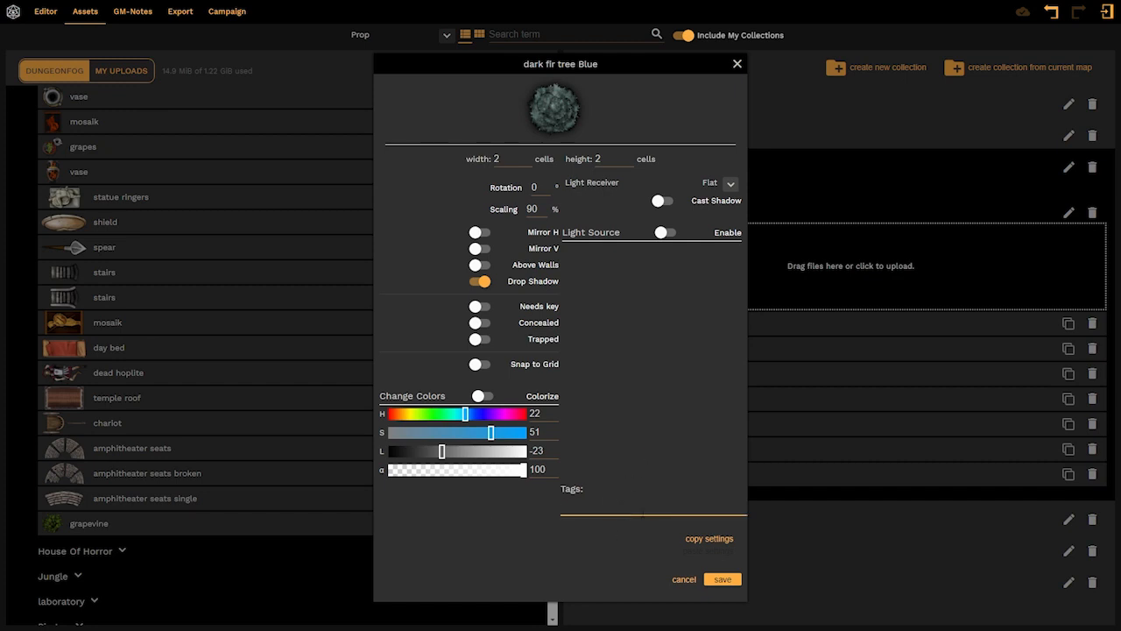
Tag the asset blue, fir and tree, and save it
{"action": "type", "text": "blue"}
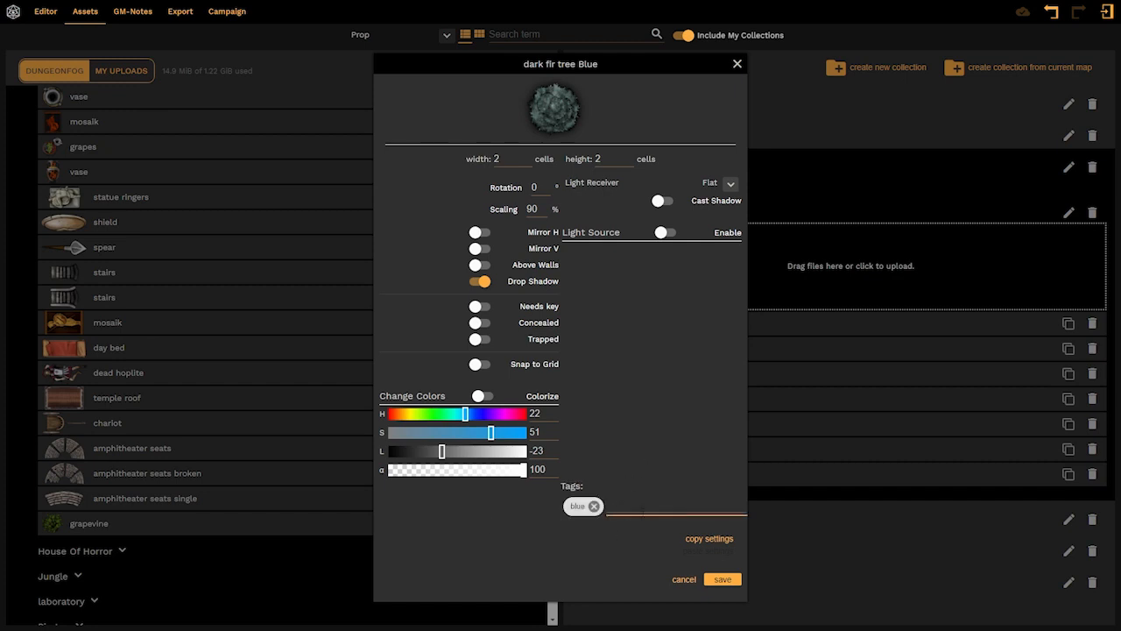
{"action": "type", "text": "tree"}
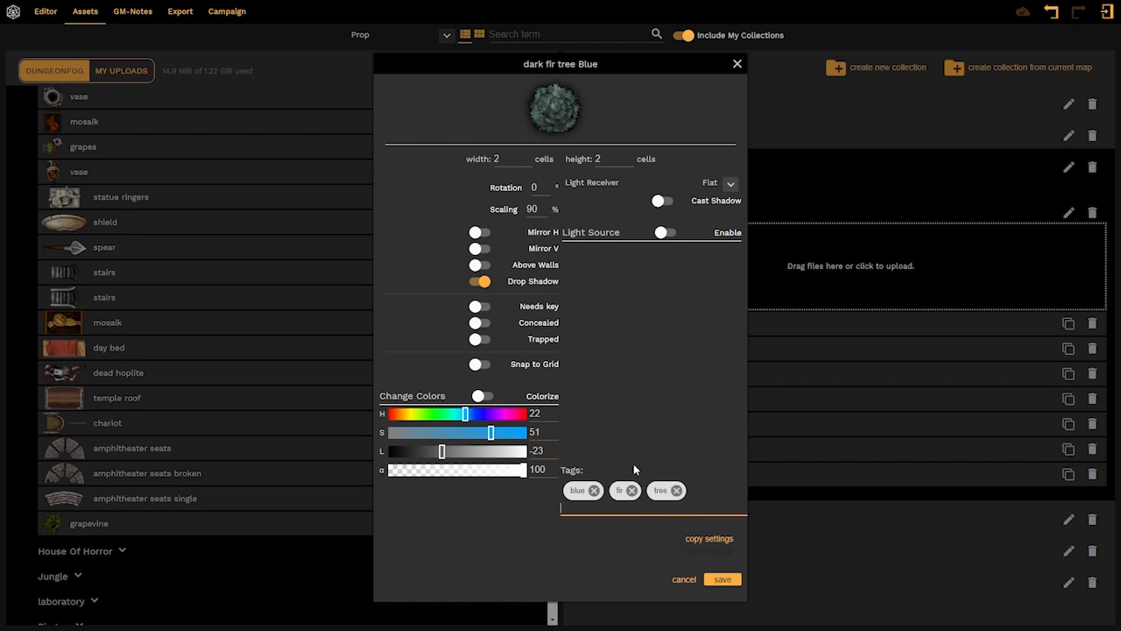
{"action": "mouse_move", "coordinate": [627, 433]}
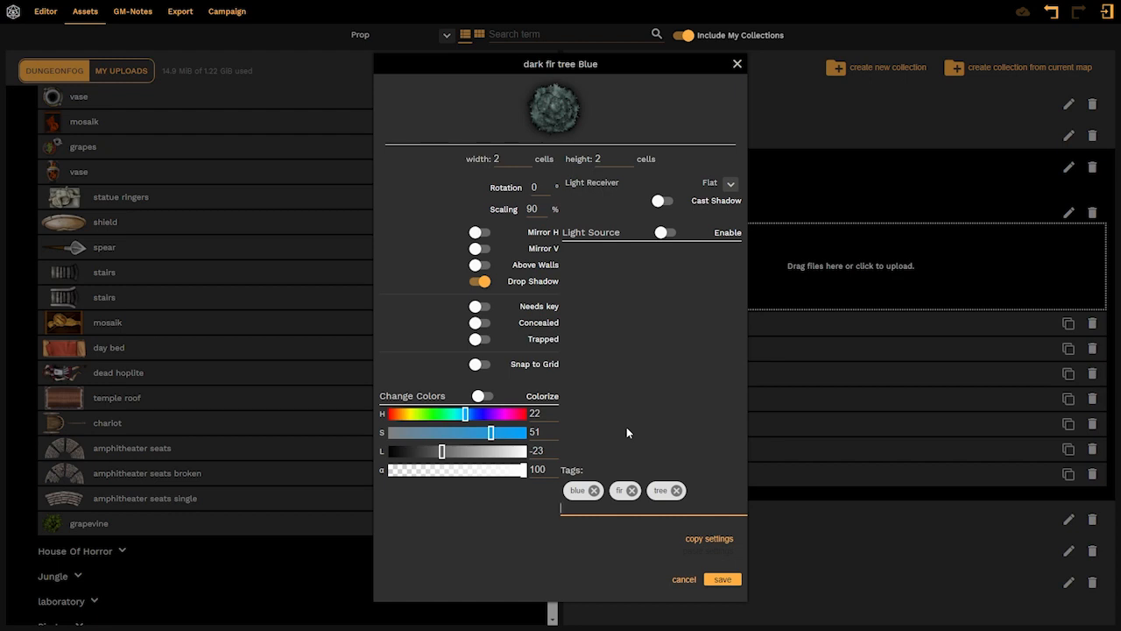
{"action": "mouse_move", "coordinate": [390, 6]}
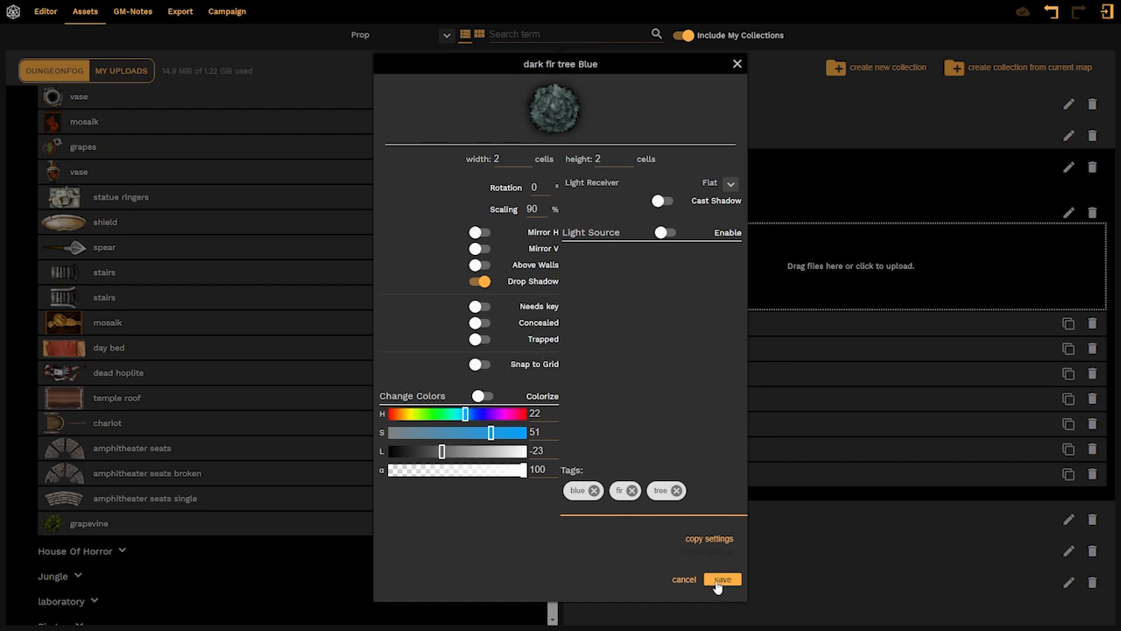
{"action": "left_click", "coordinate": [722, 579]}
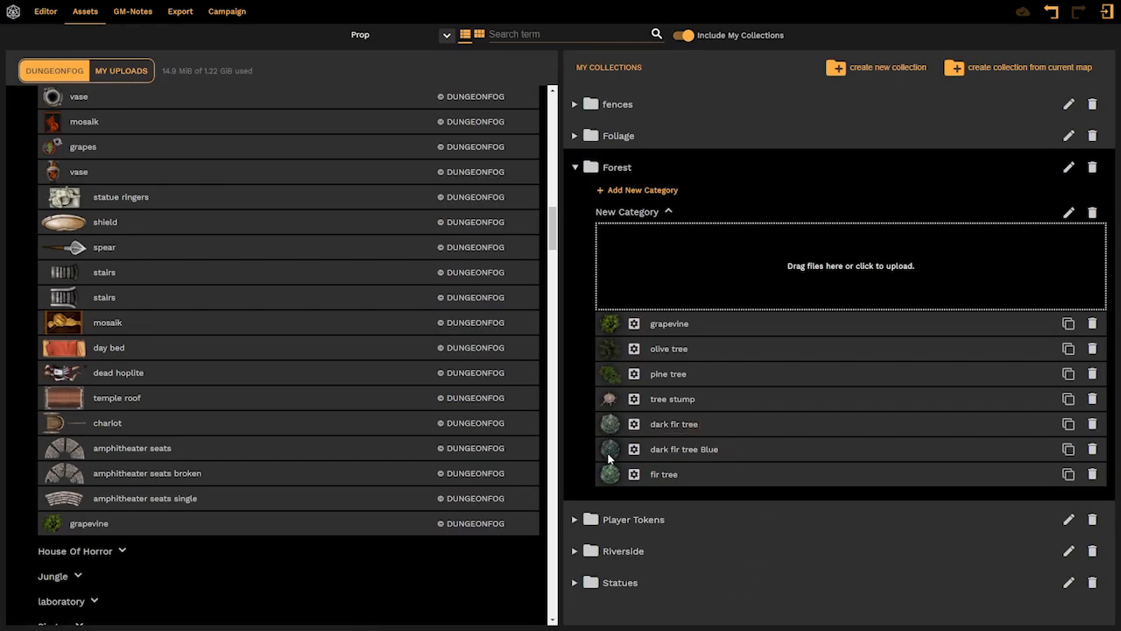
{"action": "mouse_move", "coordinate": [611, 456]}
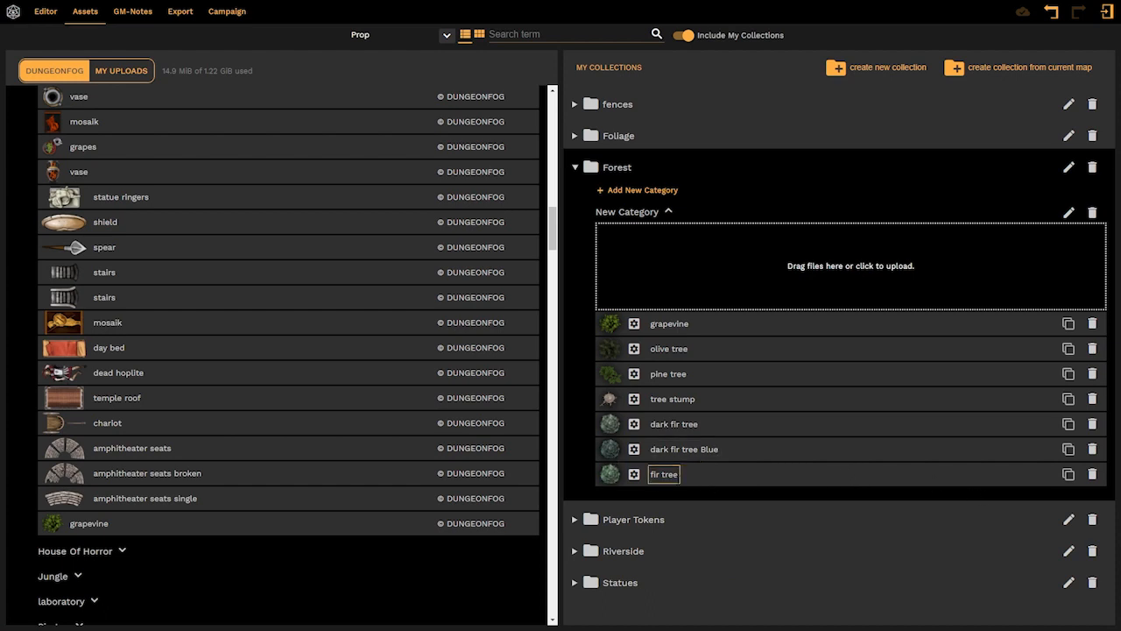
Duplicate the fir tree and rename the copy 'fir tree brown'
{"action": "left_click", "coordinate": [659, 500]}
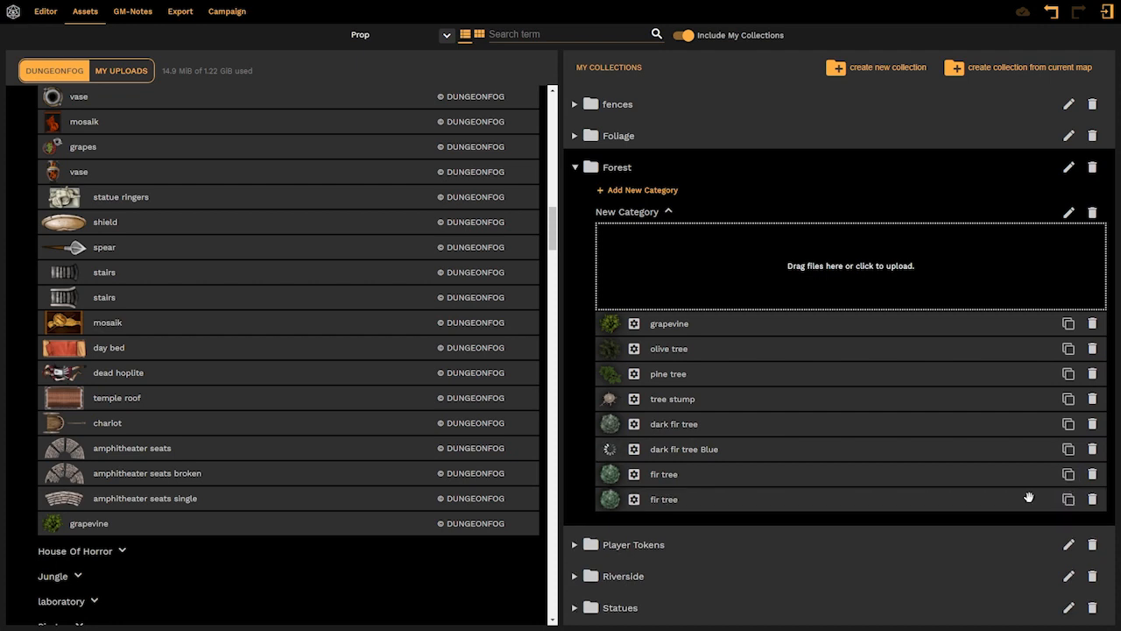
{"action": "double_click", "coordinate": [663, 499]}
{"action": "type", "text": " brown"}
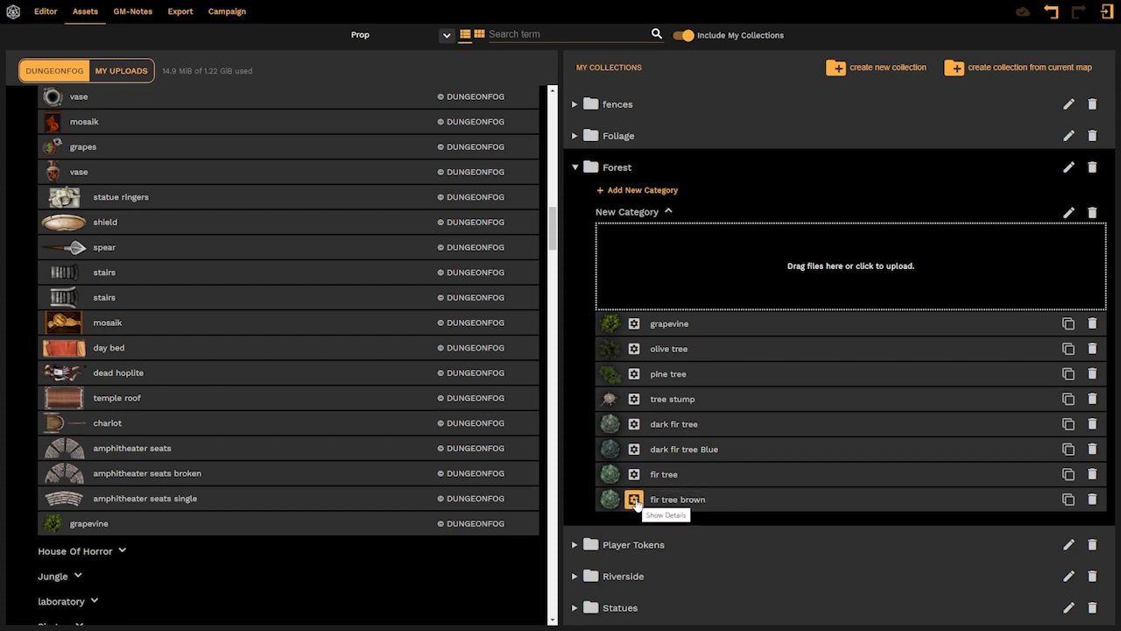
Shift fir tree brown's hue toward brown and change its rotation value
{"action": "left_click", "coordinate": [633, 498]}
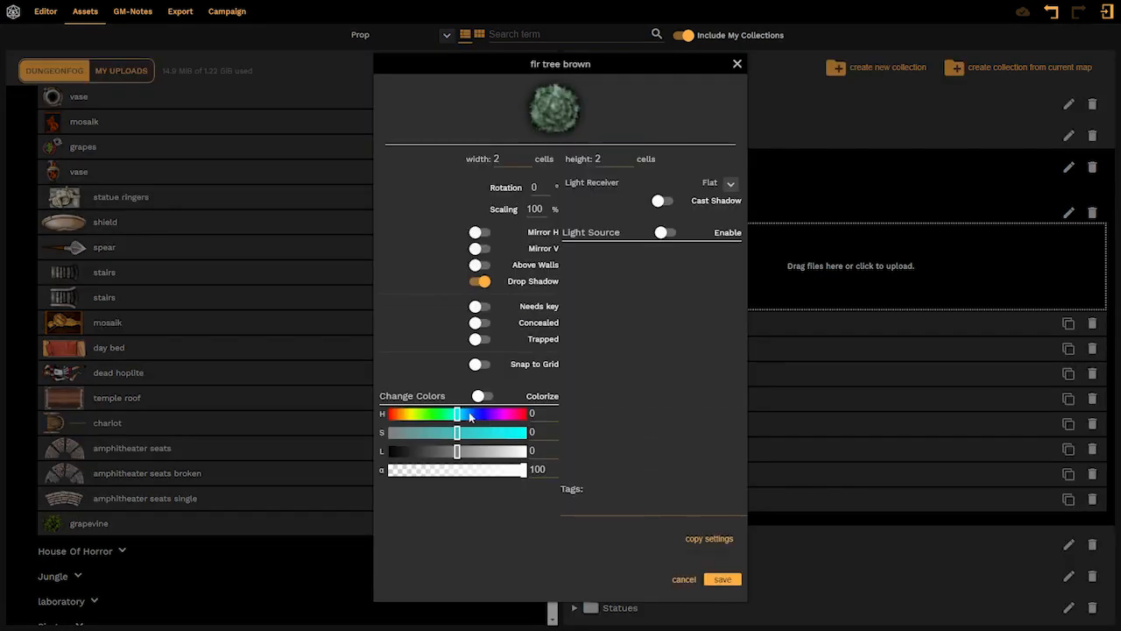
{"action": "left_click_drag", "start_coordinate": [457, 412], "coordinate": [445, 412]}
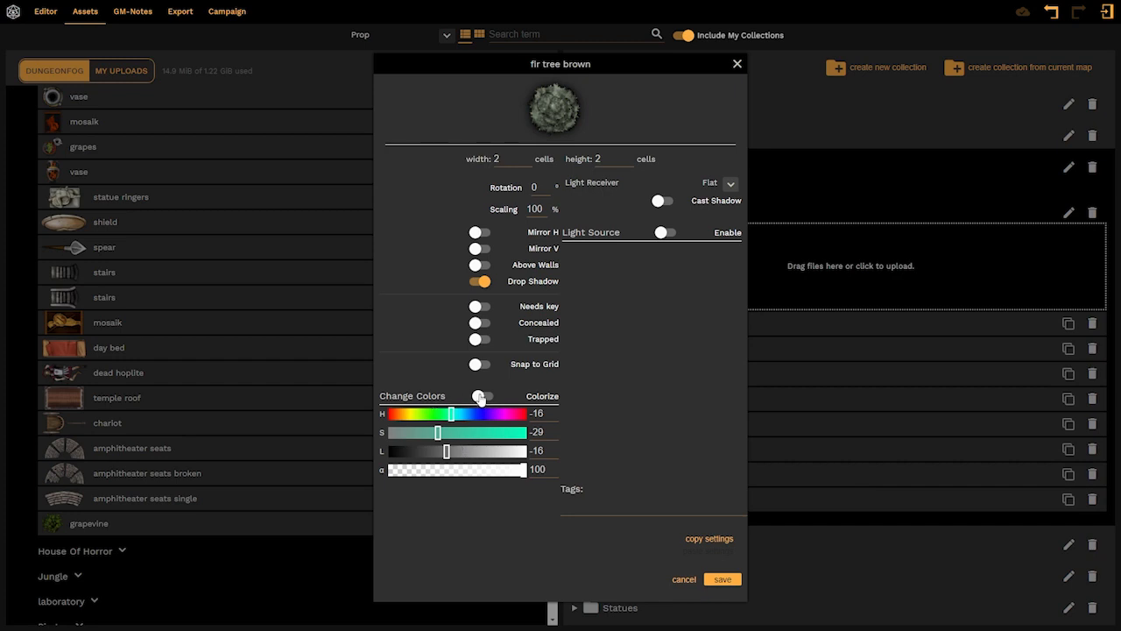
{"action": "mouse_move", "coordinate": [578, 206]}
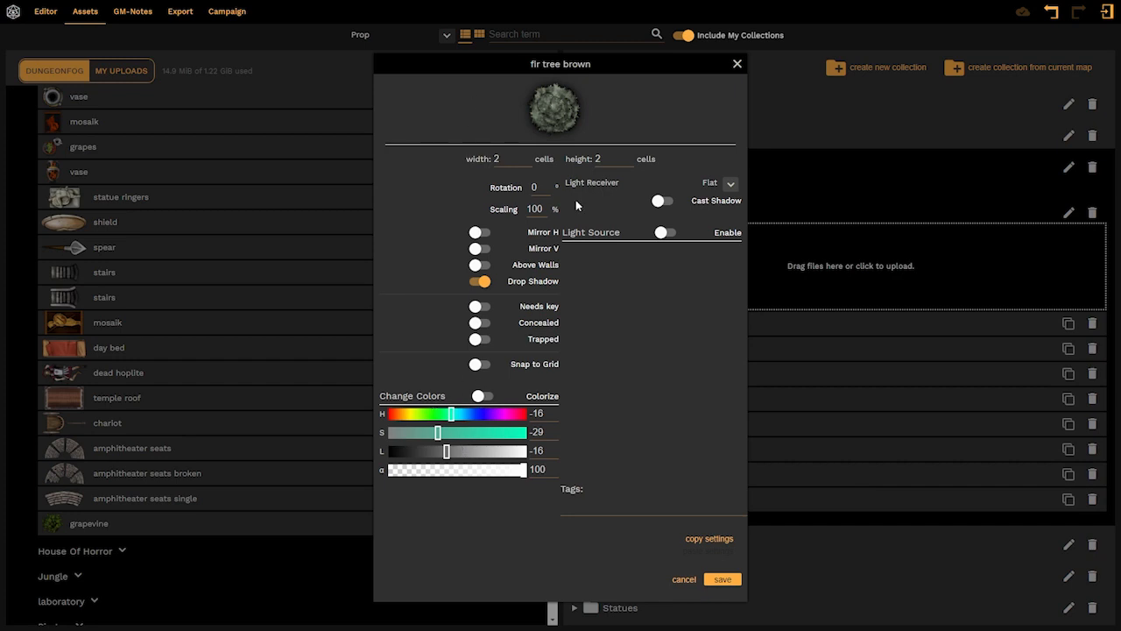
{"action": "left_click", "coordinate": [535, 186]}
{"action": "type", "text": "20"}
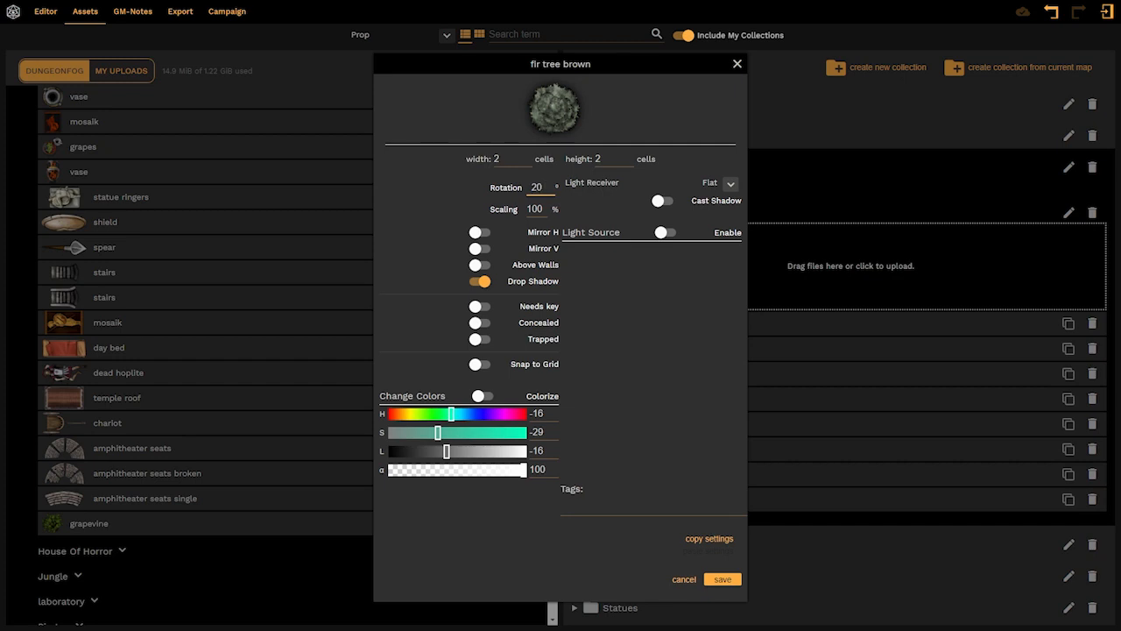
{"action": "type", "text": "11"}
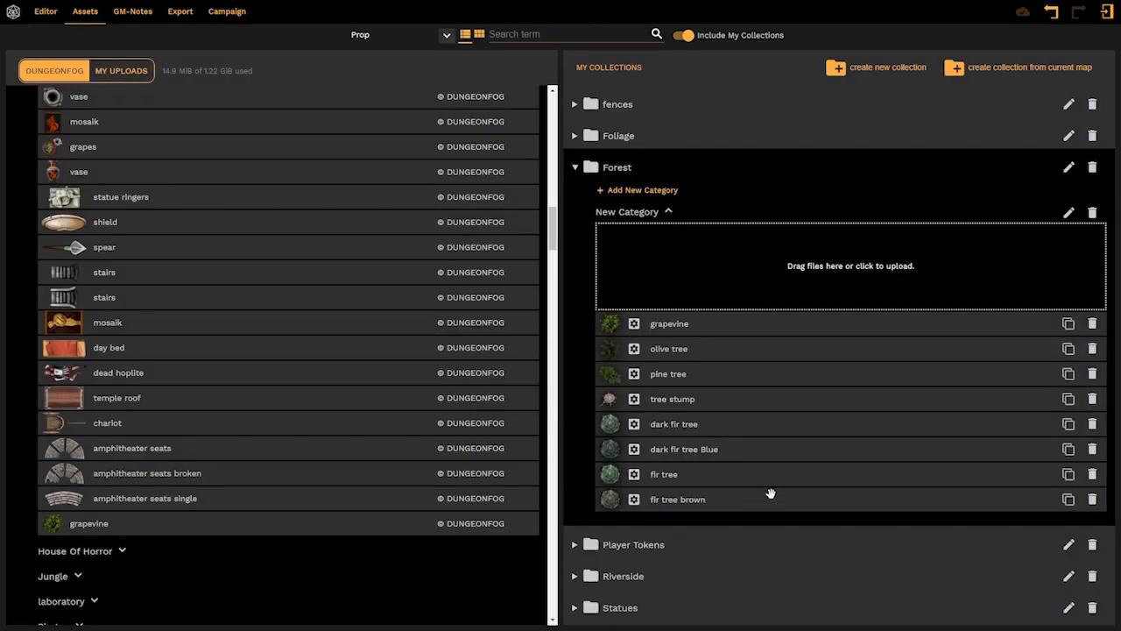
{"action": "mouse_move", "coordinate": [690, 325]}
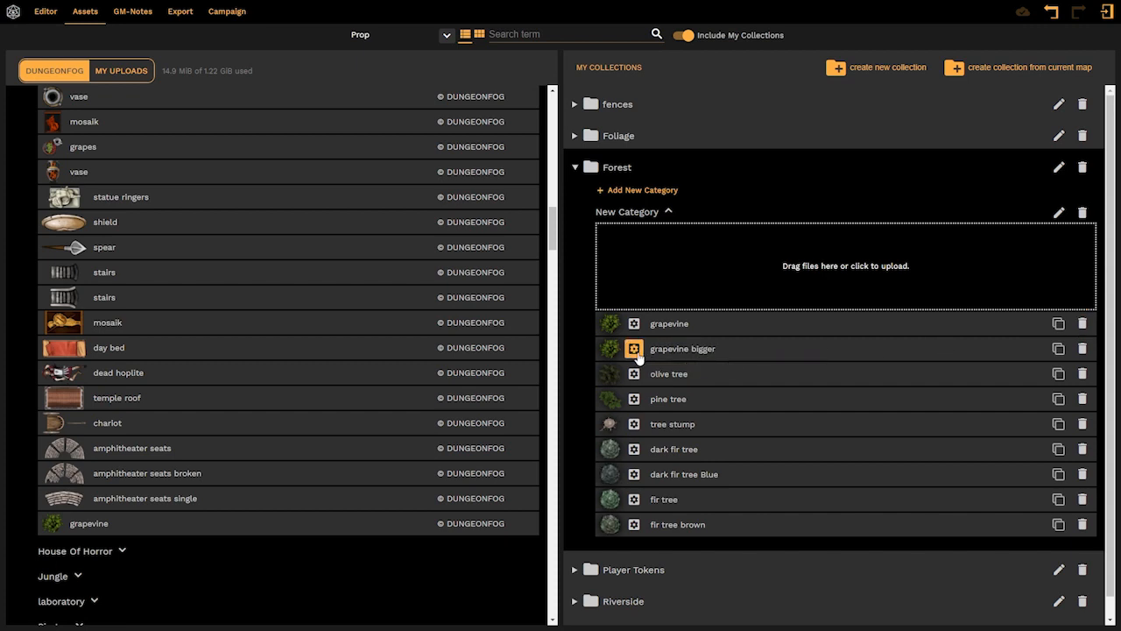
Open the details of the new grapevine bigger copy
{"action": "left_click", "coordinate": [633, 348]}
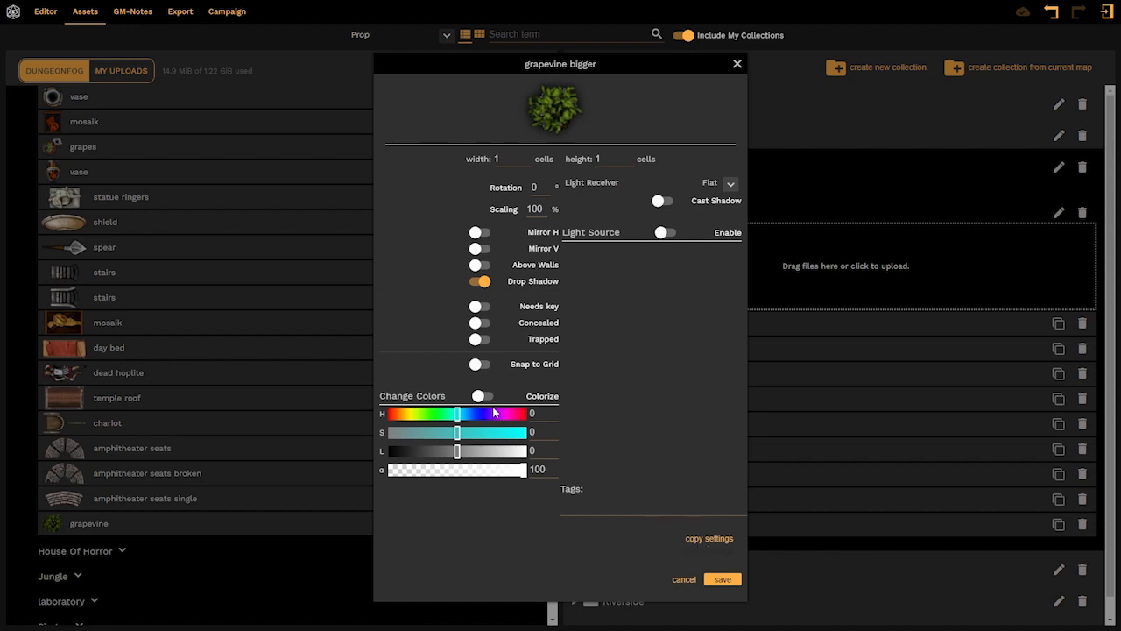
Set grapevine bigger's colours to H -10, S -19, L -14 and save it
{"action": "left_click_drag", "start_coordinate": [456, 412], "coordinate": [452, 413]}
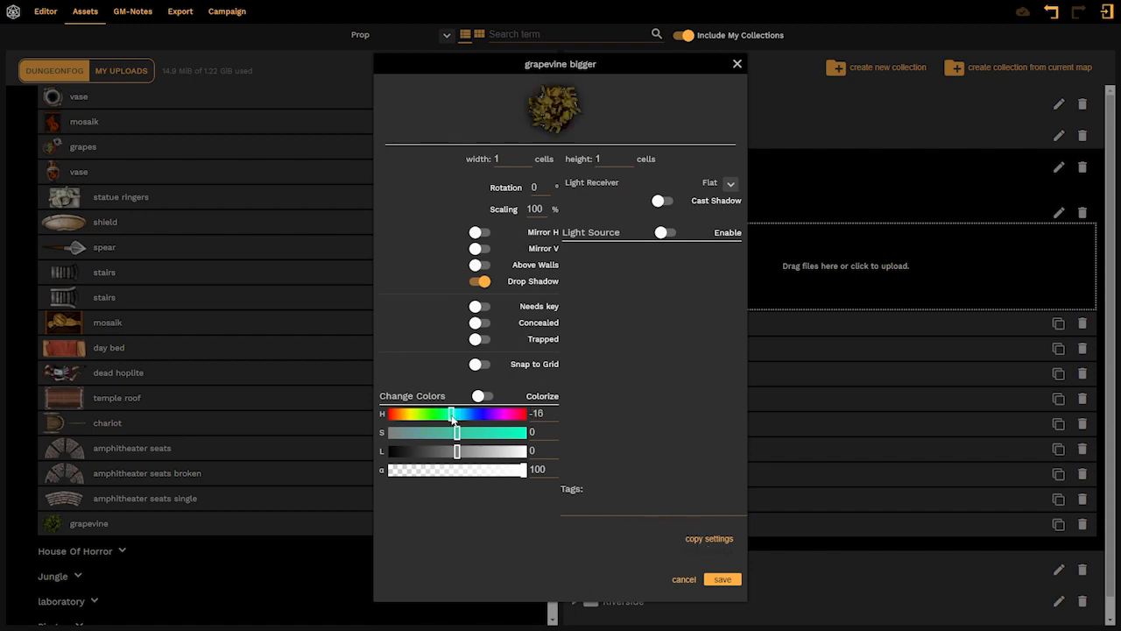
{"action": "left_click_drag", "start_coordinate": [451, 413], "coordinate": [455, 413]}
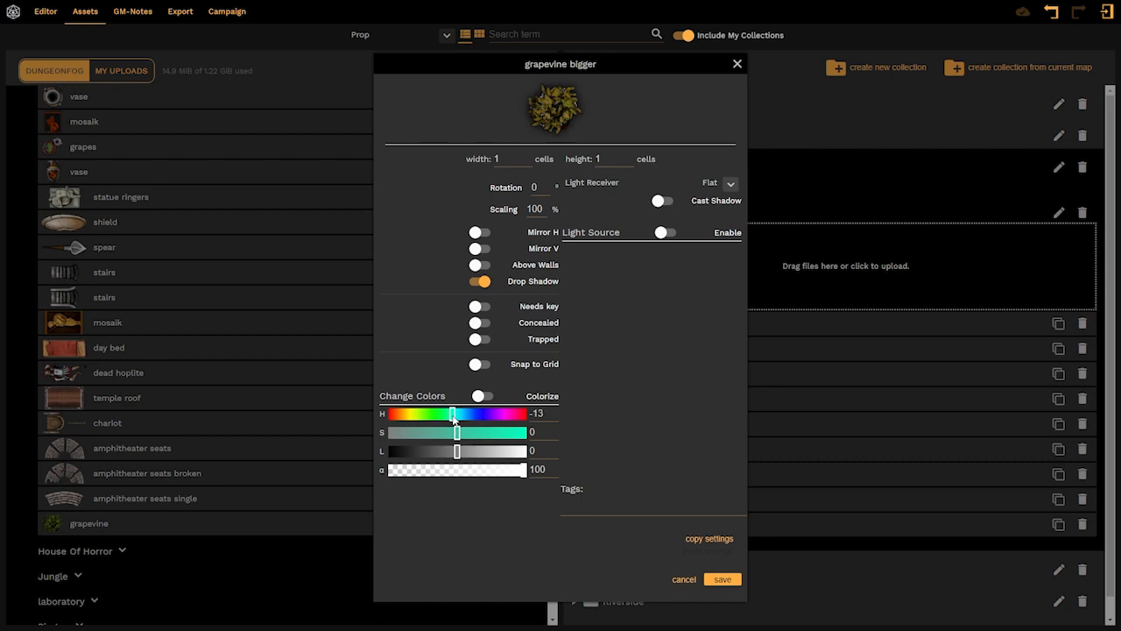
{"action": "left_click_drag", "start_coordinate": [455, 451], "coordinate": [447, 451]}
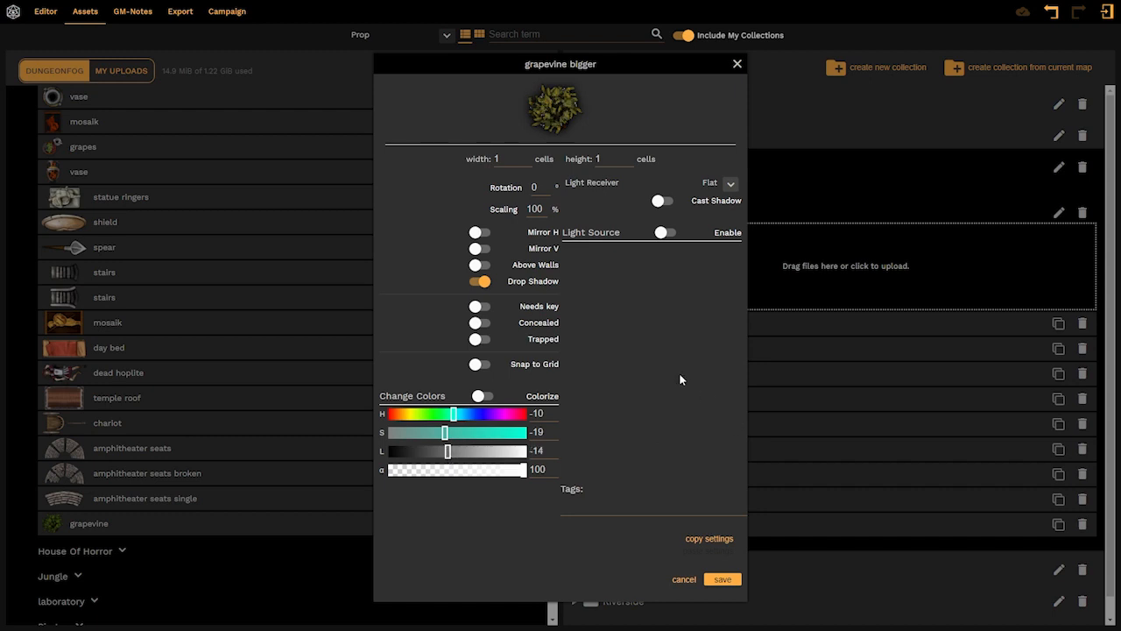
{"action": "mouse_move", "coordinate": [683, 475]}
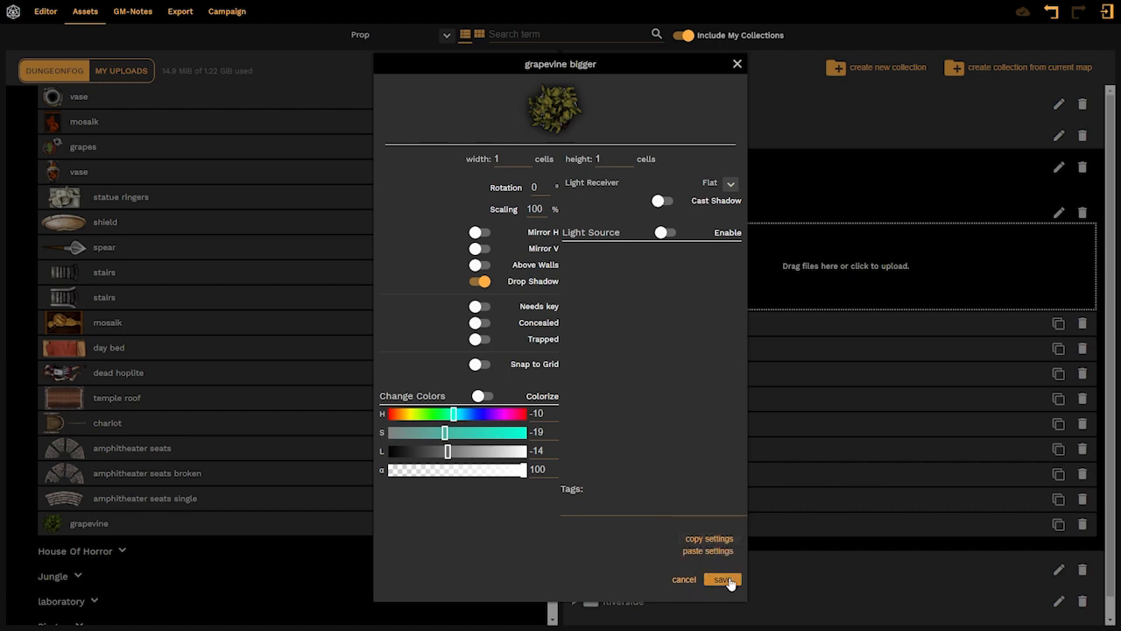
{"action": "left_click", "coordinate": [723, 579]}
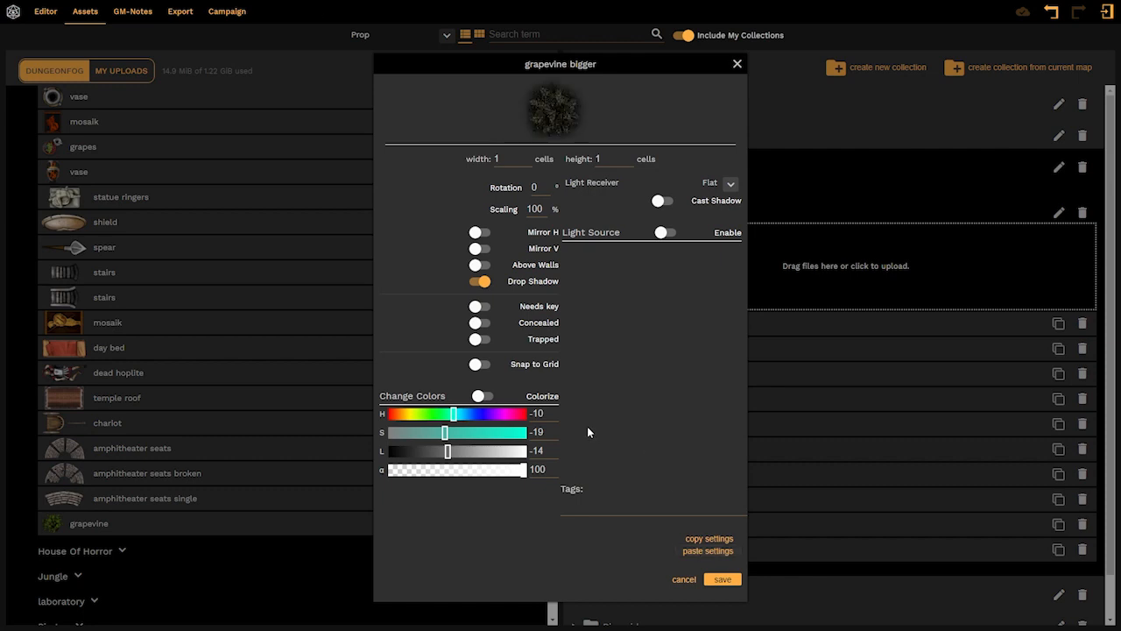
{"action": "mouse_move", "coordinate": [560, 111]}
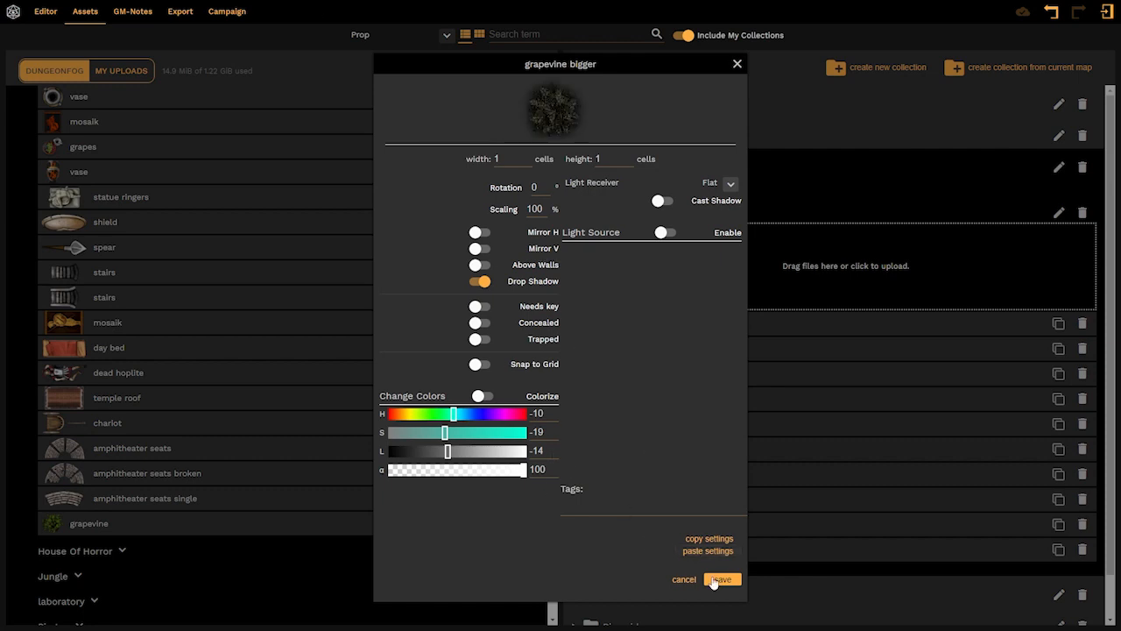
{"action": "left_click", "coordinate": [722, 579]}
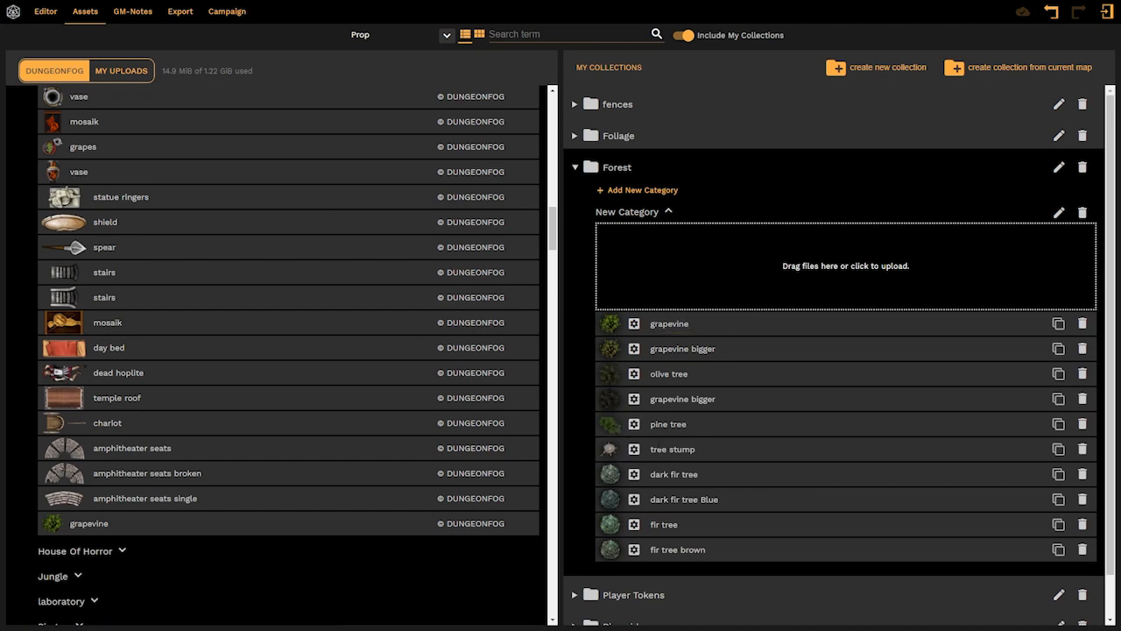
Duplicate the pine tree asset and save the new copy
{"action": "double_click", "coordinate": [672, 449]}
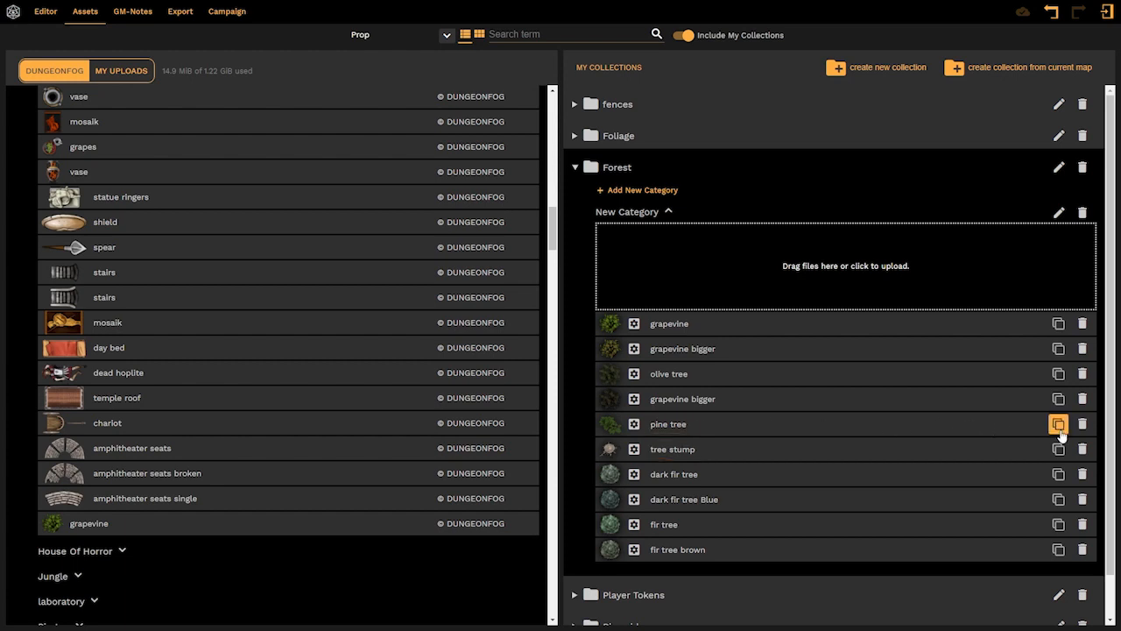
{"action": "left_click", "coordinate": [1059, 424]}
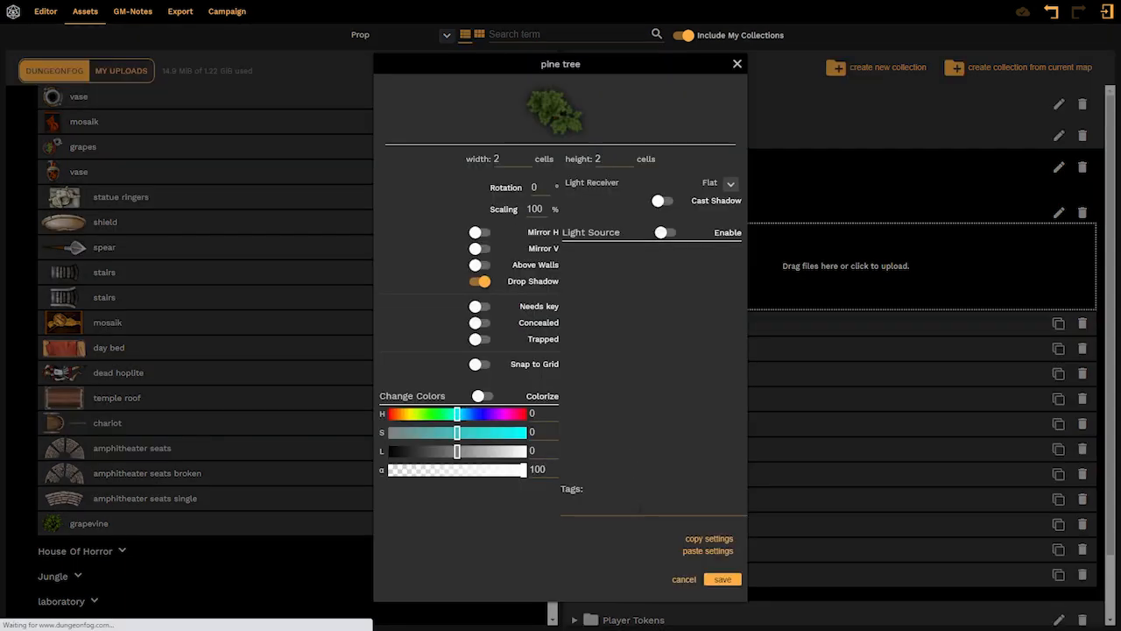
{"action": "left_click", "coordinate": [708, 551]}
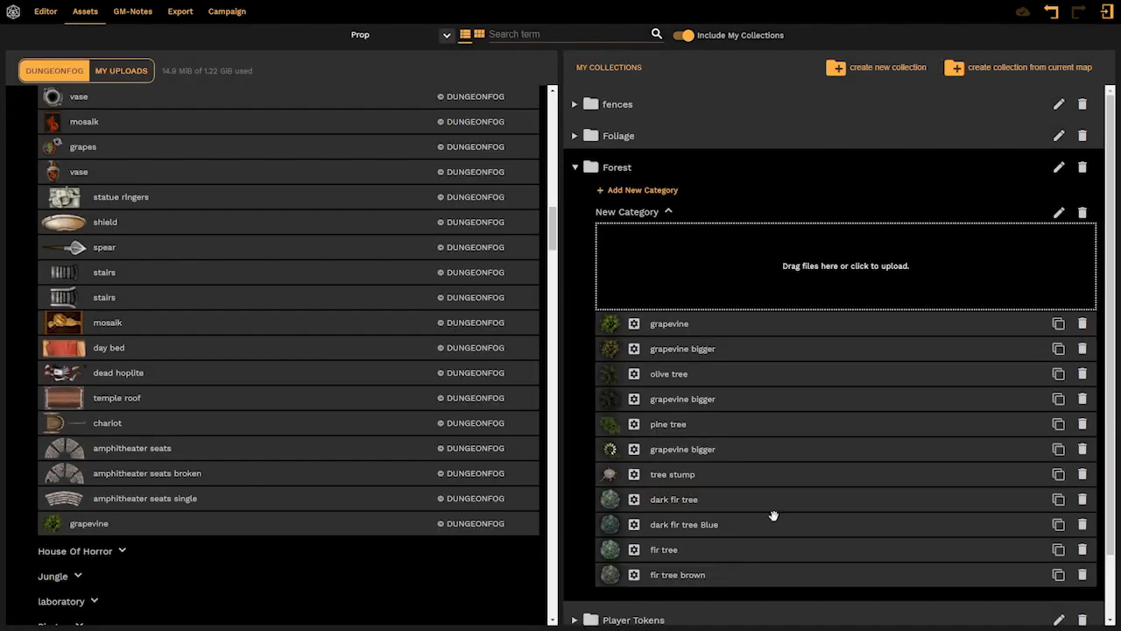
{"action": "mouse_move", "coordinate": [774, 424]}
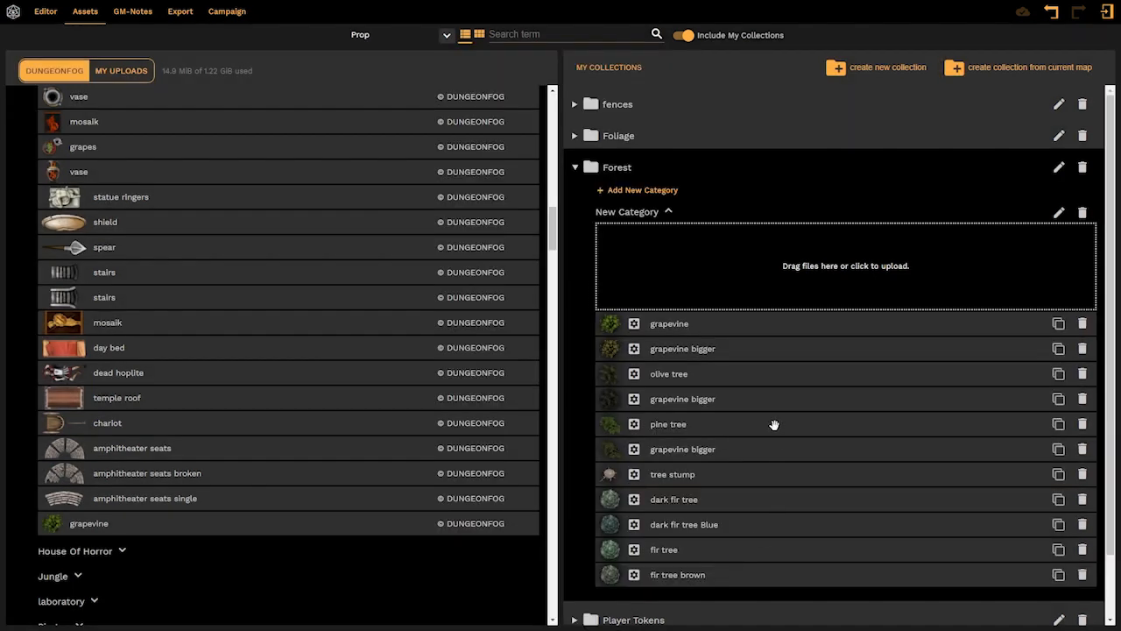
Rename the two darker copies in Forest to 'pine tree brown' and 'olive brown'
{"action": "double_click", "coordinate": [683, 448]}
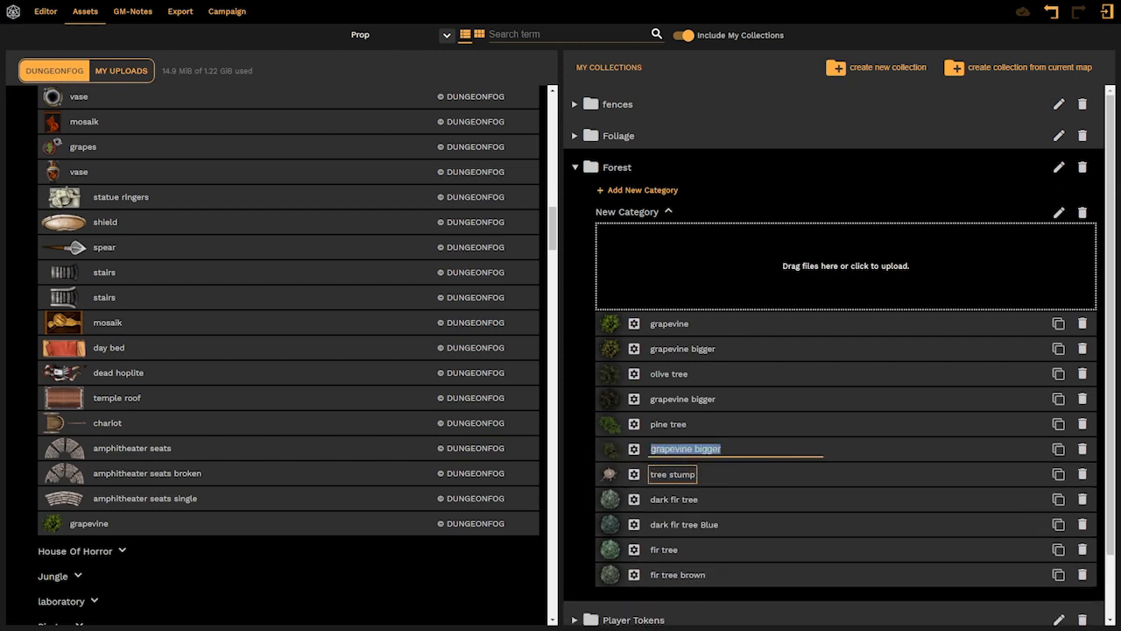
{"action": "type", "text": "pine tree brown"}
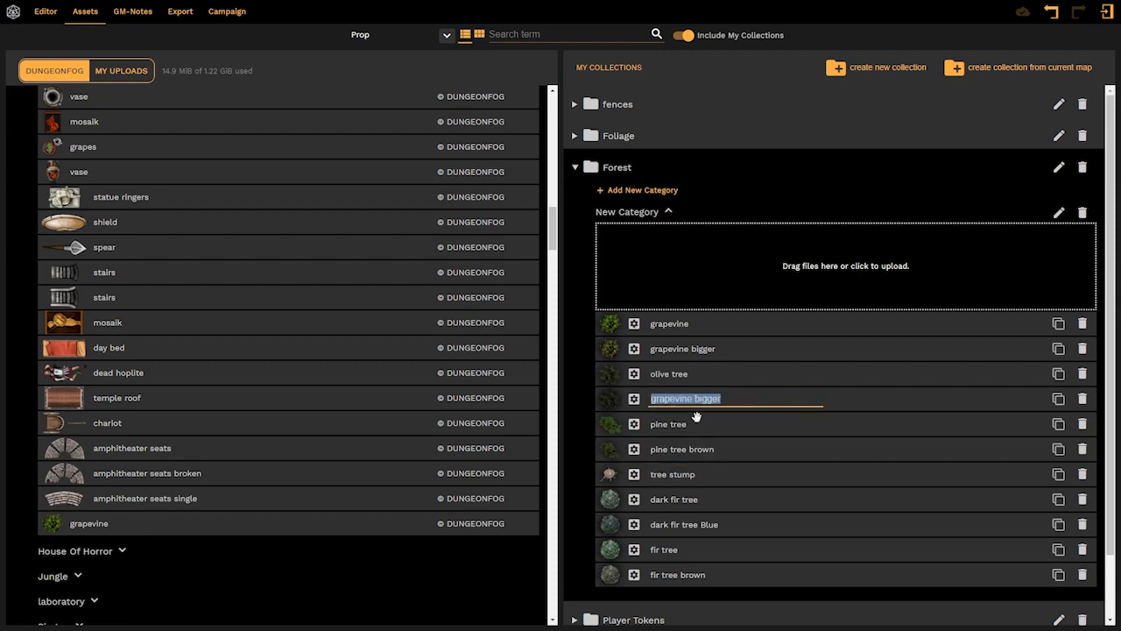
{"action": "type", "text": "olive brown"}
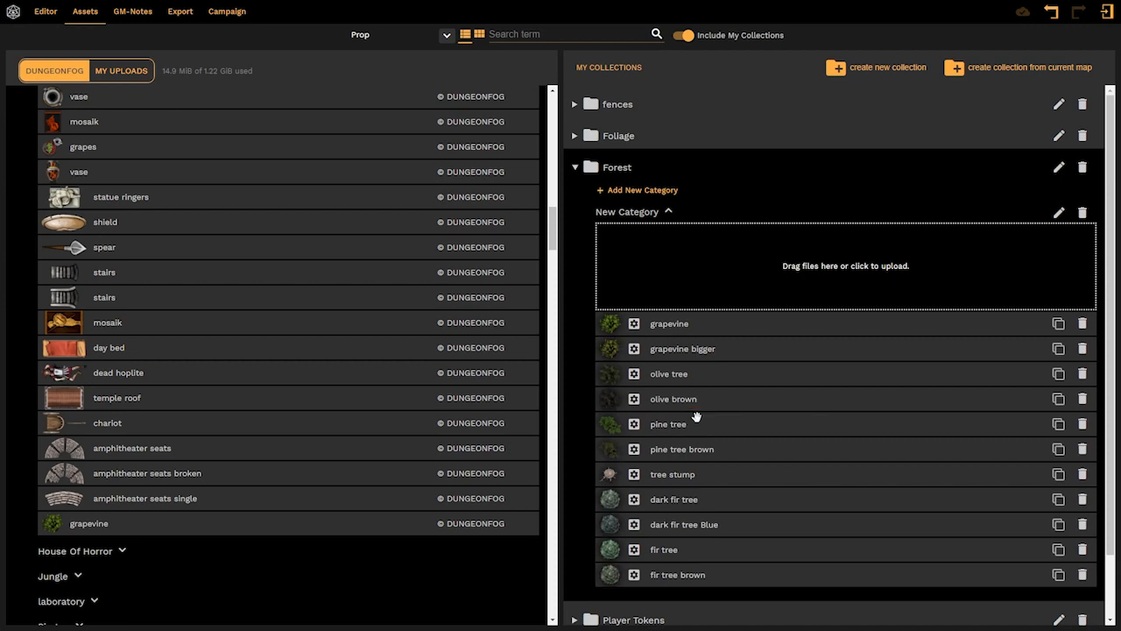
{"action": "mouse_move", "coordinate": [713, 376]}
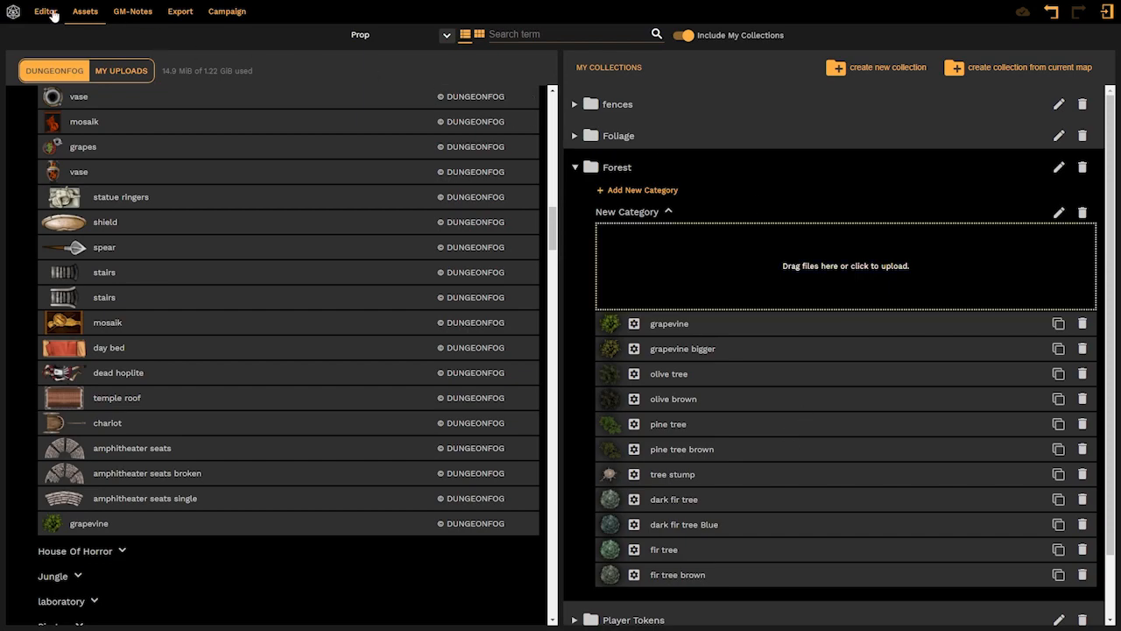
Return to the map editor and switch the prop library source to My Collections
{"action": "left_click", "coordinate": [45, 11]}
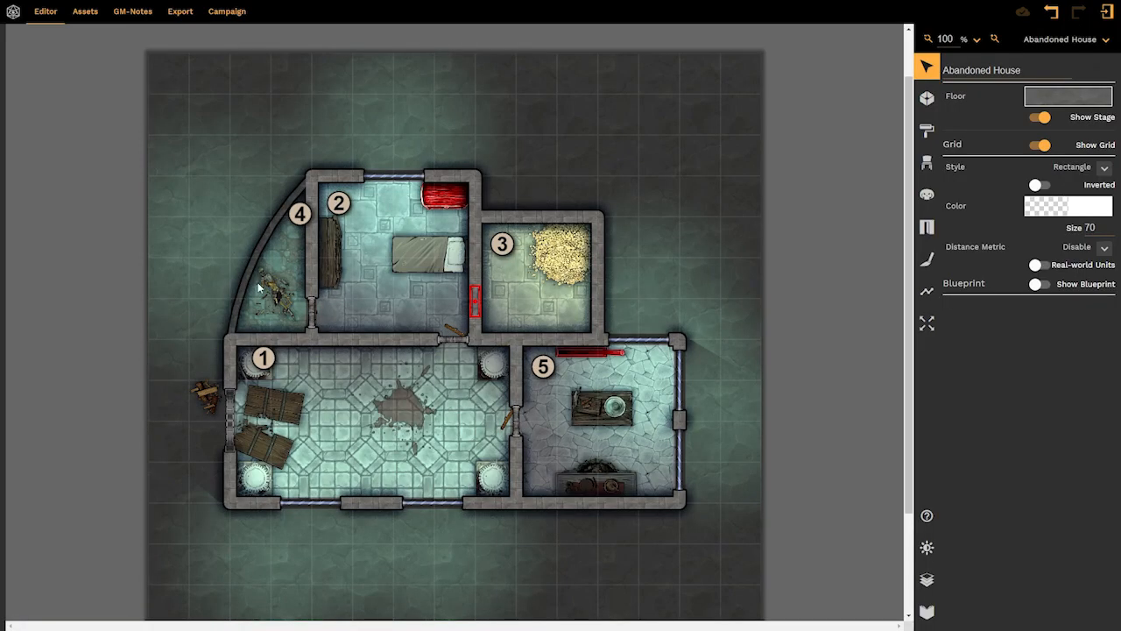
{"action": "mouse_move", "coordinate": [927, 163]}
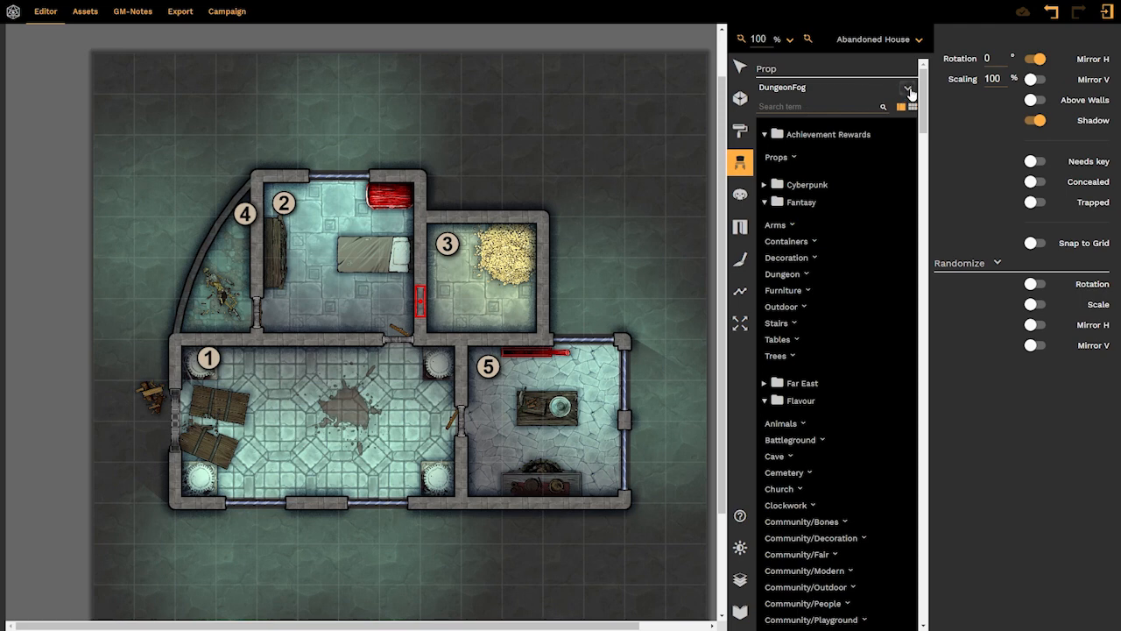
{"action": "left_click", "coordinate": [910, 90]}
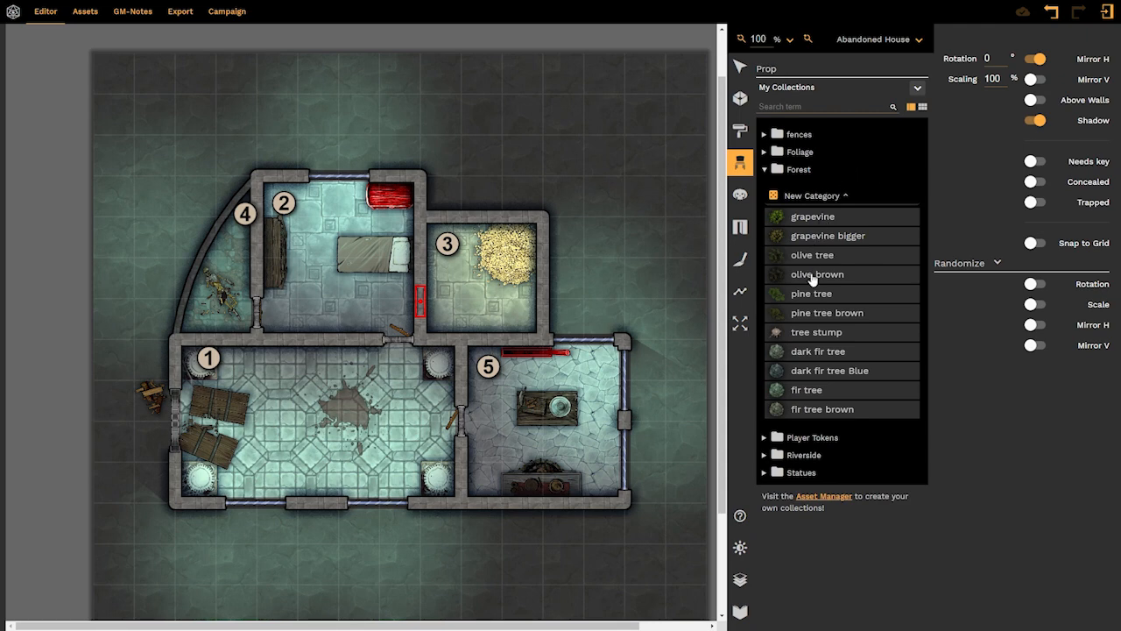
{"action": "mouse_move", "coordinate": [799, 369]}
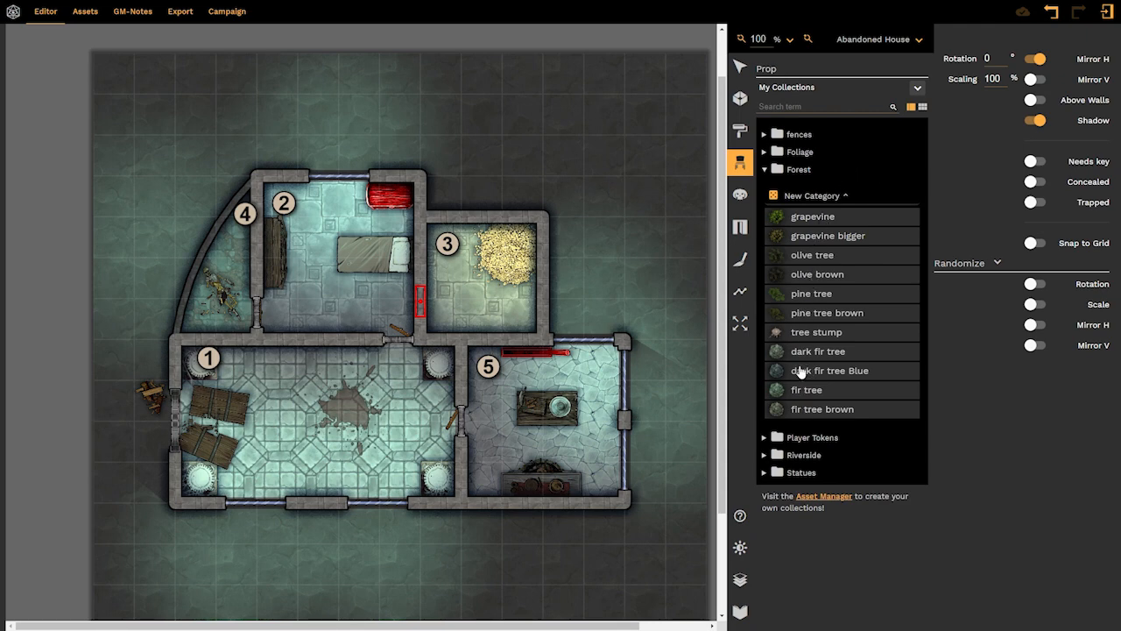
{"action": "mouse_move", "coordinate": [813, 255]}
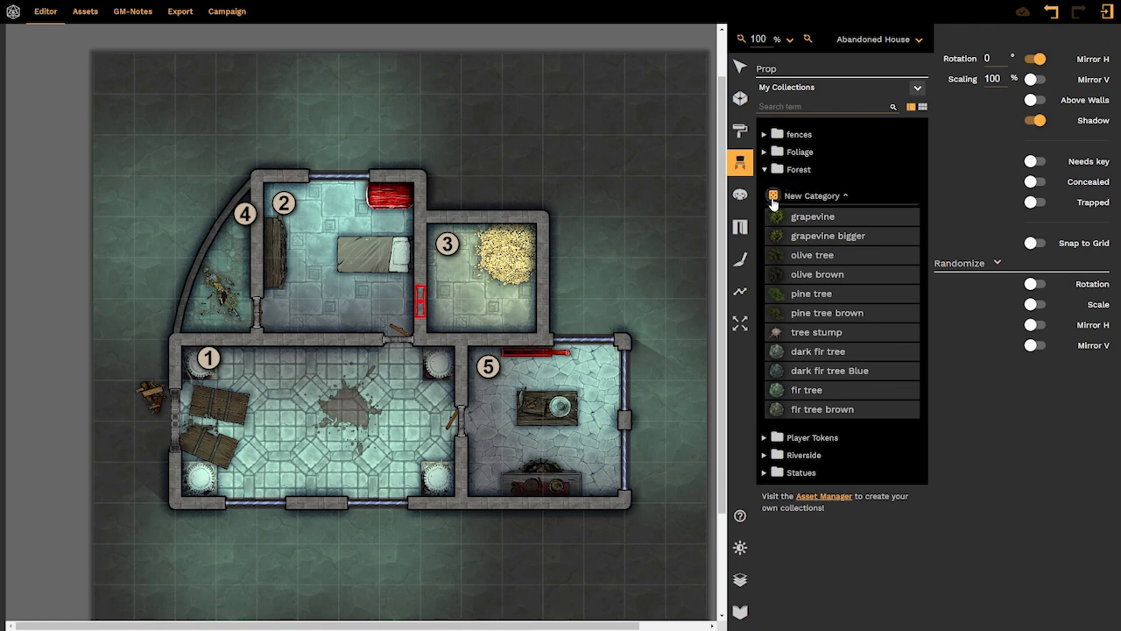
Select the whole Forest category and place eight trees and stumps along the top edge
{"action": "left_click", "coordinate": [826, 312]}
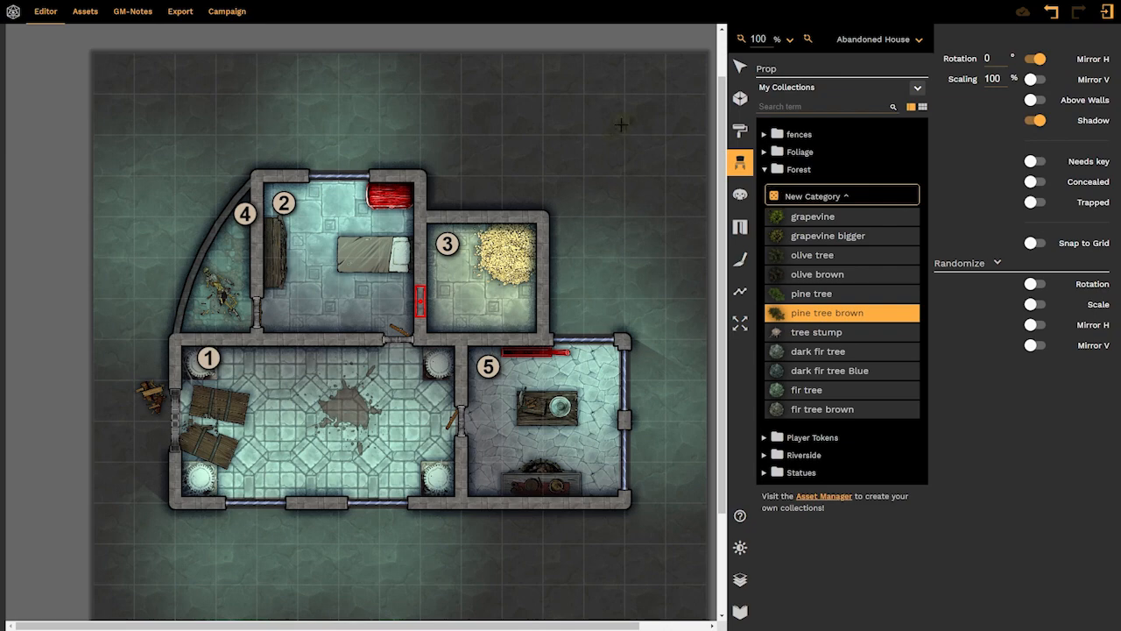
{"action": "left_click", "coordinate": [823, 409]}
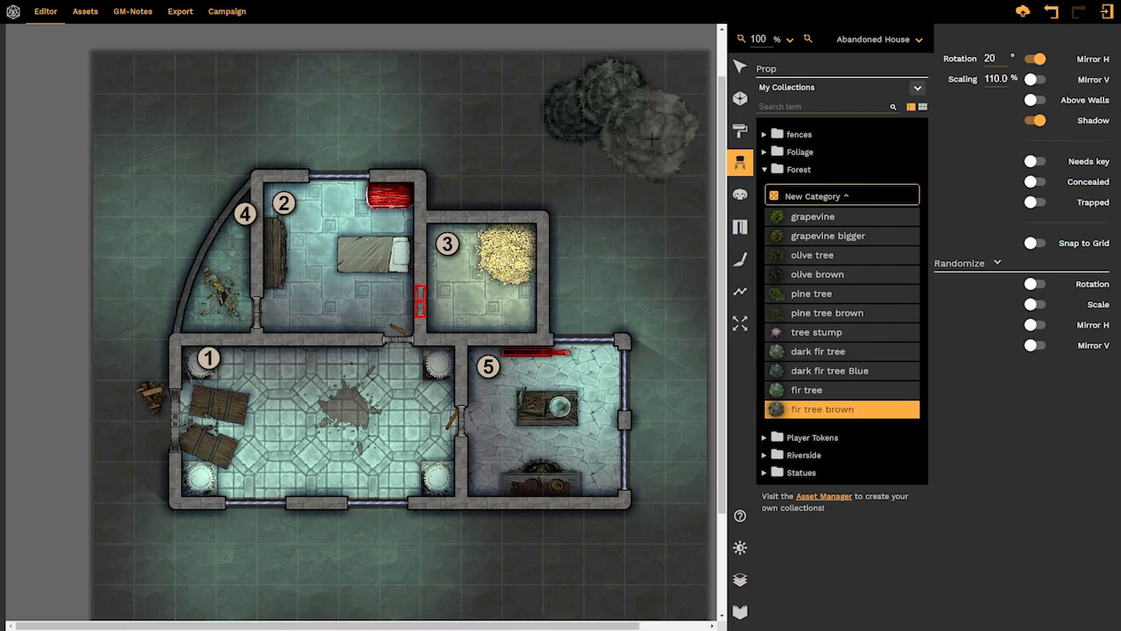
{"action": "left_click", "coordinate": [816, 332]}
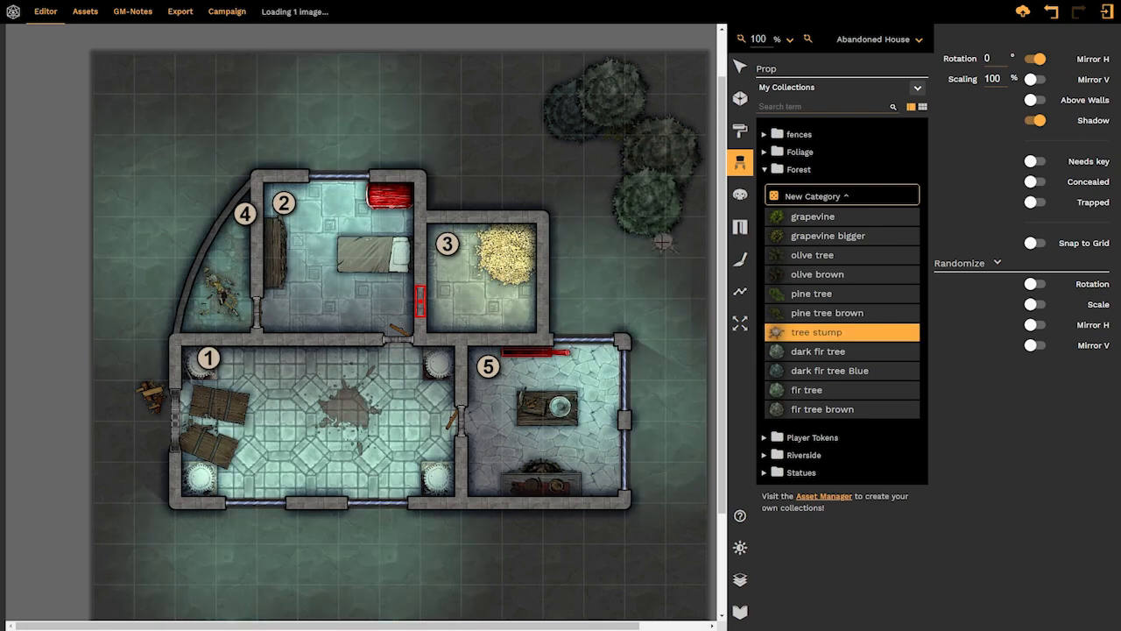
{"action": "left_click", "coordinate": [841, 370]}
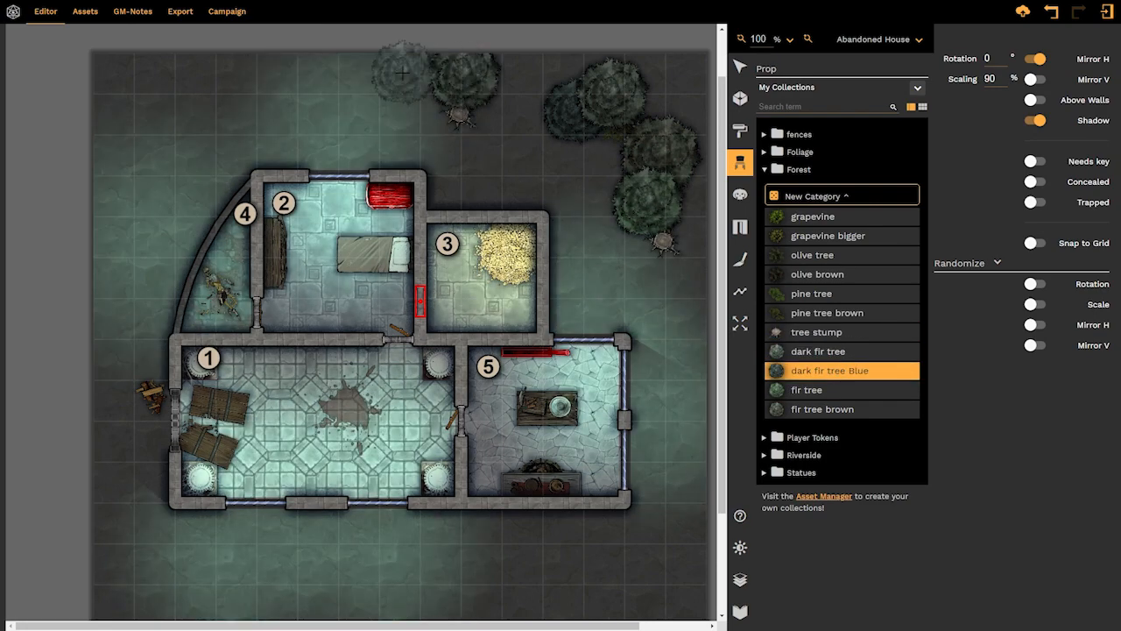
{"action": "left_click", "coordinate": [841, 389]}
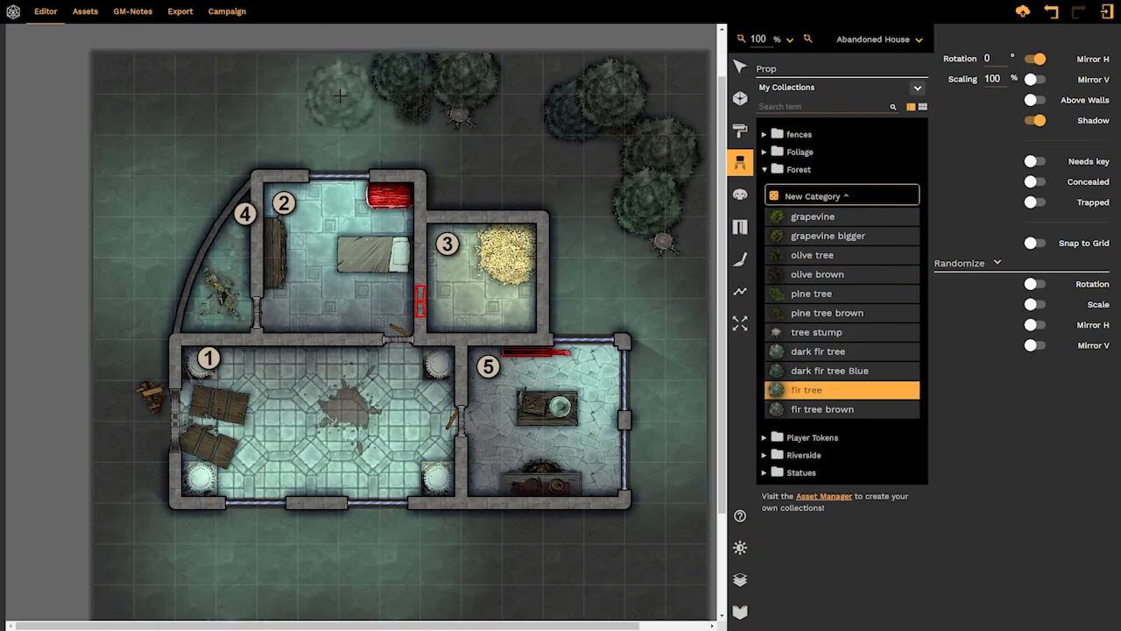
{"action": "left_click", "coordinate": [817, 274]}
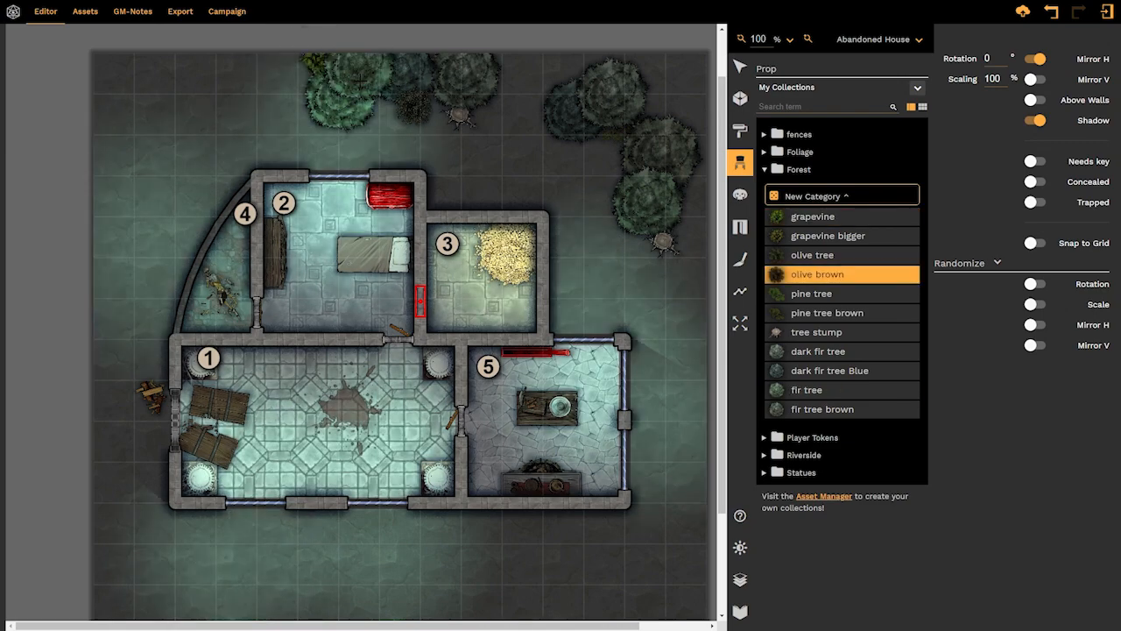
{"action": "left_click", "coordinate": [807, 389]}
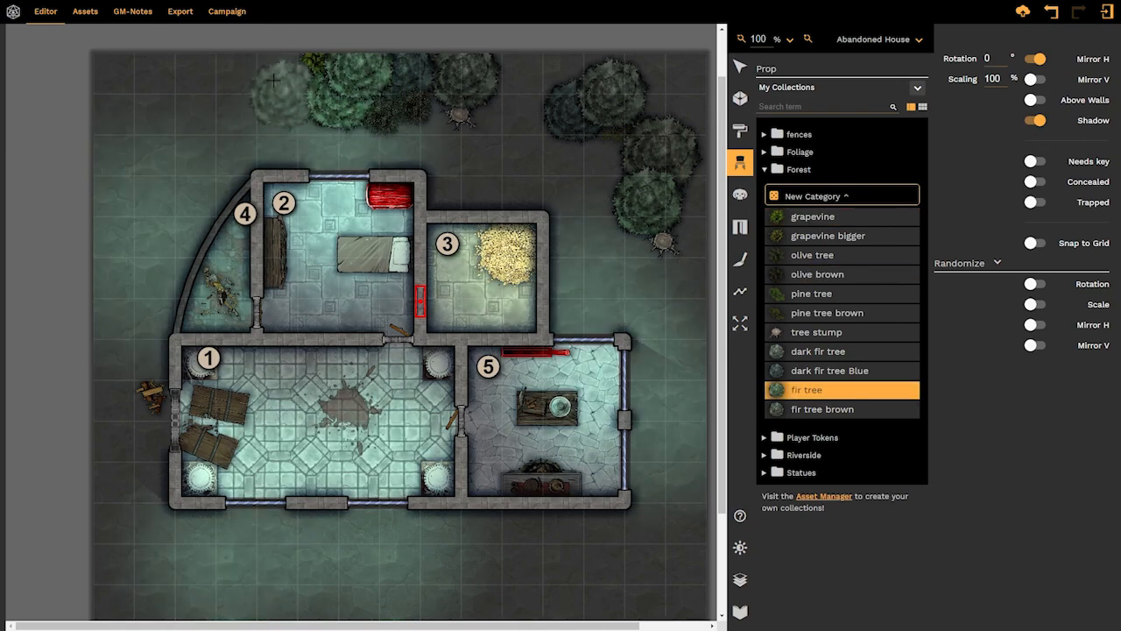
{"action": "left_click", "coordinate": [818, 351]}
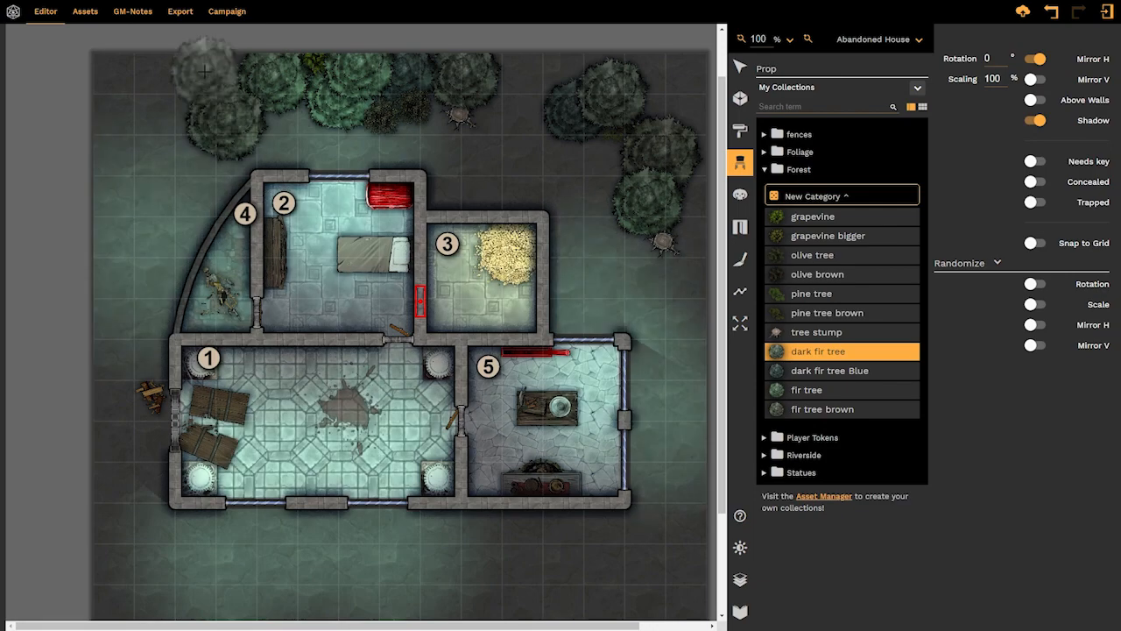
{"action": "left_click", "coordinate": [811, 294]}
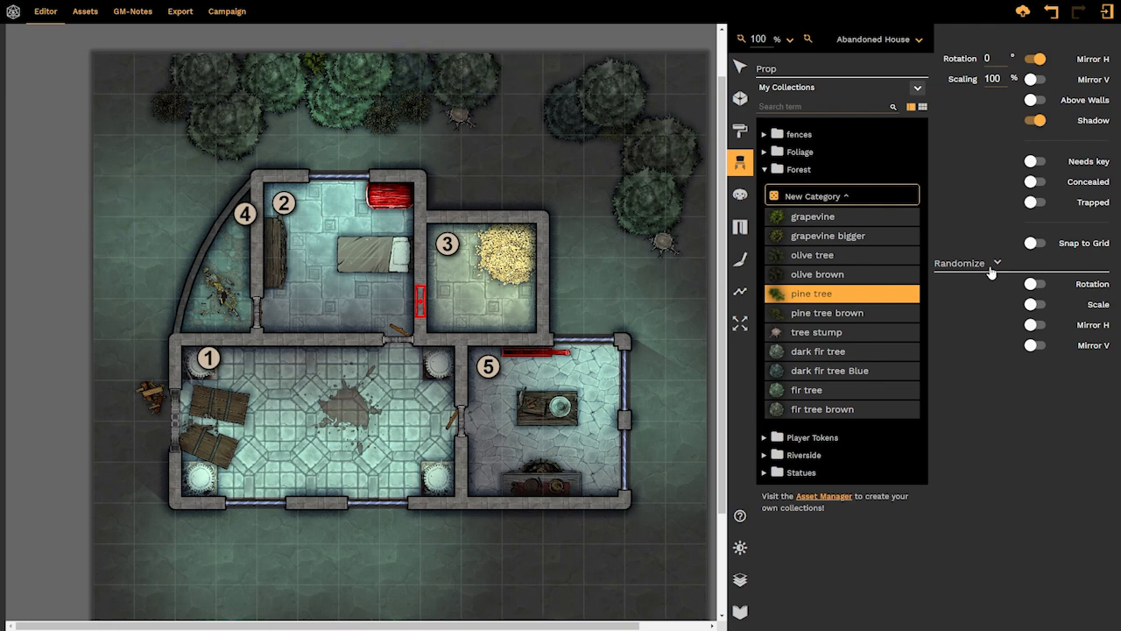
Enable random rotation and scale, then add two trees and a stump at the top
{"action": "left_click", "coordinate": [1037, 284]}
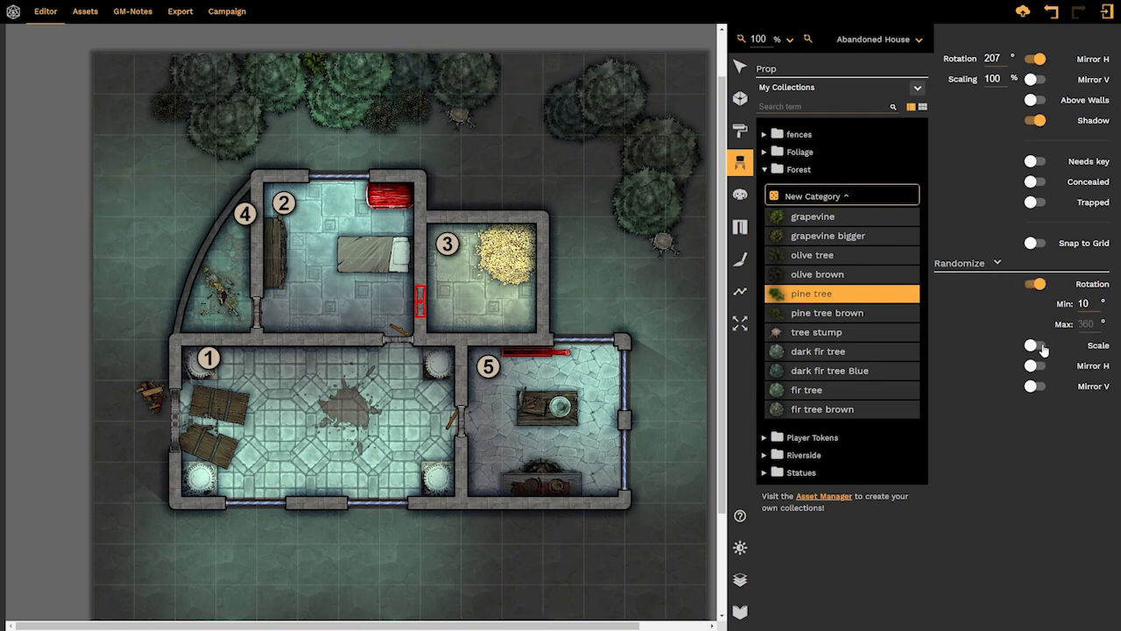
{"action": "left_click", "coordinate": [1034, 345]}
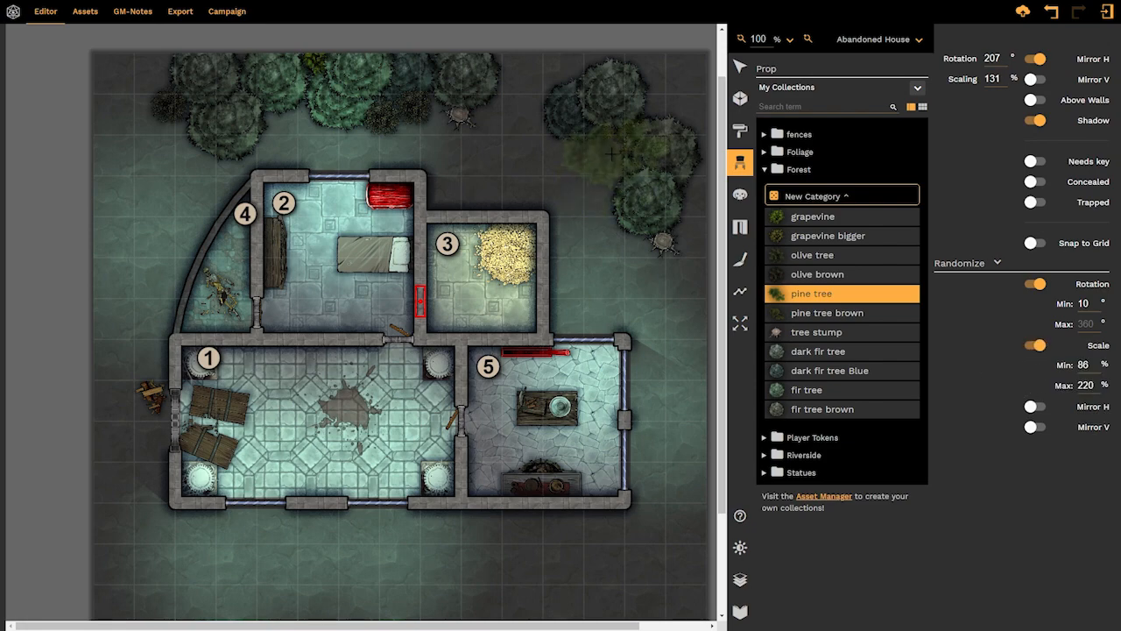
{"action": "left_click", "coordinate": [840, 332]}
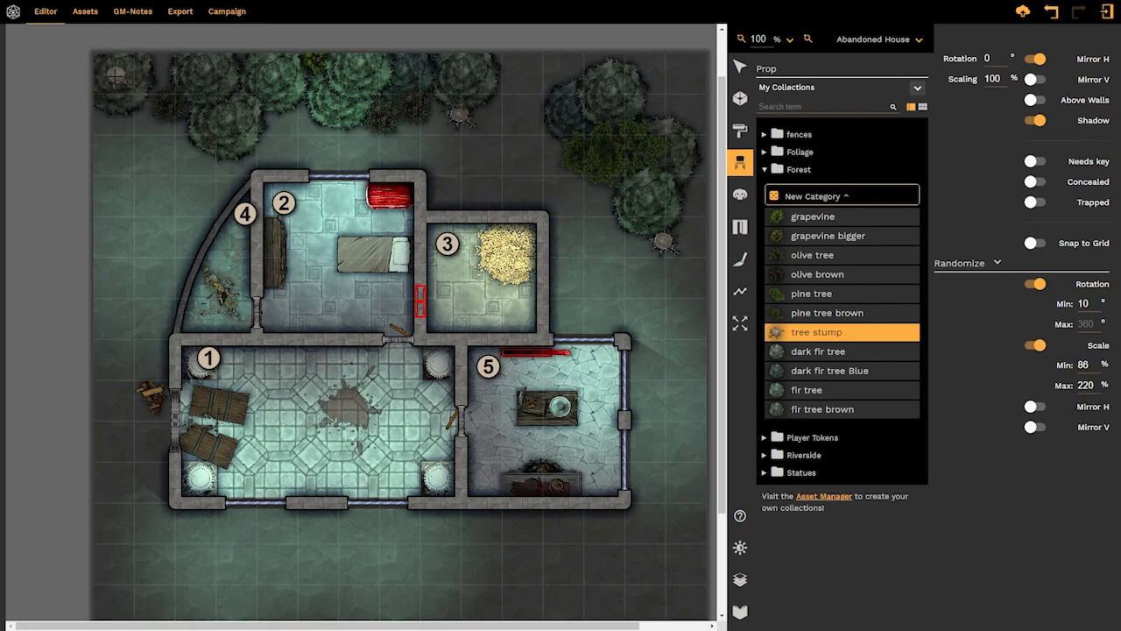
{"action": "left_click", "coordinate": [819, 350]}
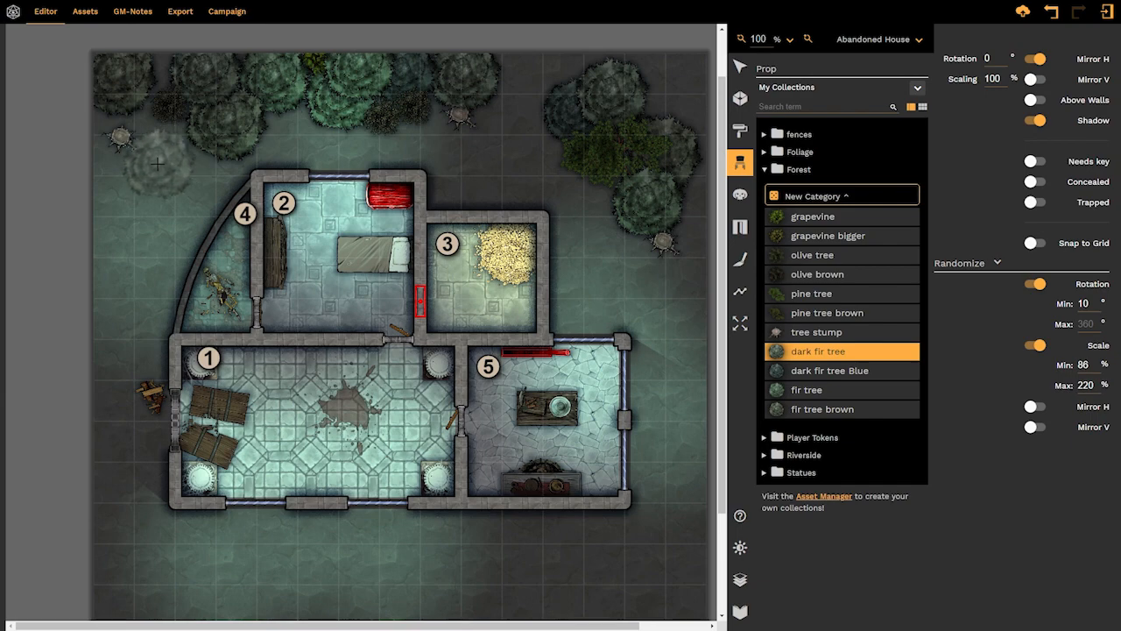
{"action": "left_click", "coordinate": [816, 331]}
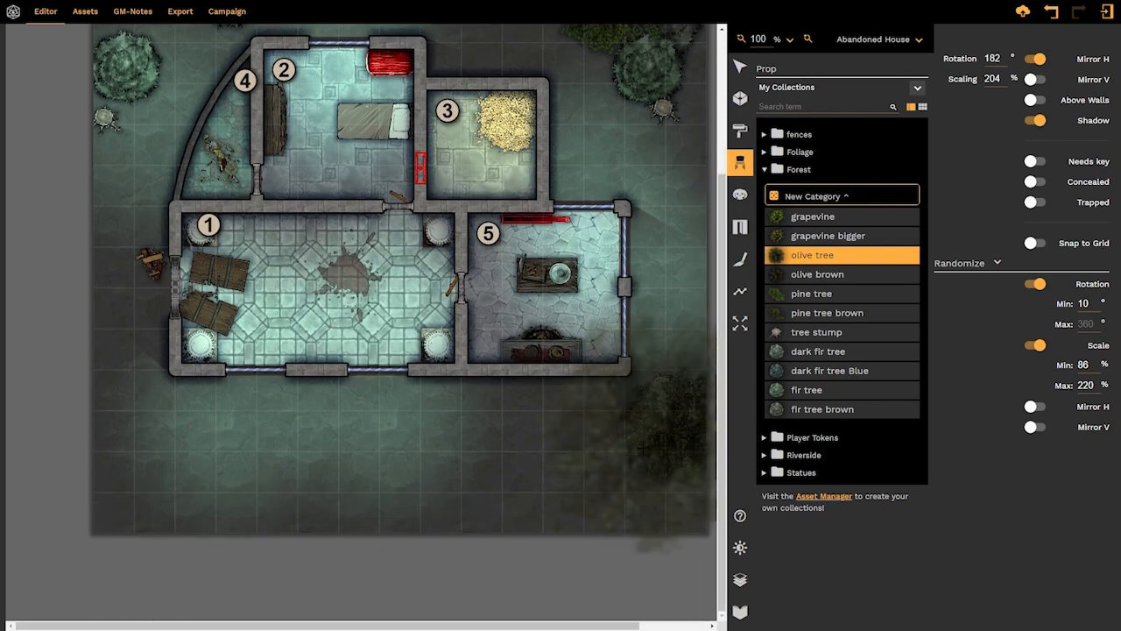
Place five randomized trees along the bottom edge from right to left
{"action": "left_click", "coordinate": [830, 370]}
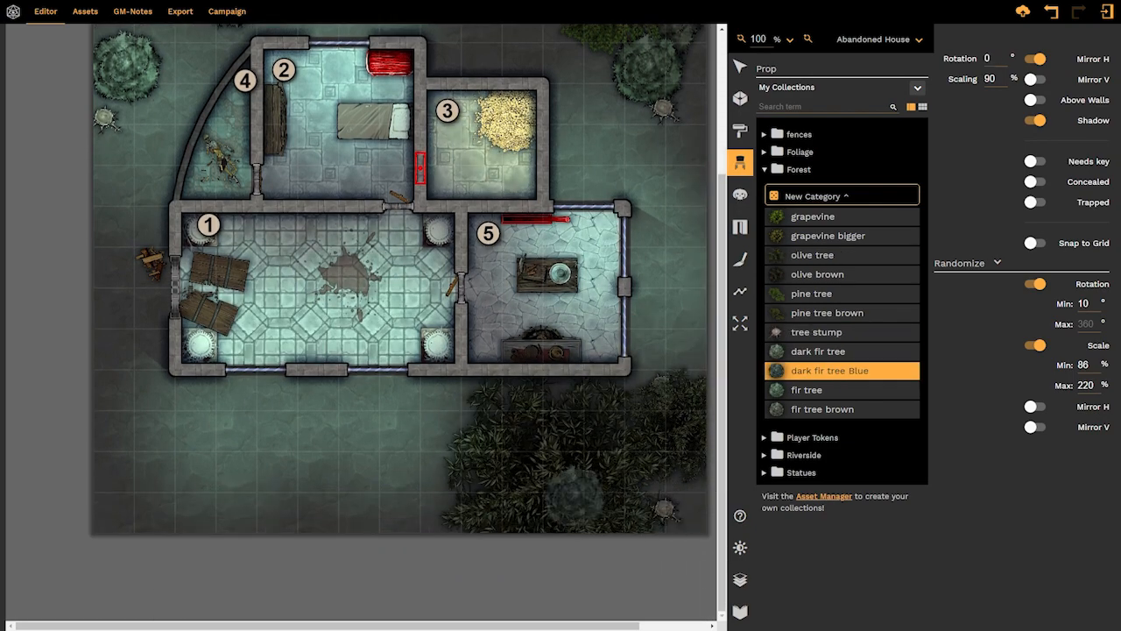
{"action": "left_click", "coordinate": [822, 409]}
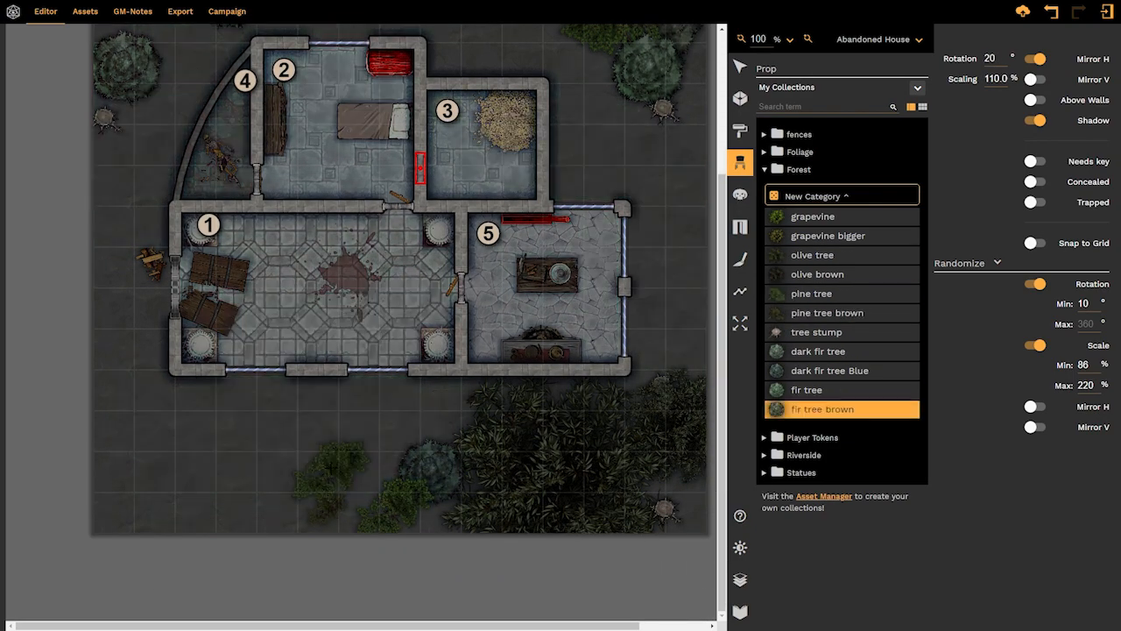
{"action": "left_click", "coordinate": [830, 369]}
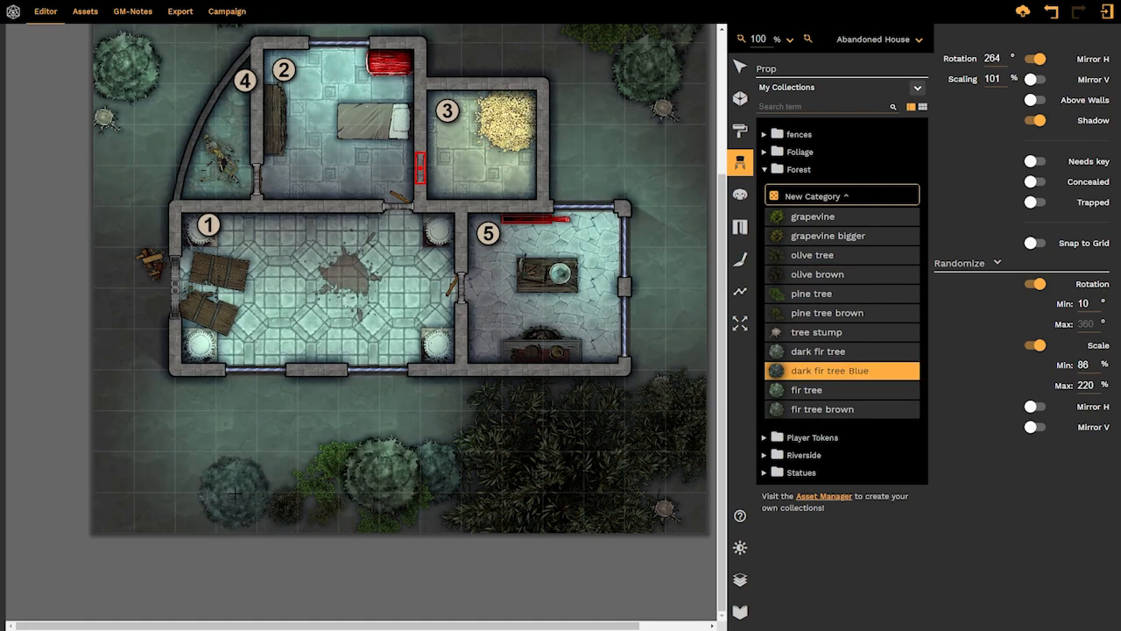
{"action": "left_click", "coordinate": [815, 331]}
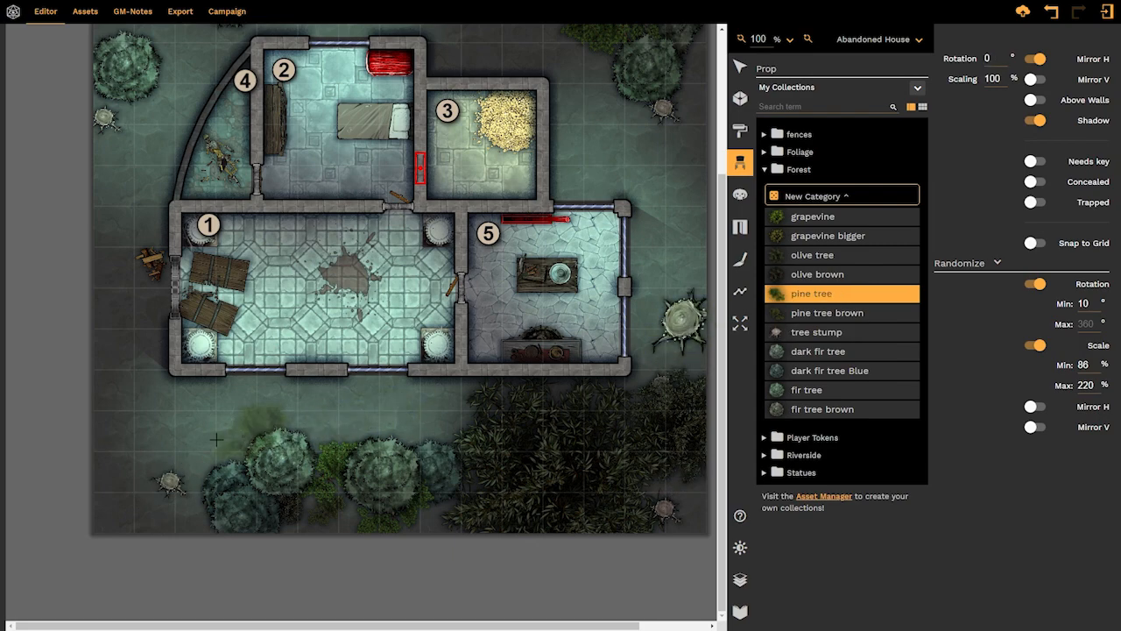
{"action": "left_click", "coordinate": [817, 274]}
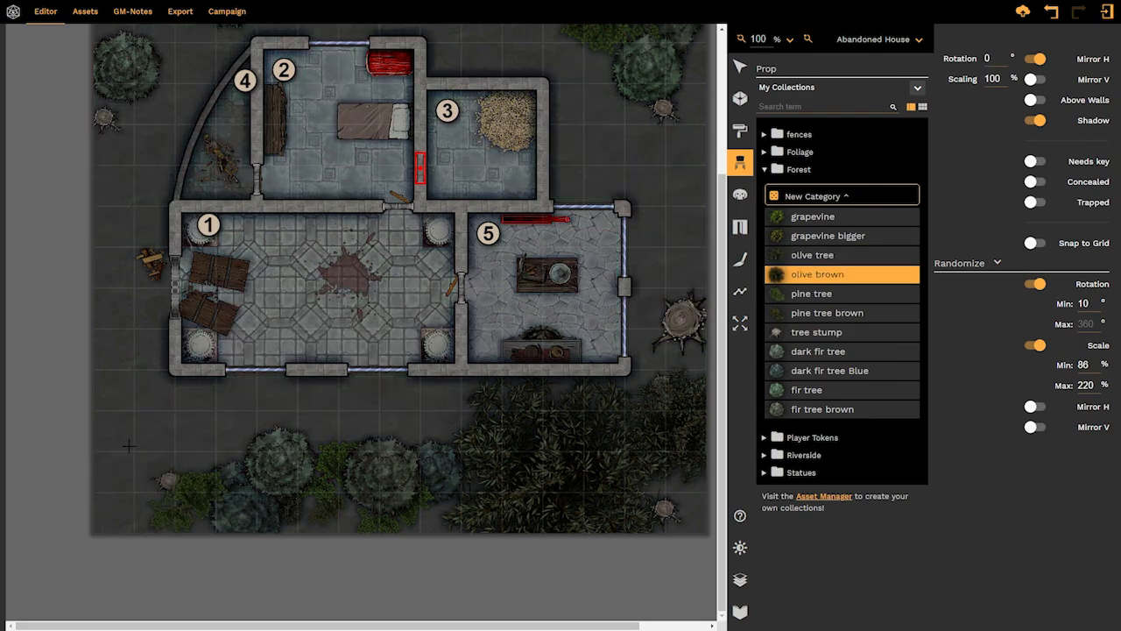
Place six more trees along the left side to complete the surrounding forest
{"action": "left_click", "coordinate": [806, 390]}
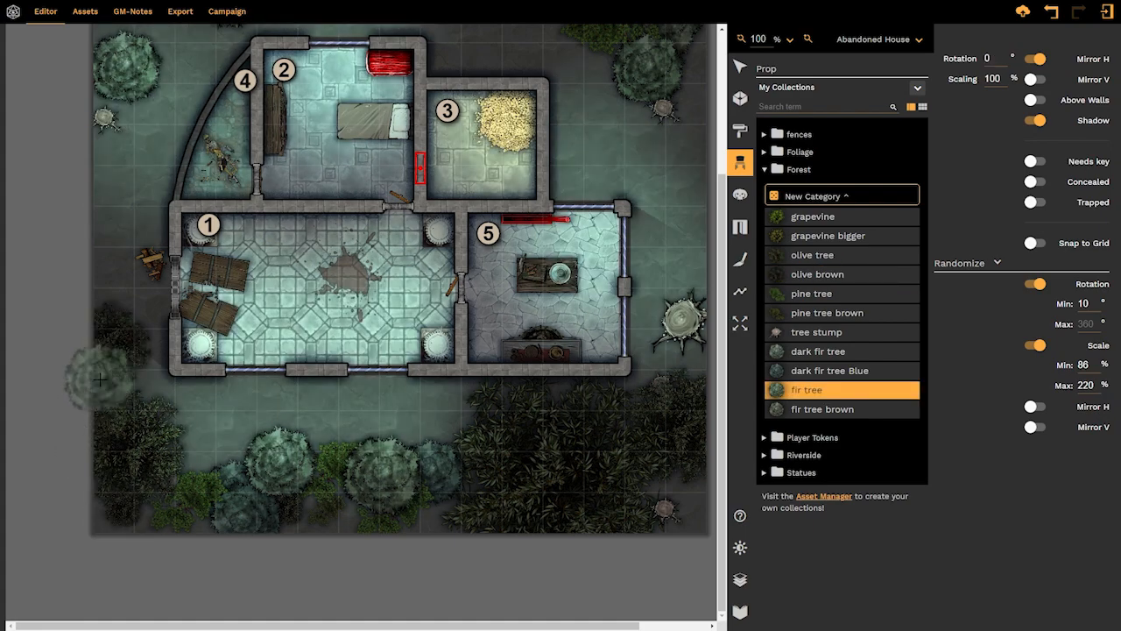
{"action": "left_click", "coordinate": [817, 332]}
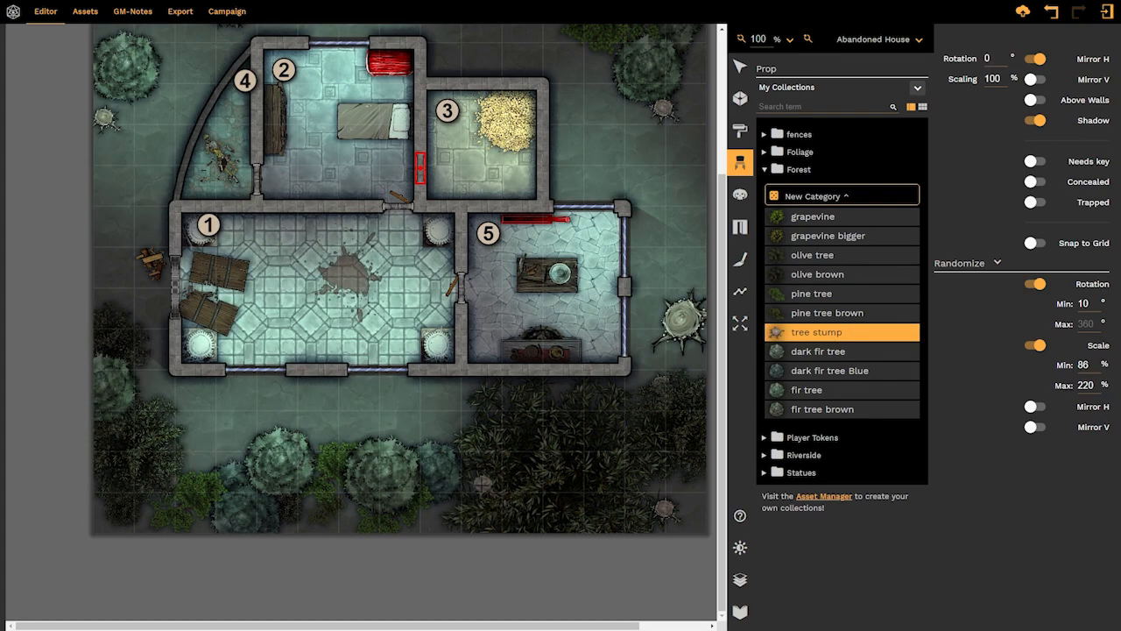
{"action": "left_click", "coordinate": [827, 234]}
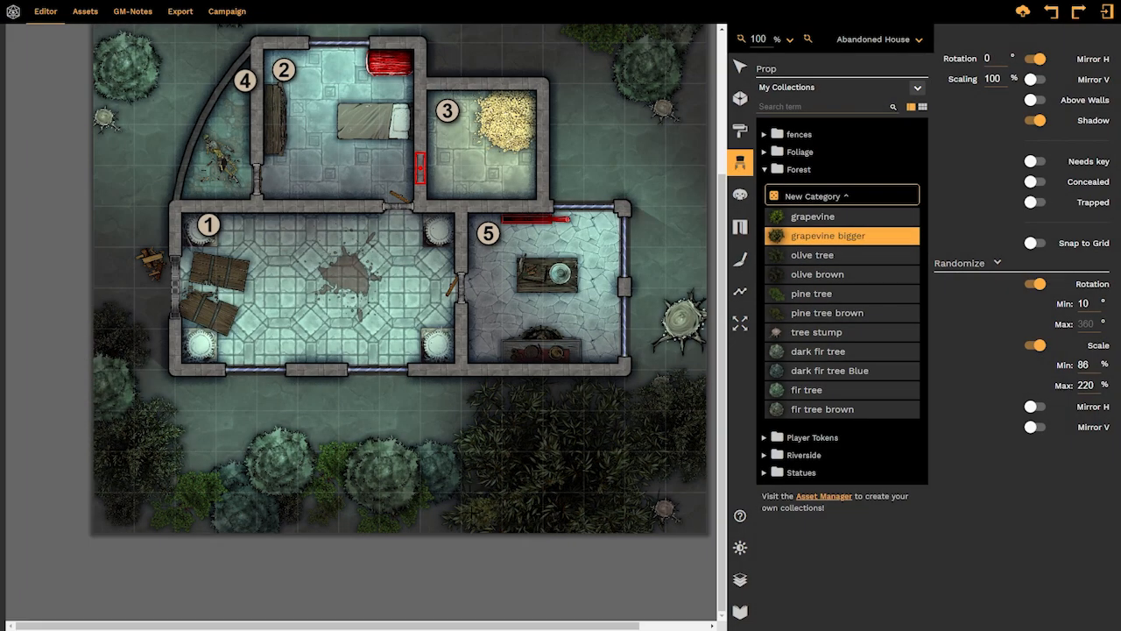
{"action": "left_click", "coordinate": [811, 293]}
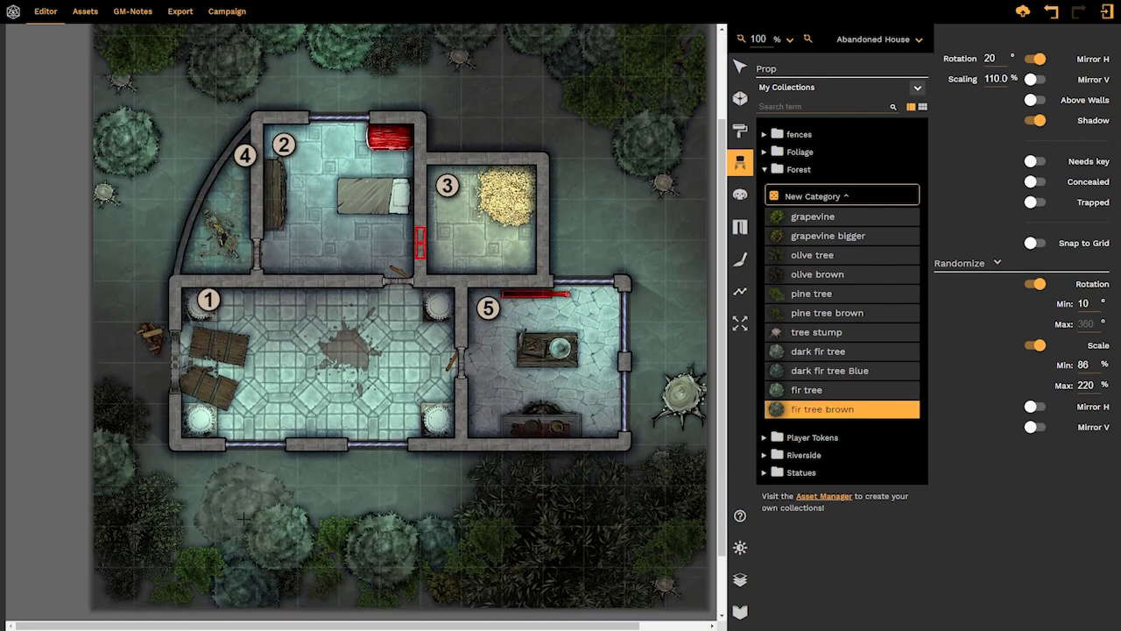
{"action": "left_click", "coordinate": [813, 217]}
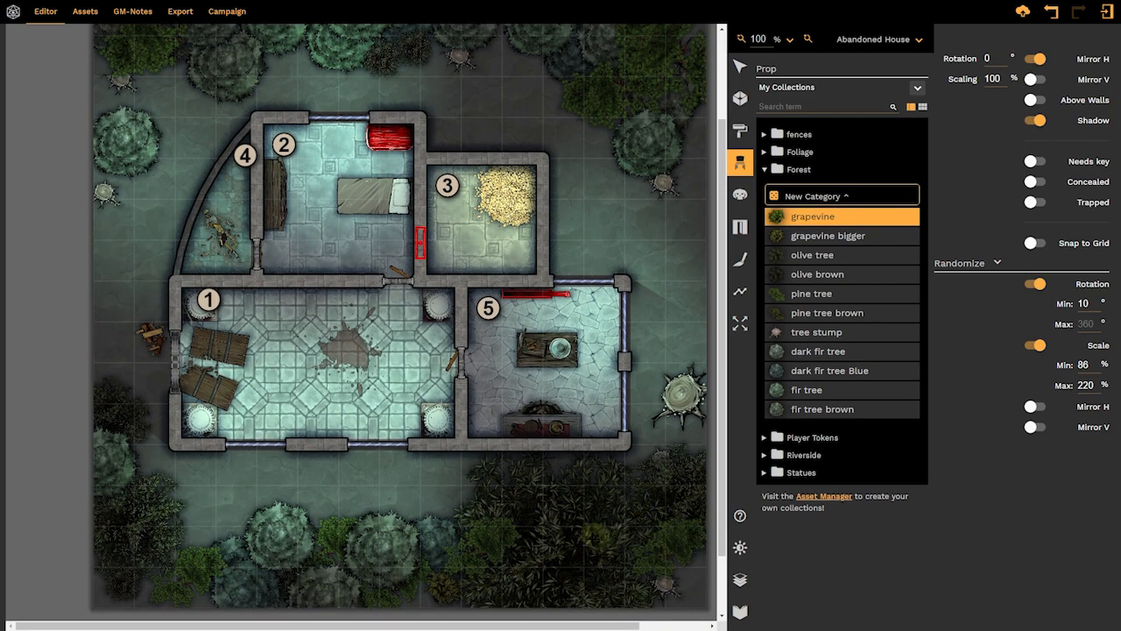
{"action": "left_click", "coordinate": [812, 254]}
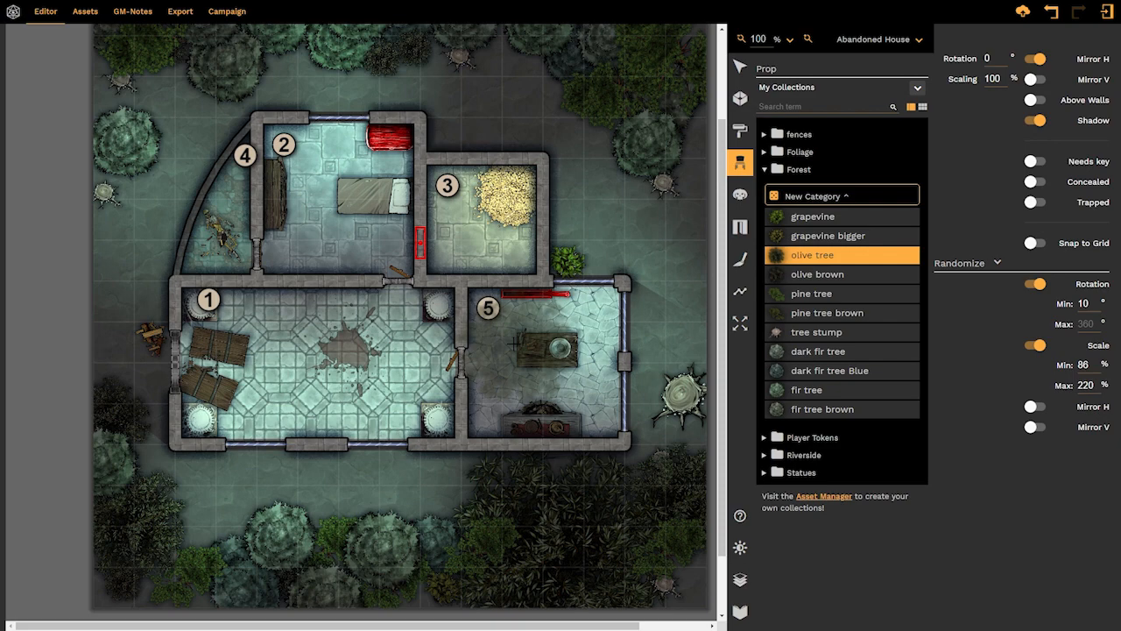